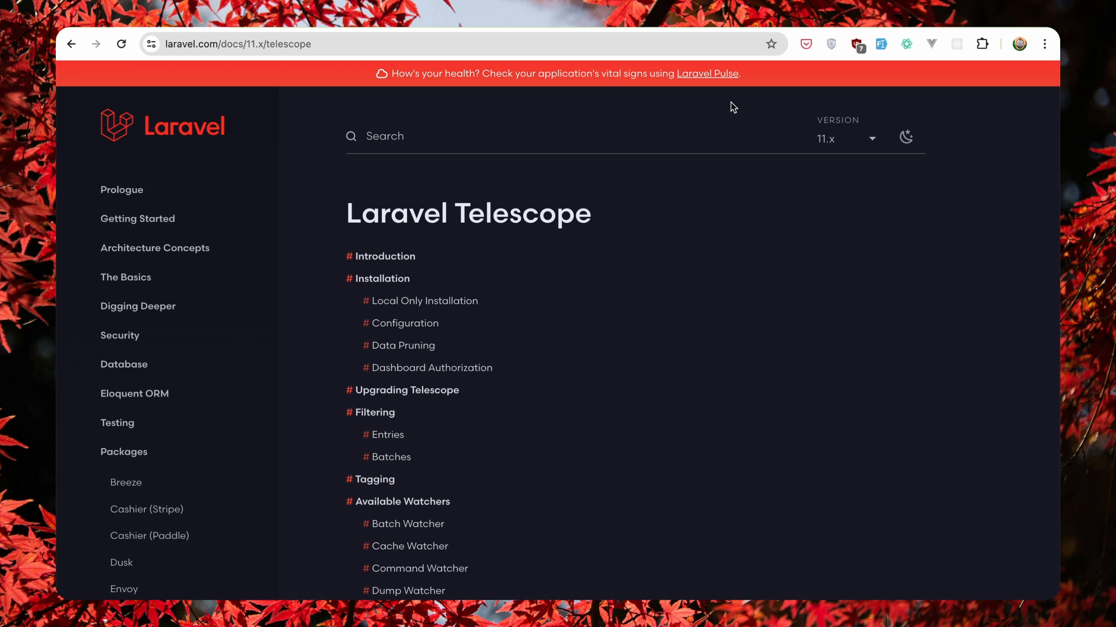
pyautogui.moveTo(423, 199)
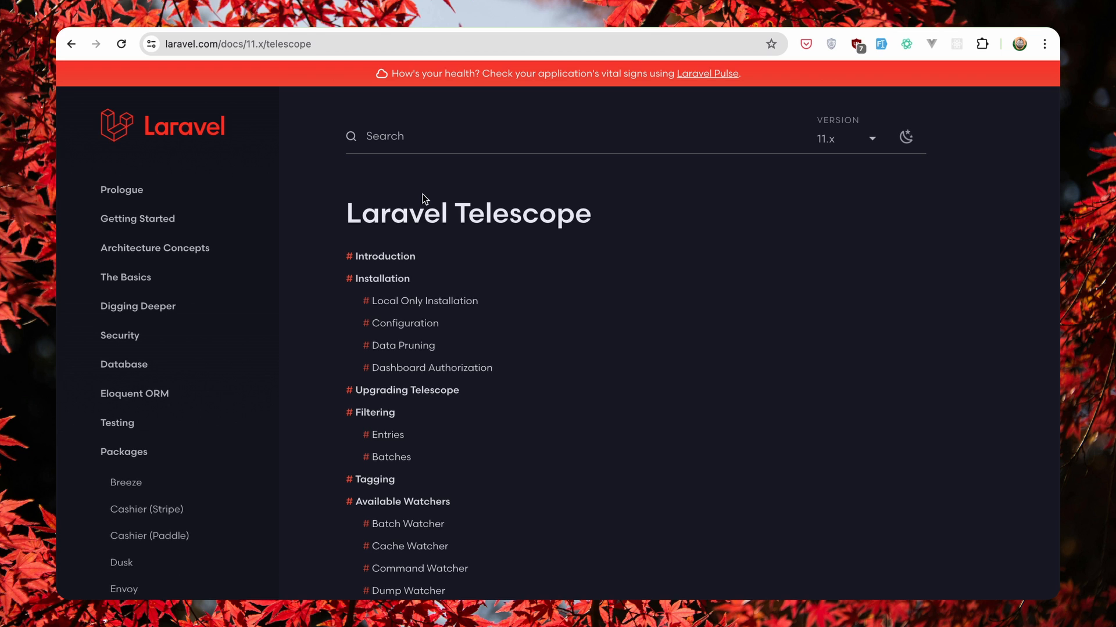
# Step: Run laravel new and name the project laravel-starter-kit-blade, reaching the starter kit prompt
pyautogui.scroll(-3)
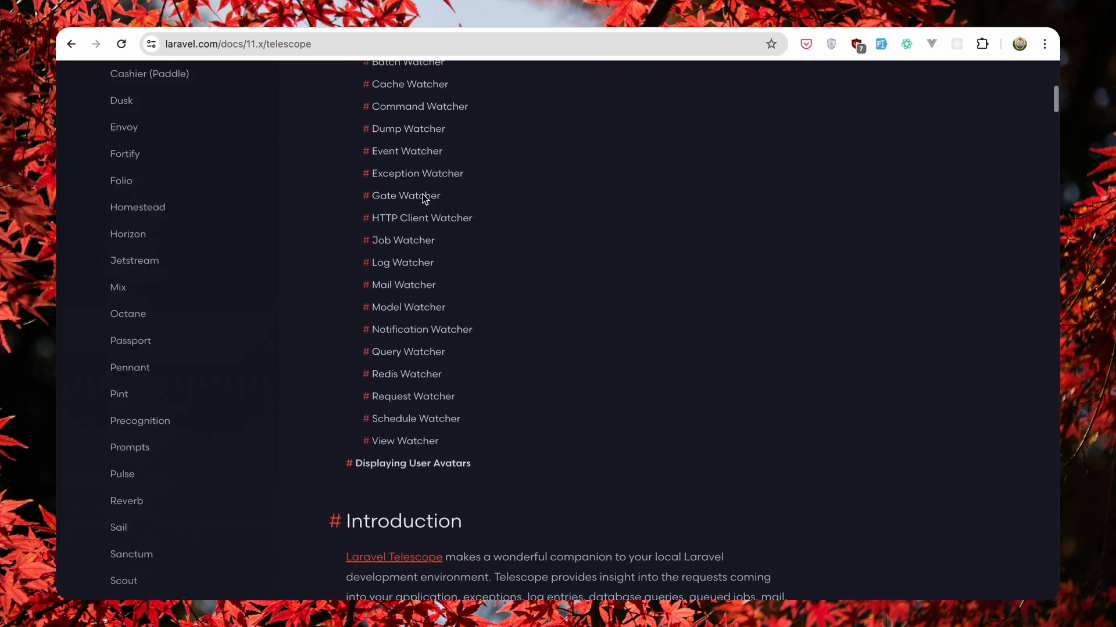
pyautogui.scroll(-3)
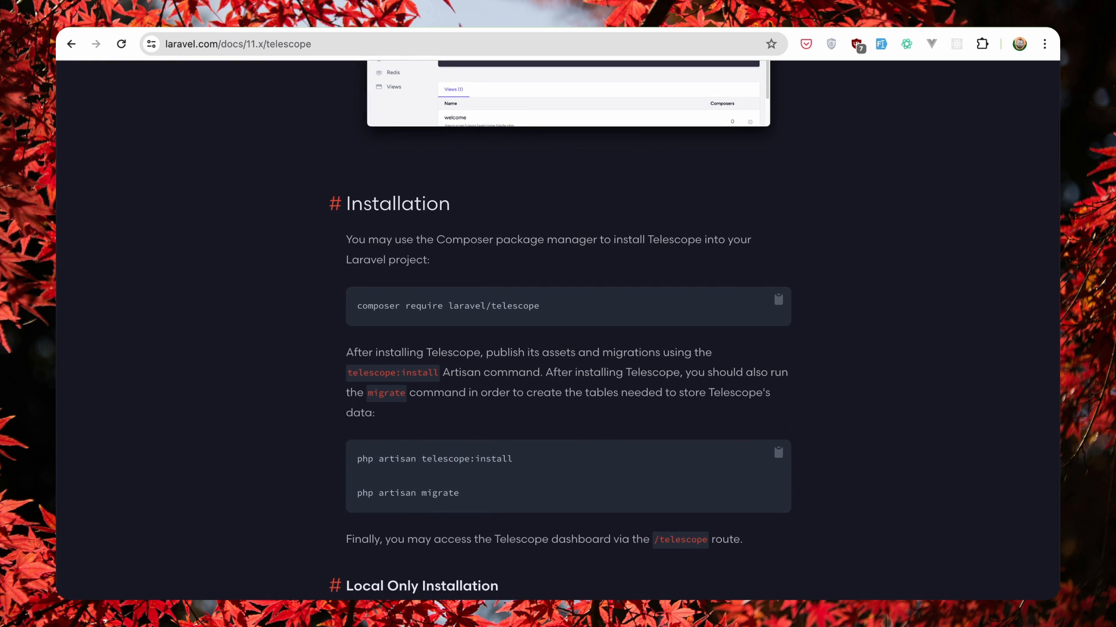
pyautogui.scroll(-3)
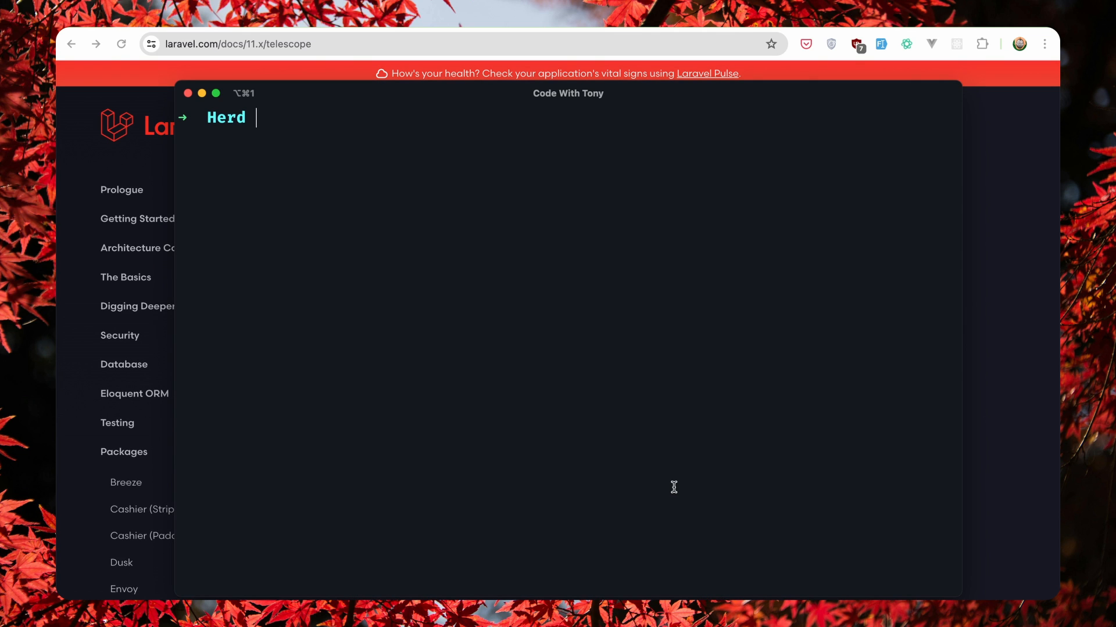
pyautogui.write('laravel new')
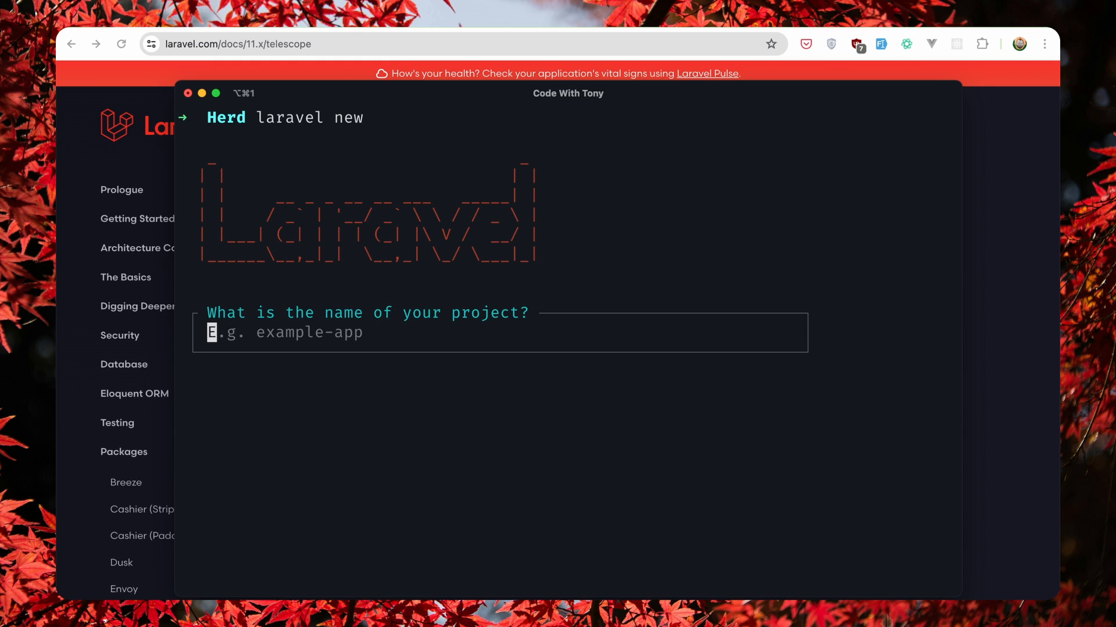
pyautogui.write('laravel-sta')
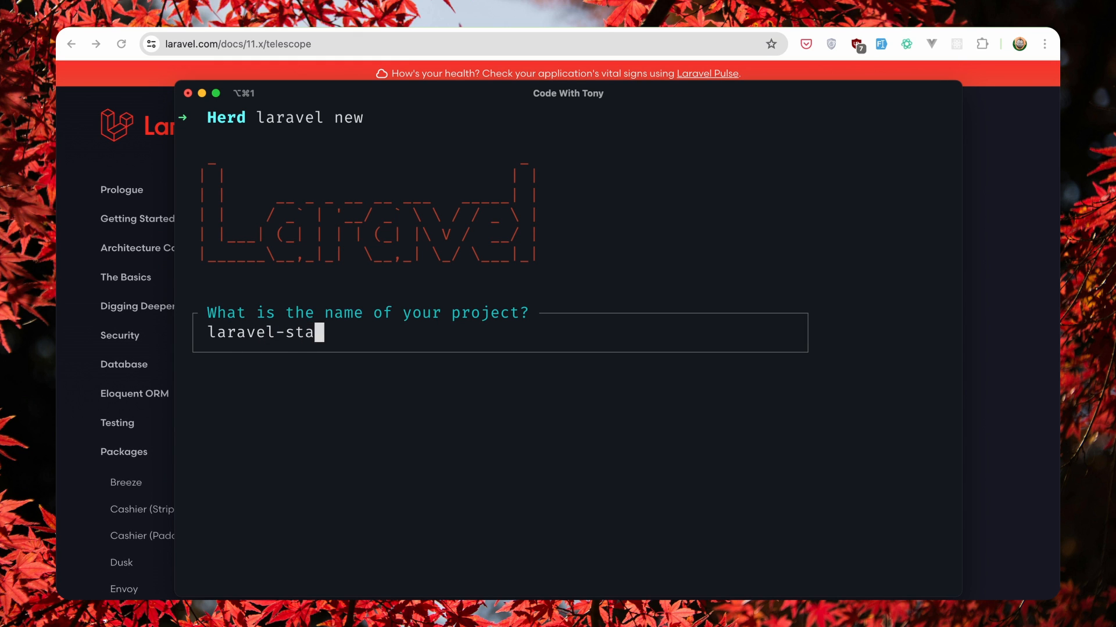
pyautogui.write('rter-')
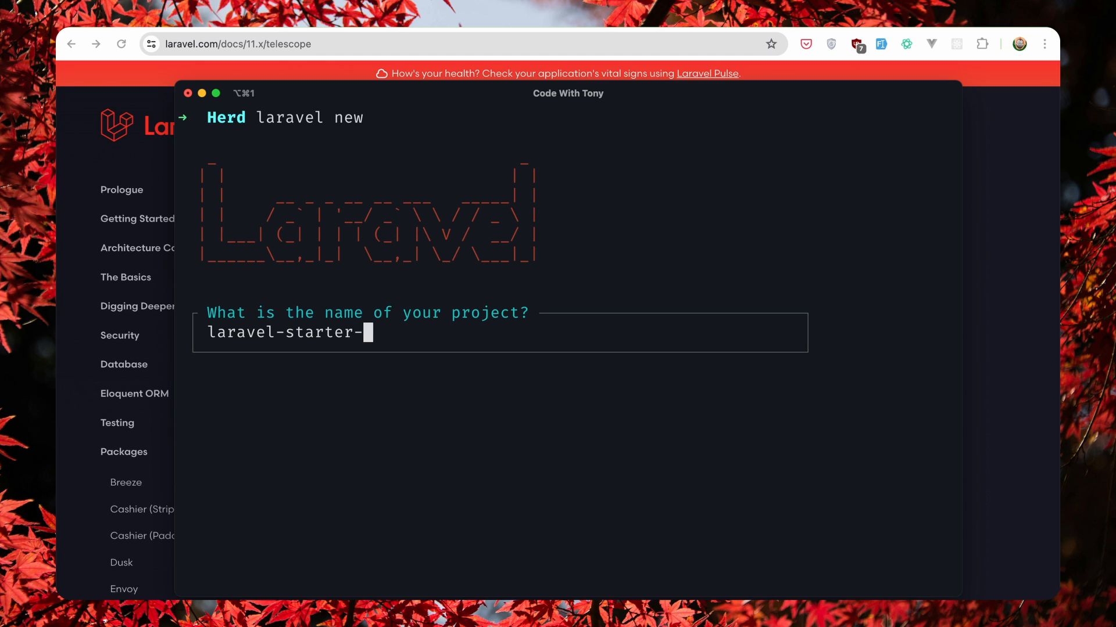
pyautogui.write('kit-')
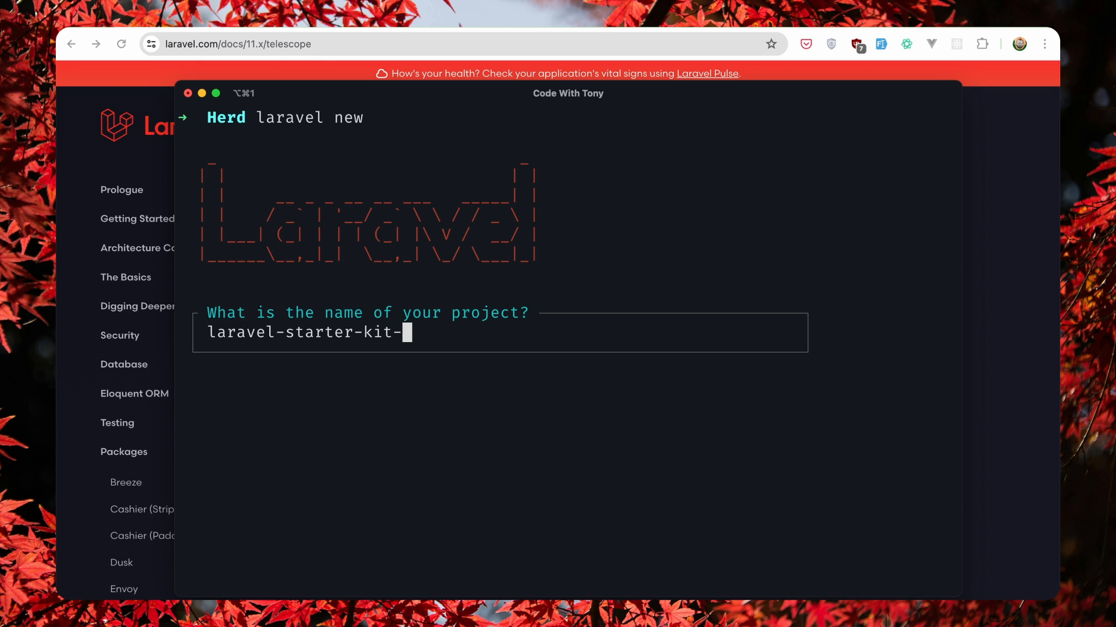
pyautogui.write('blade')
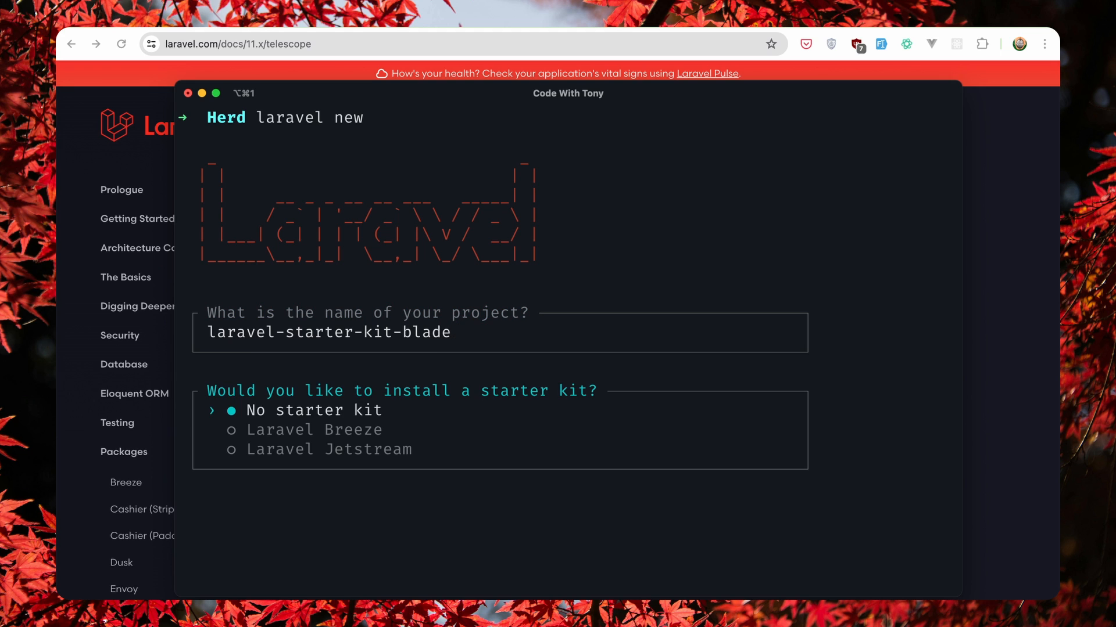
# Step: Choose Laravel Breeze with Blade and Alpine, then open the new project with code . from its folder
pyautogui.press('Down')
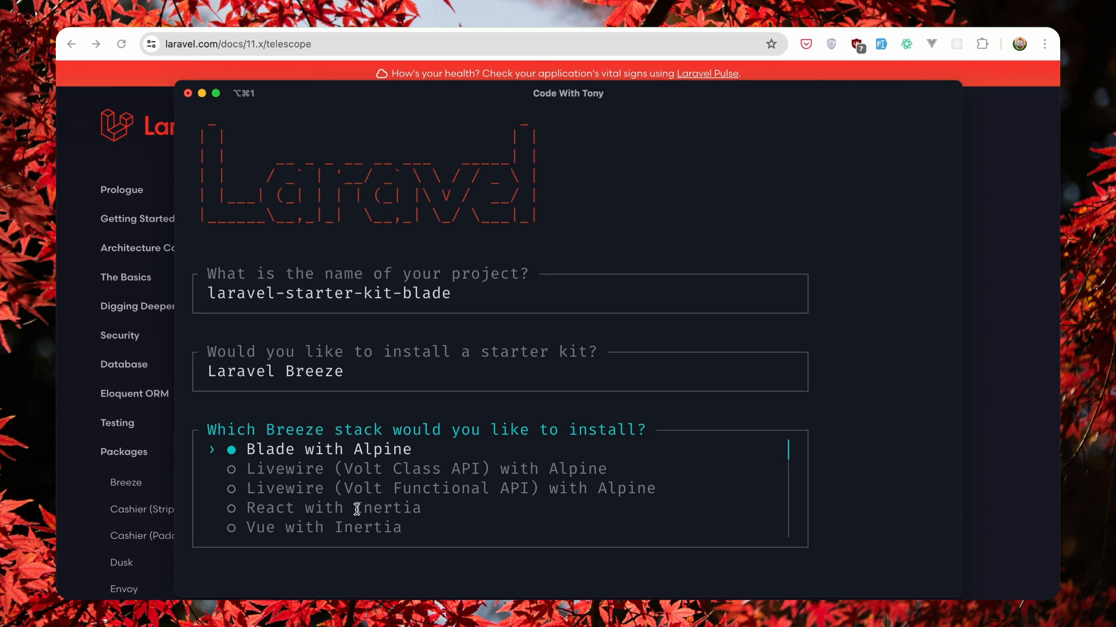
pyautogui.moveTo(367, 459)
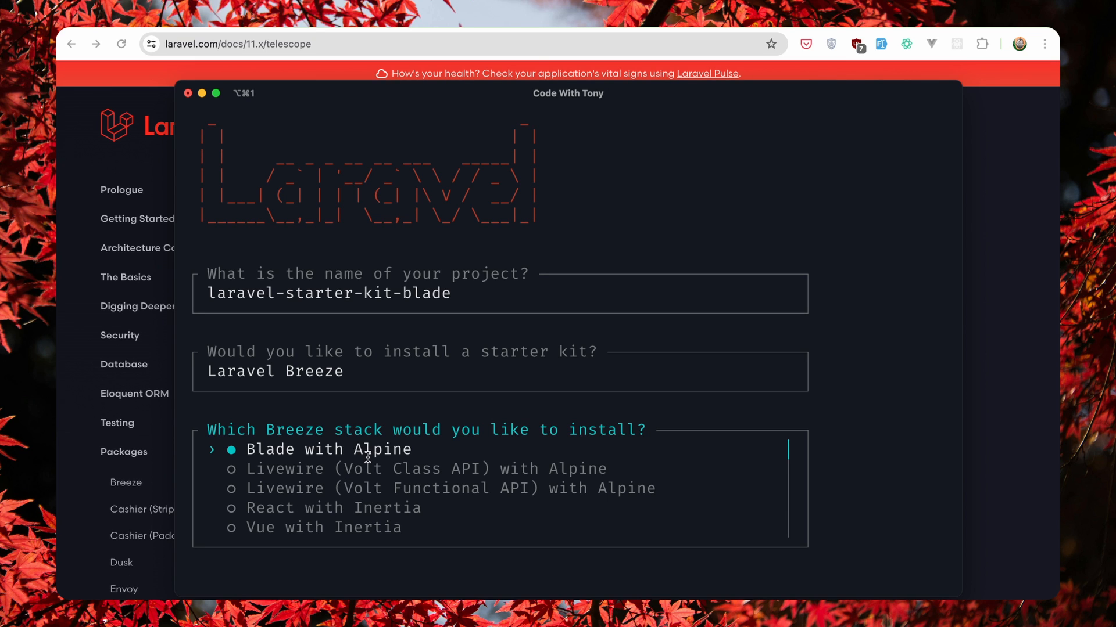
pyautogui.moveTo(307, 457)
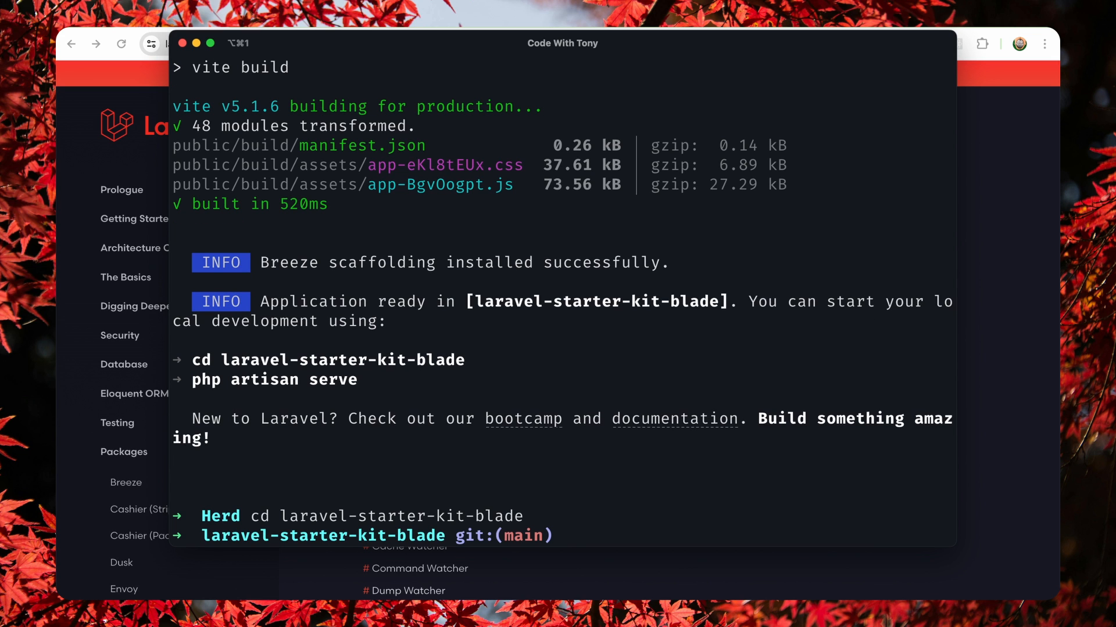
pyautogui.write('code .')
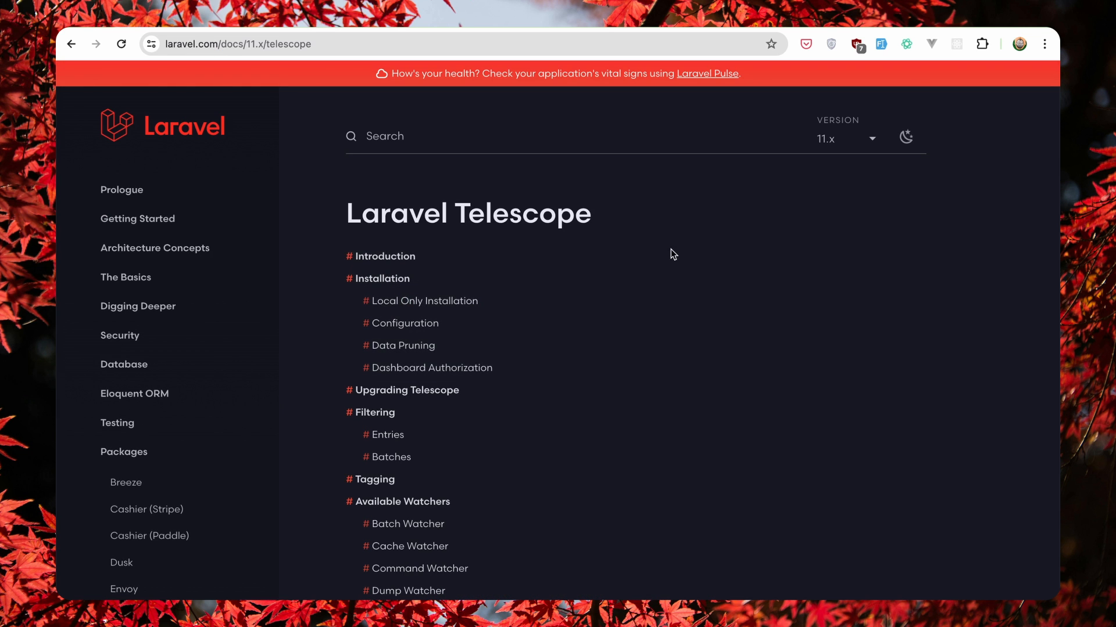
pyautogui.scroll(-3)
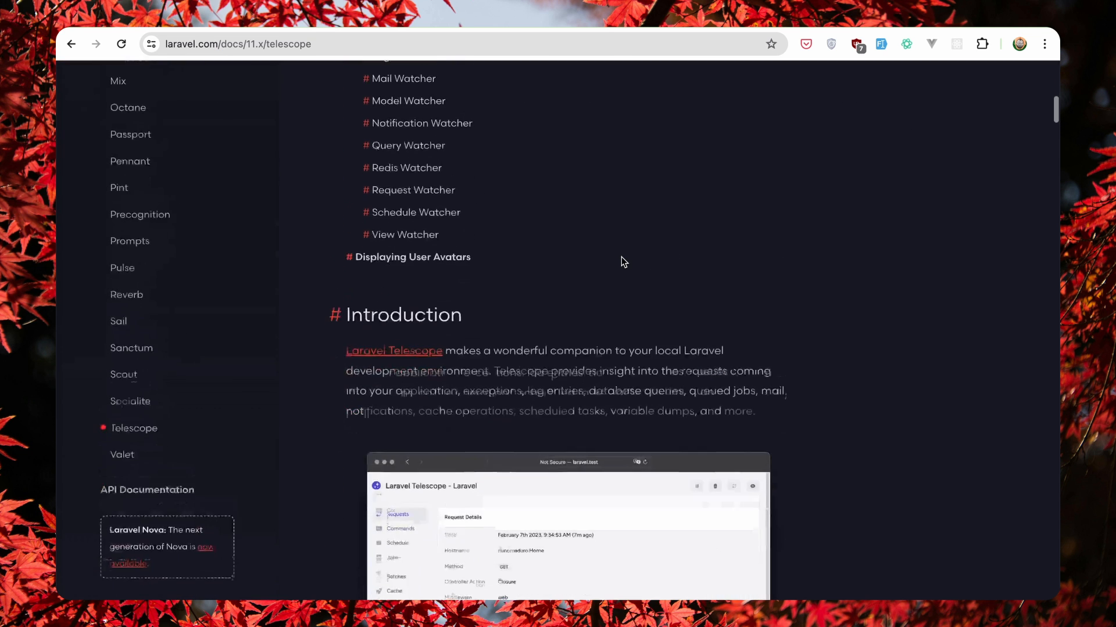
pyautogui.scroll(-3)
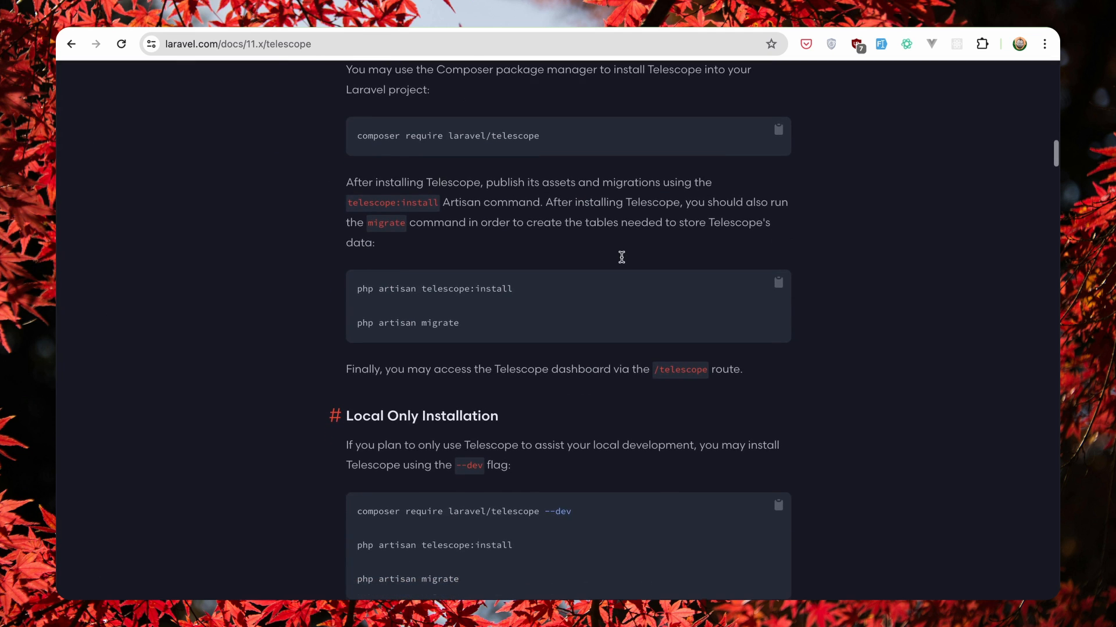
pyautogui.scroll(-3)
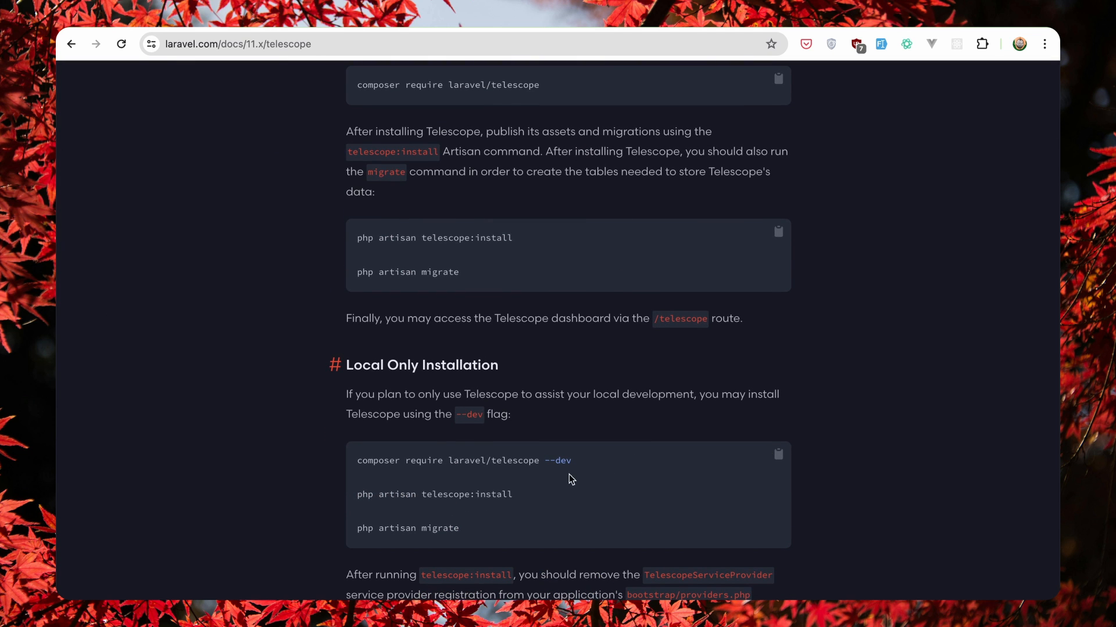
pyautogui.moveTo(777, 456)
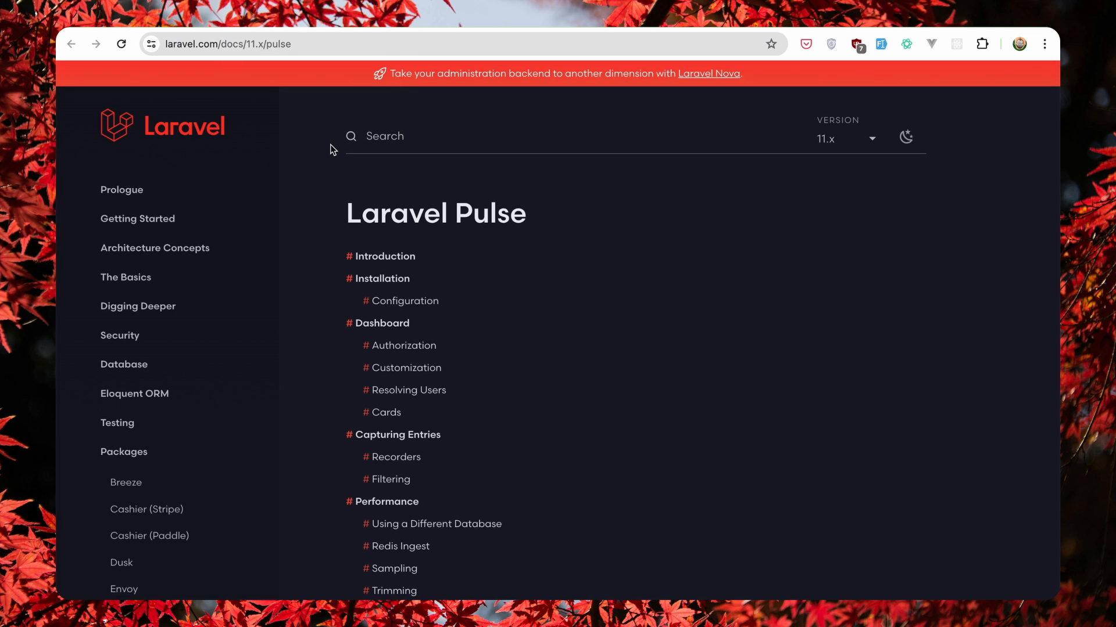
# Step: Scroll the Laravel Pulse docs to the Installation requirements and back up
pyautogui.scroll(-3)
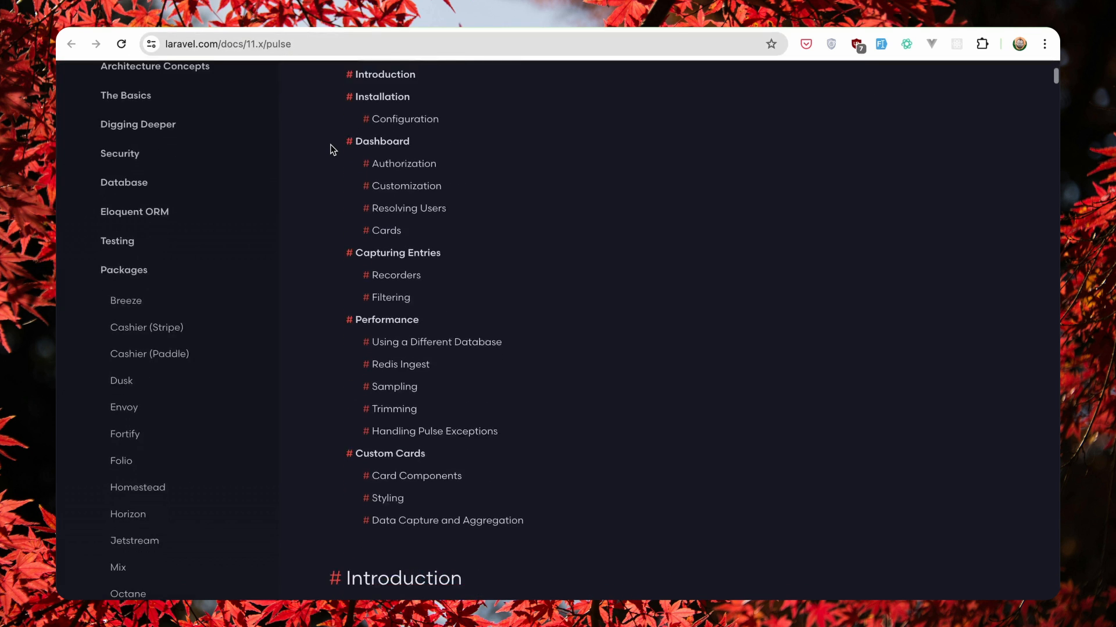
pyautogui.scroll(-3)
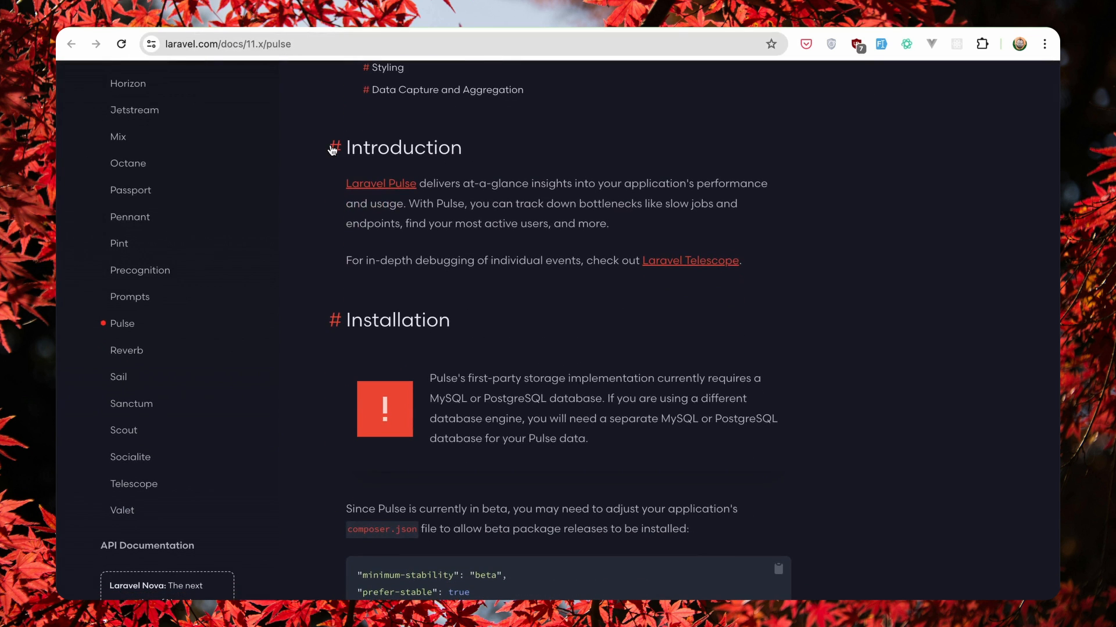
pyautogui.scroll(-3)
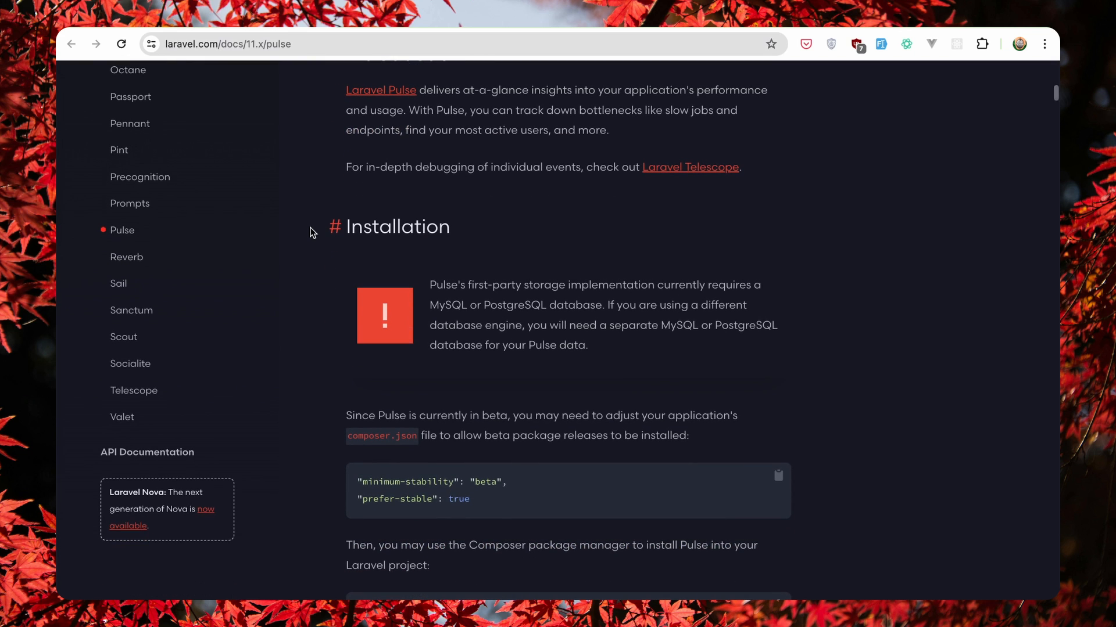
pyautogui.moveTo(481, 412)
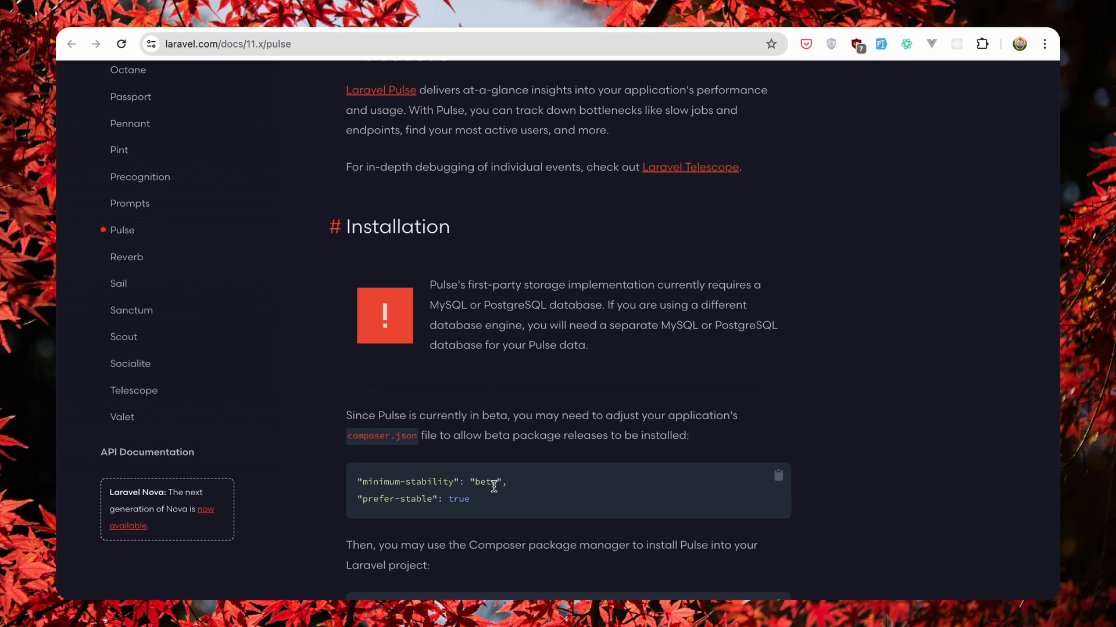
pyautogui.moveTo(477, 510)
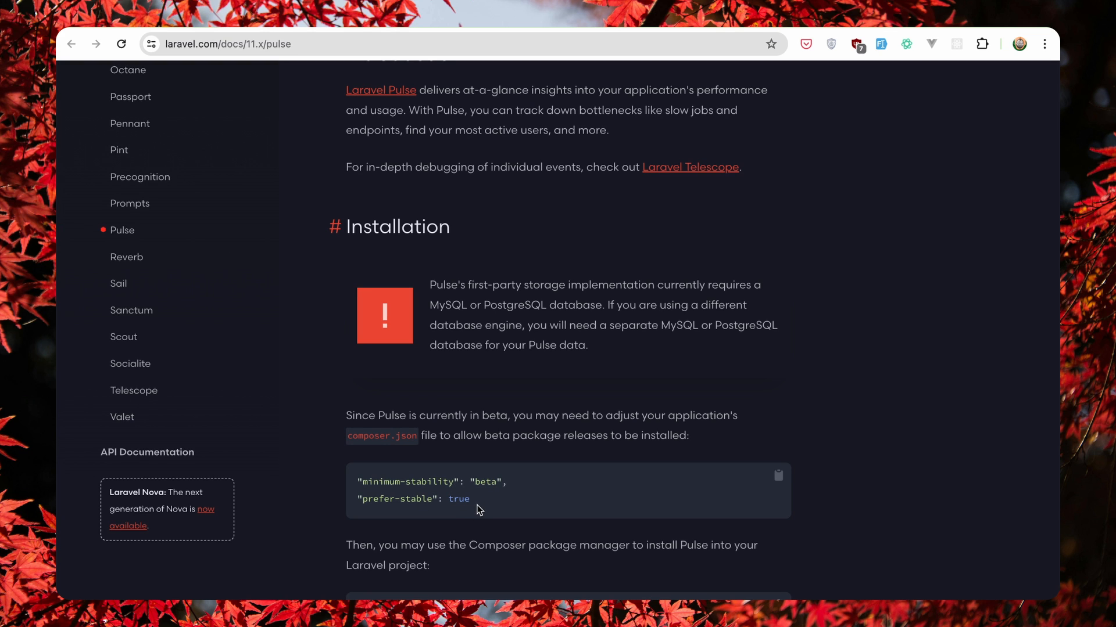
pyautogui.scroll(3)
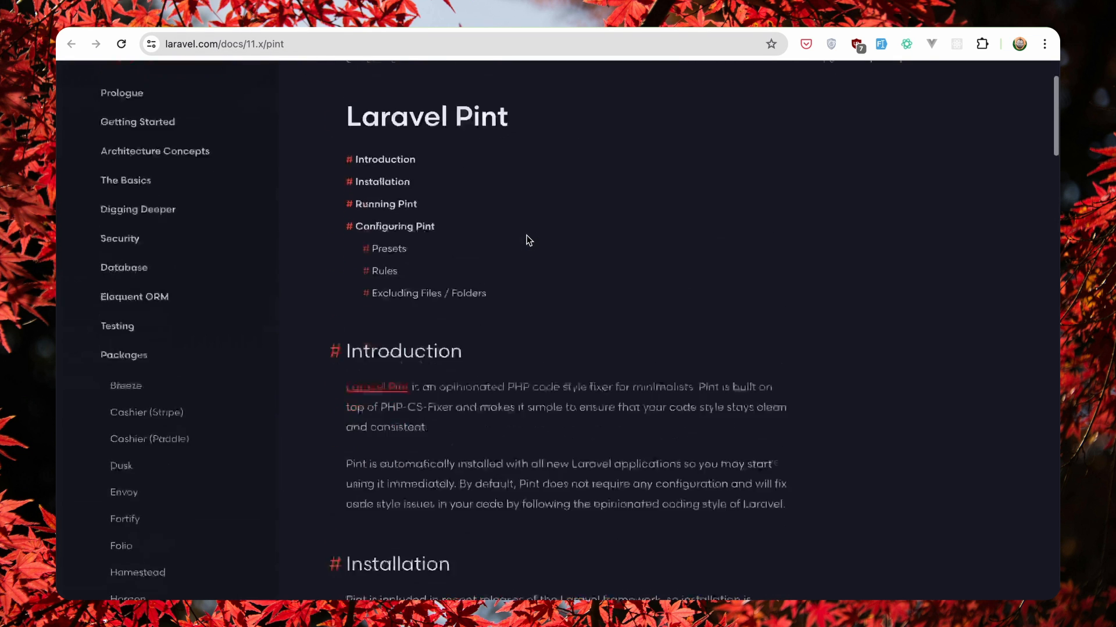
# Step: Scroll the Laravel Pint docs down to the Running Pint section
pyautogui.scroll(-3)
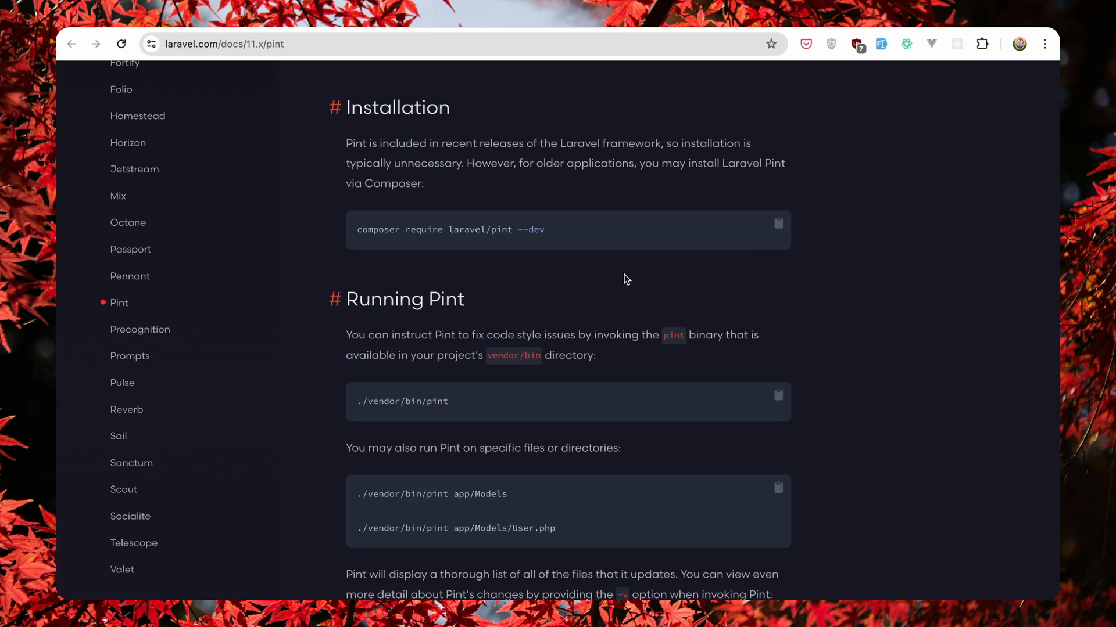
pyautogui.scroll(-3)
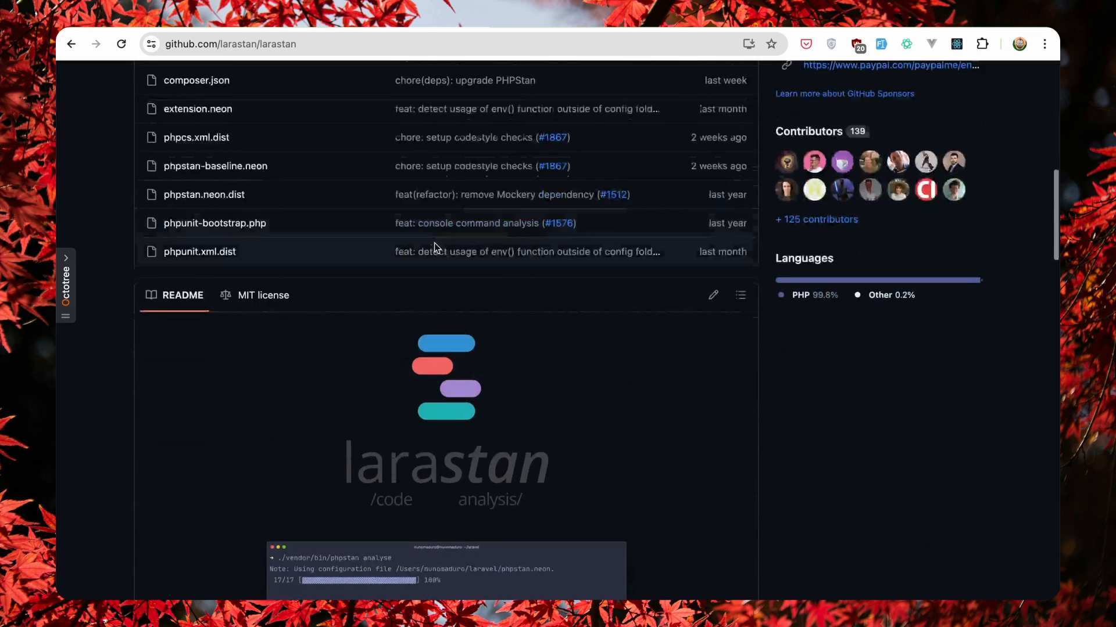
# Step: Scroll the Larastan README to the example phpstan.neon configuration block
pyautogui.scroll(-3)
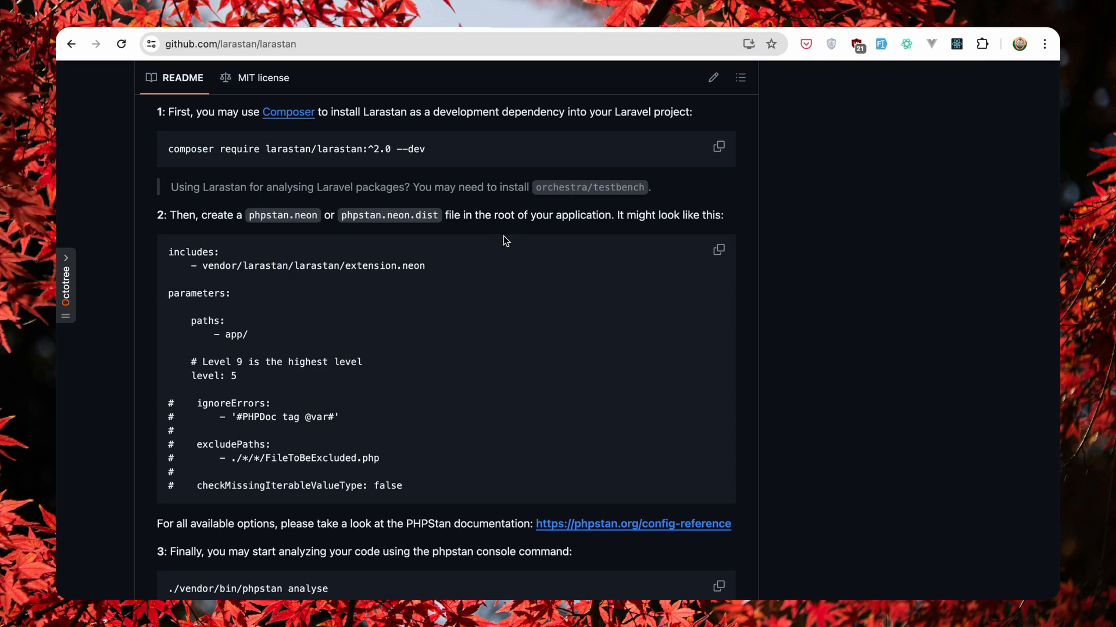
pyautogui.moveTo(245, 227)
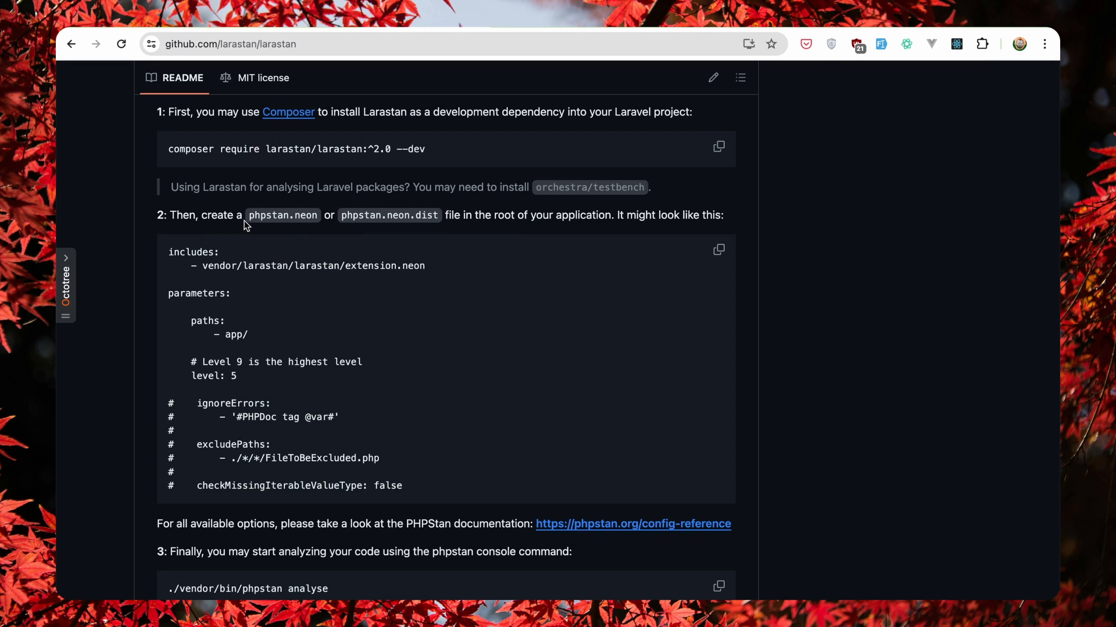
pyautogui.moveTo(319, 229)
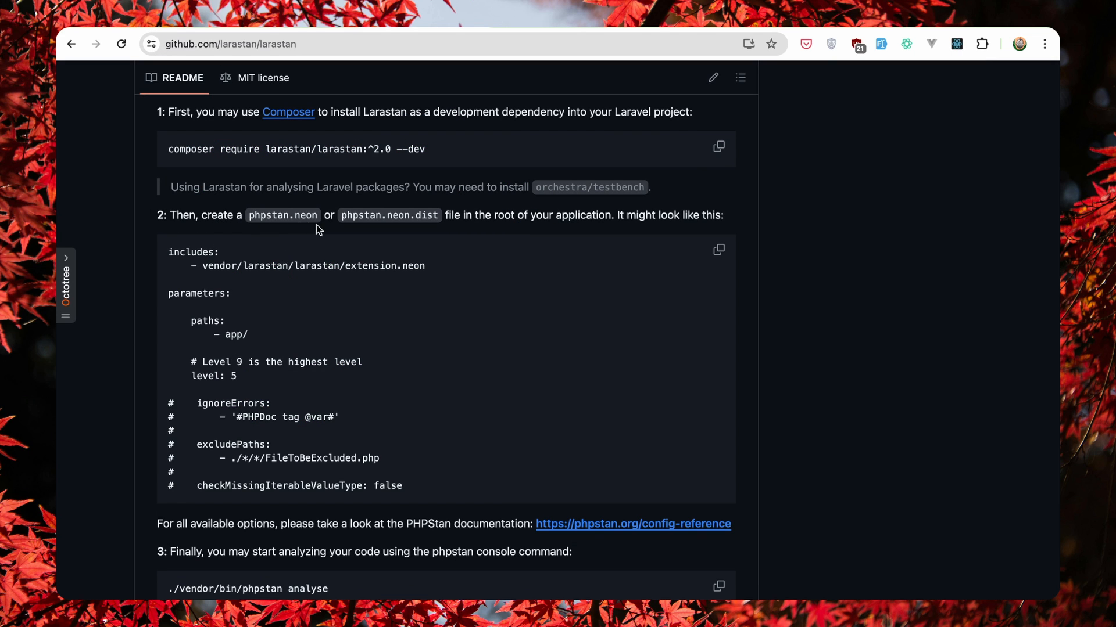
pyautogui.moveTo(409, 221)
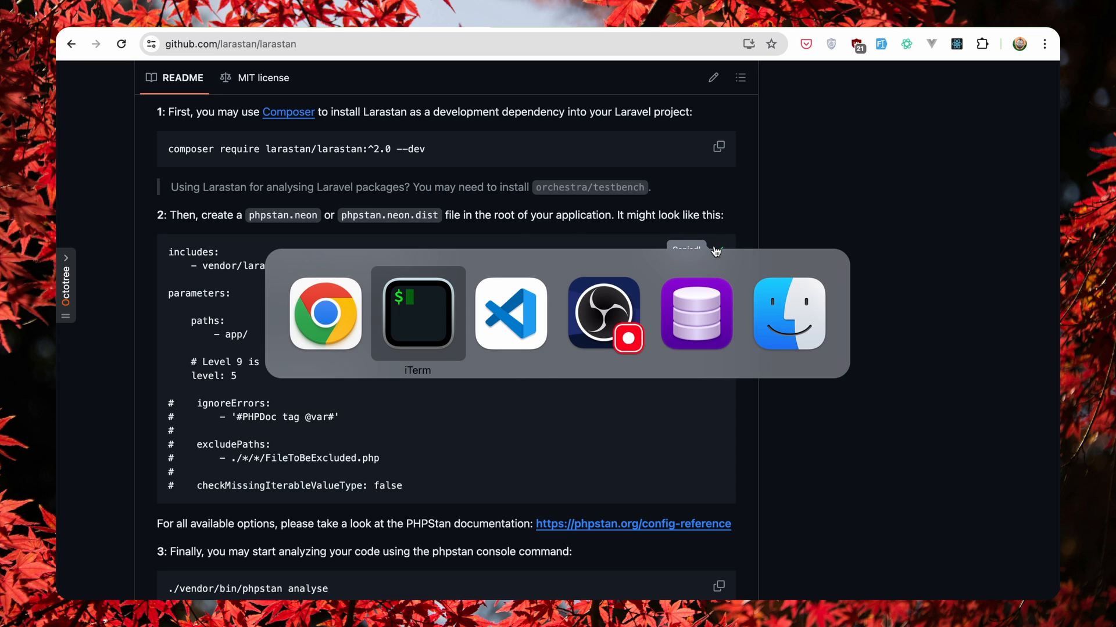
# Step: Create a new root-level phpstan.neon file in the laravel-starter-kit-blade project
pyautogui.click(510, 315)
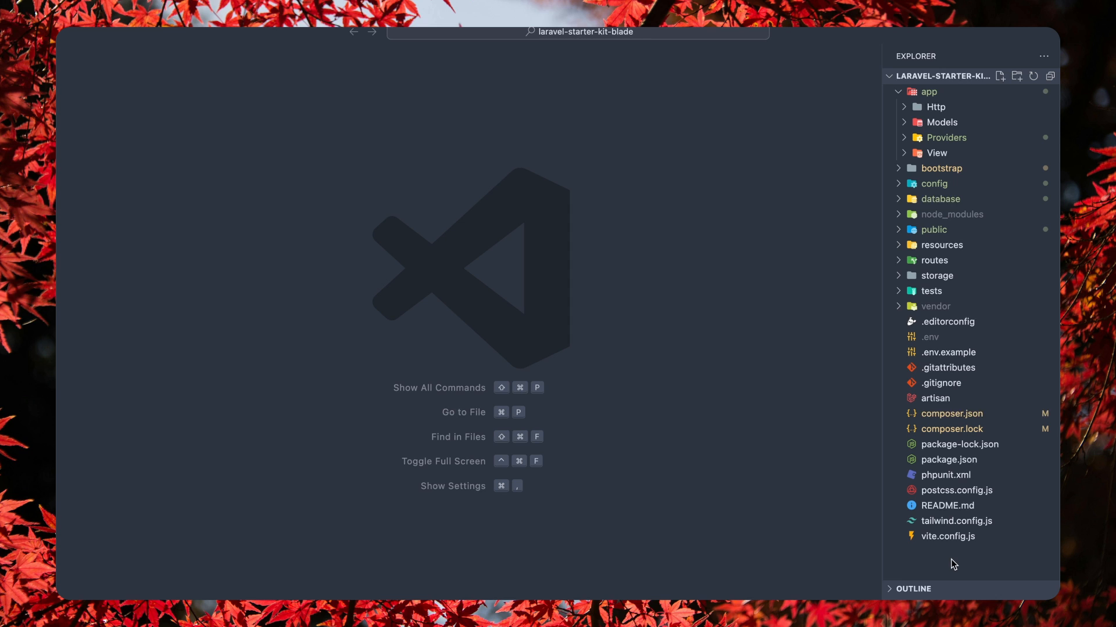
pyautogui.click(999, 77)
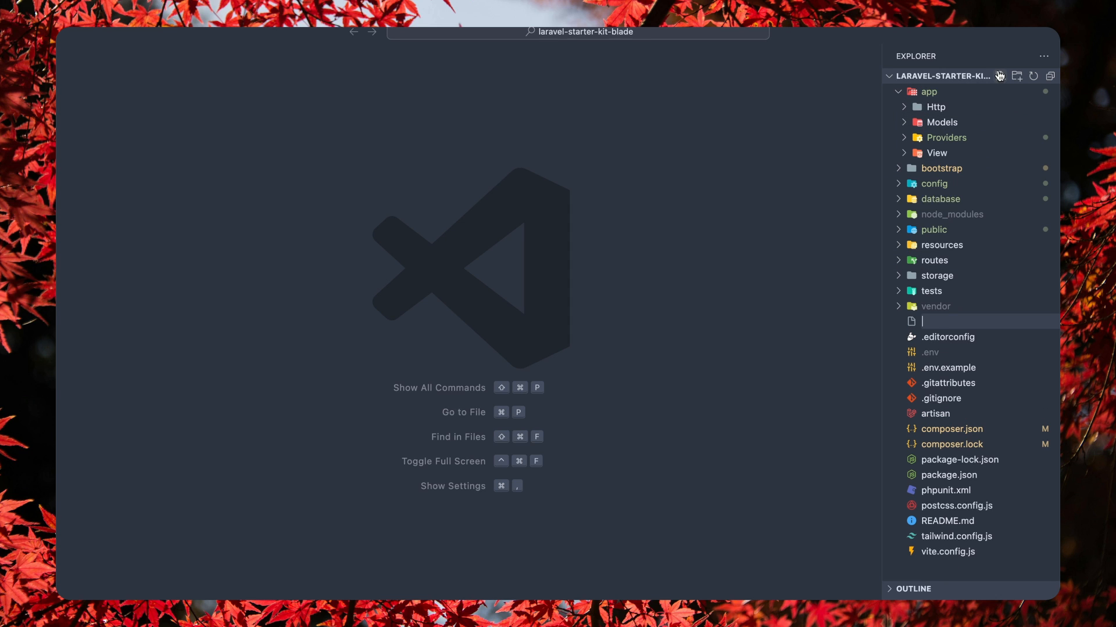
pyautogui.write('phpsta')
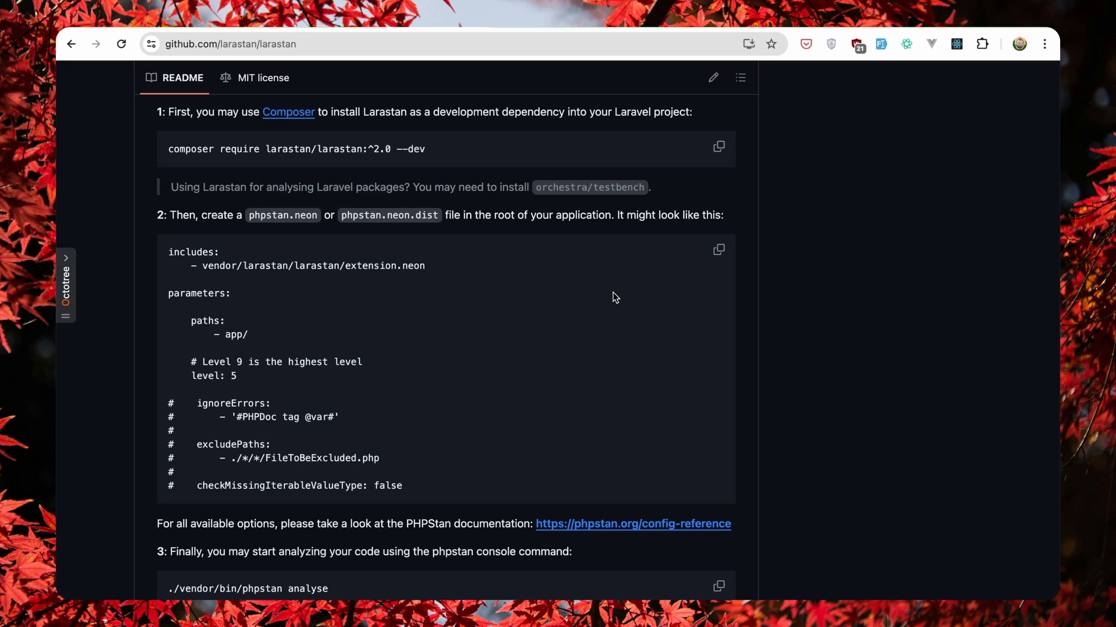
# Step: Copy composer require spatie/laravel-login-link from the README and run it in iTerm
pyautogui.scroll(-3)
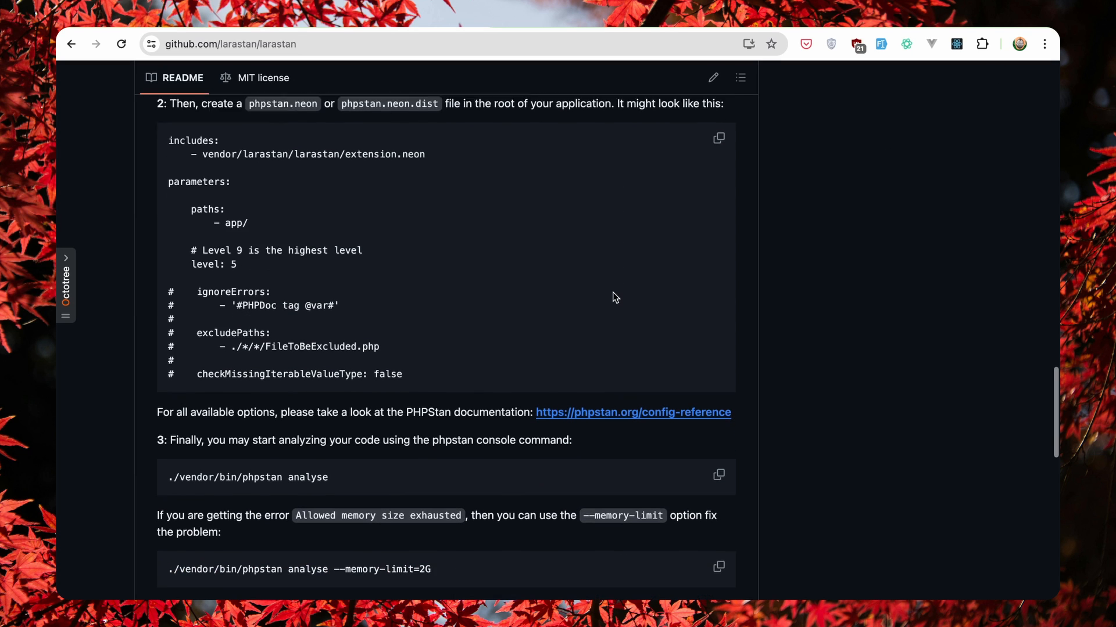
pyautogui.scroll(-3)
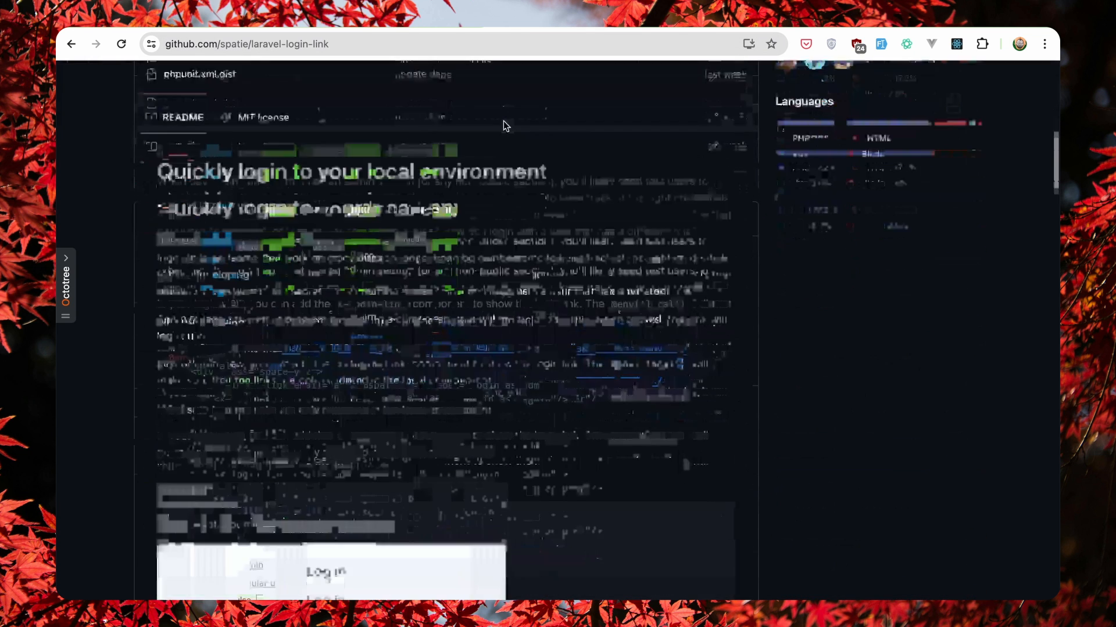
pyautogui.scroll(-3)
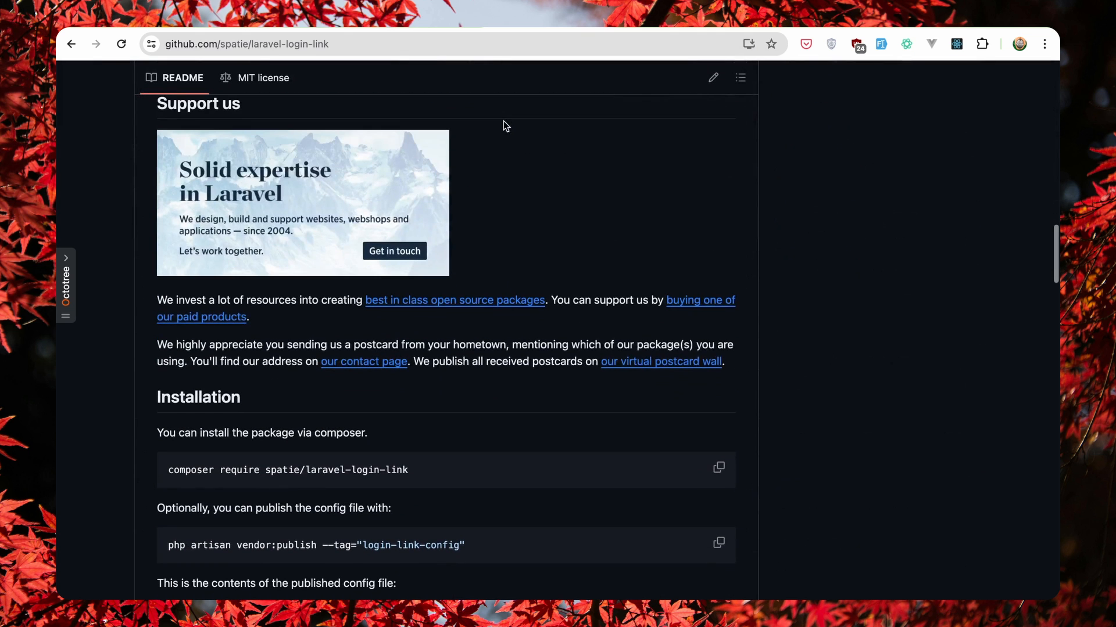
pyautogui.click(719, 468)
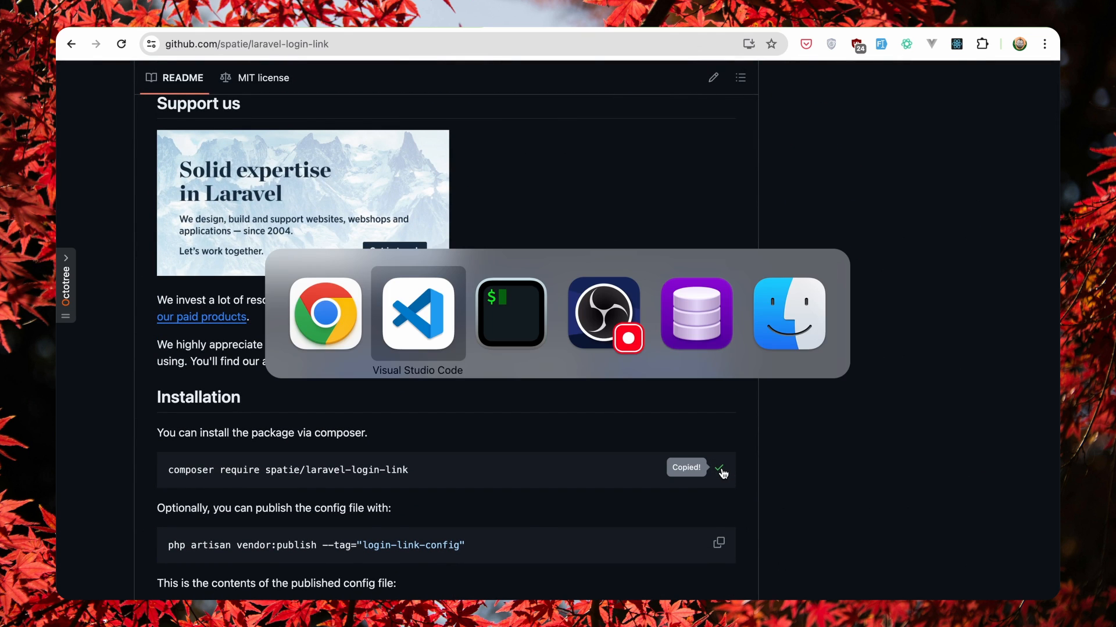
pyautogui.click(510, 312)
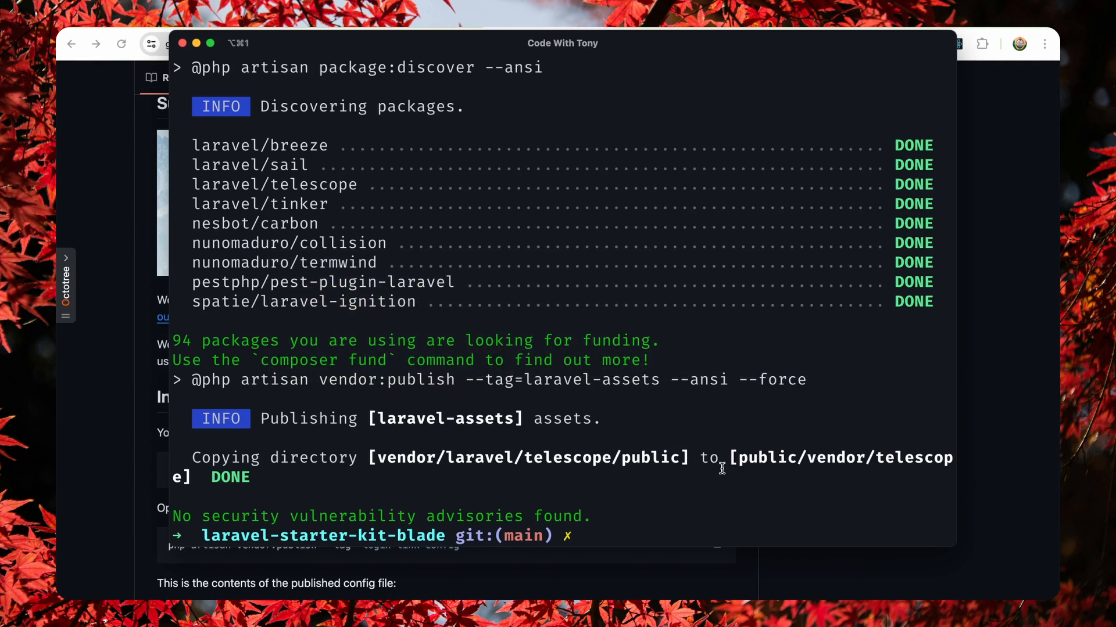
pyautogui.write('composer require spatie/laravel-login-link')
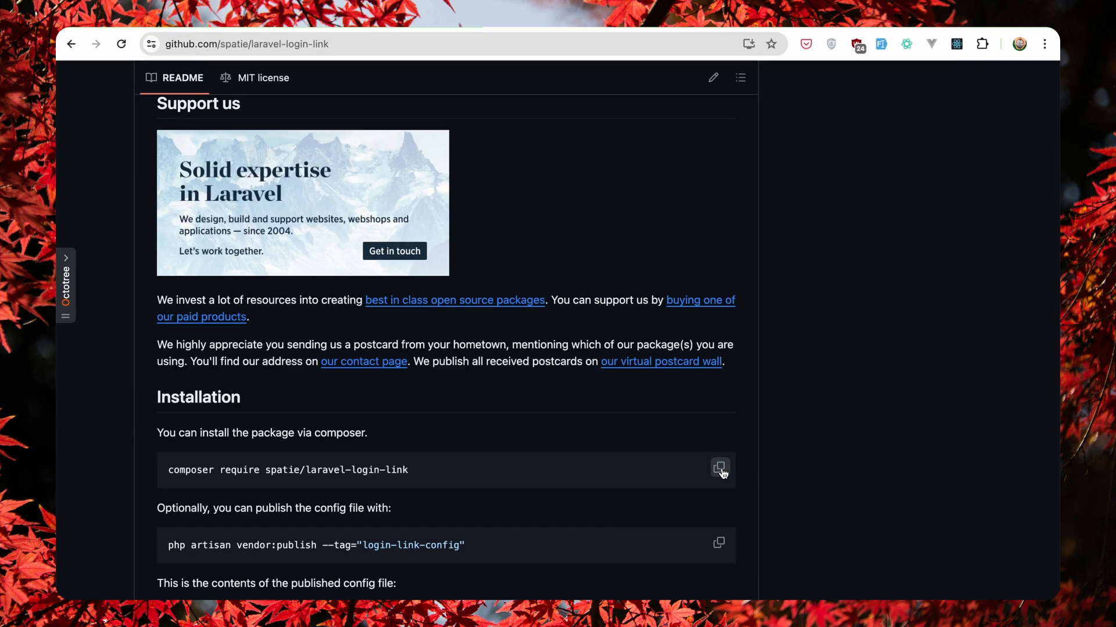
# Step: Return to the laravel-login-link README and read down to its Usage section
pyautogui.scroll(-3)
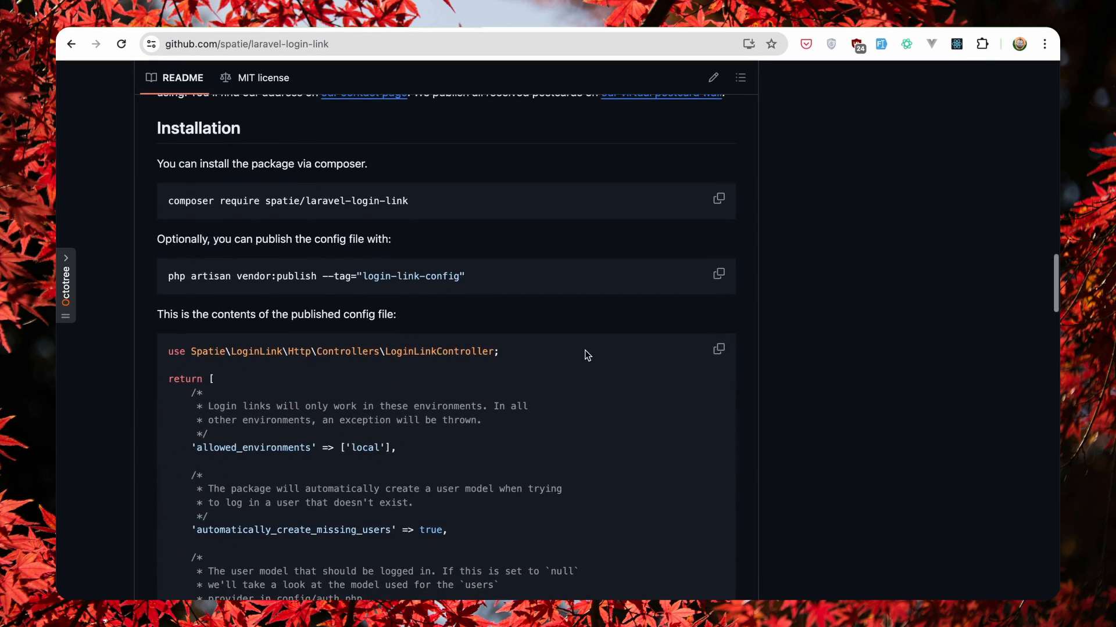
pyautogui.moveTo(678, 288)
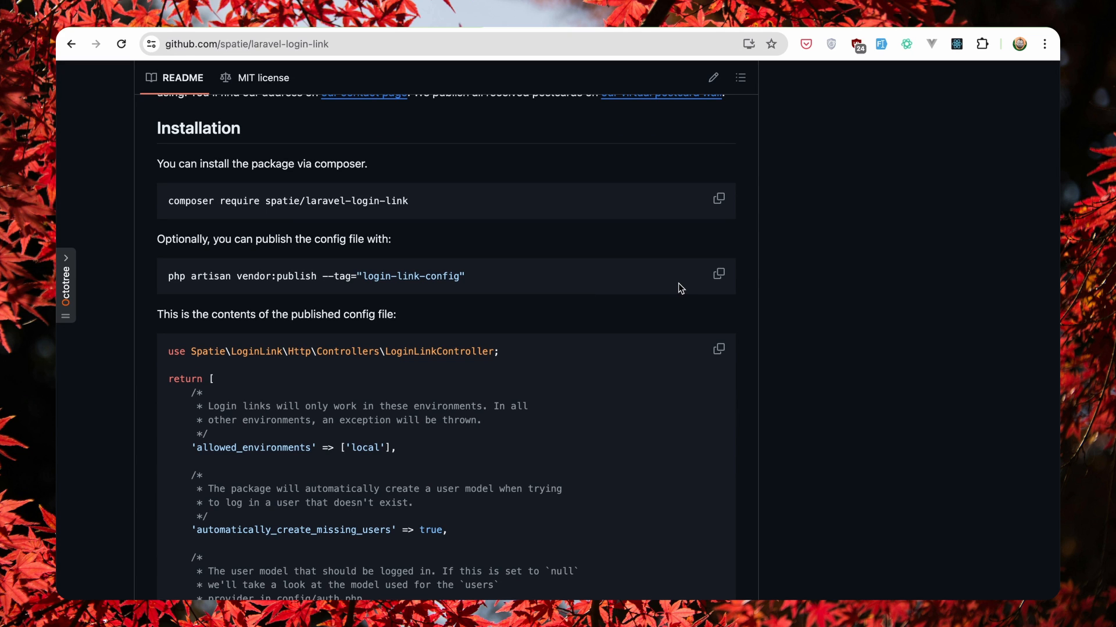
pyautogui.click(718, 274)
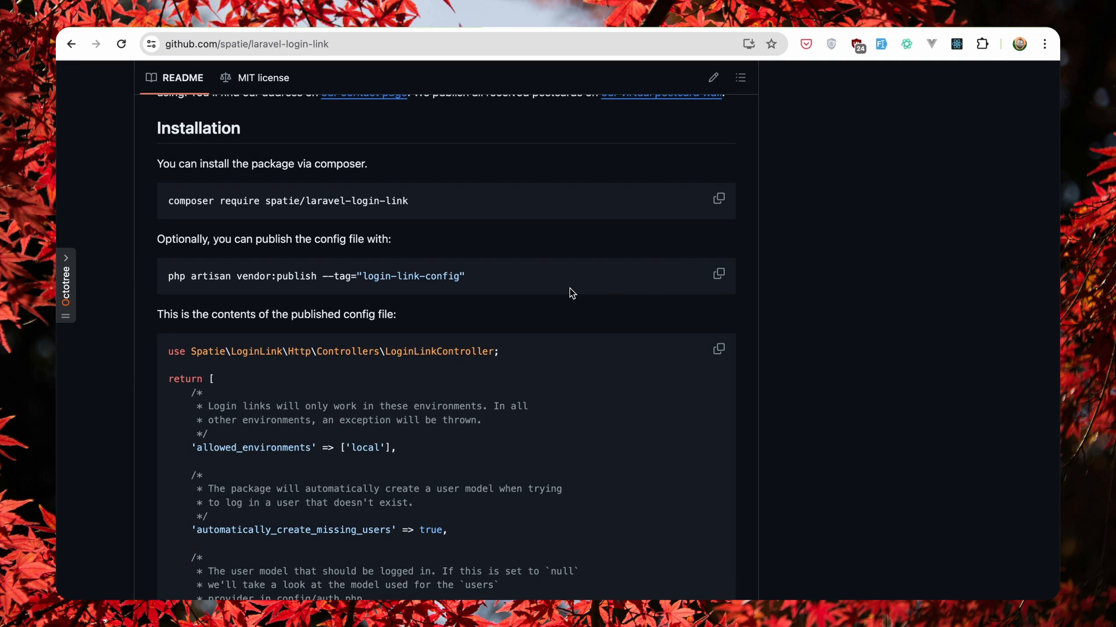
pyautogui.moveTo(399, 320)
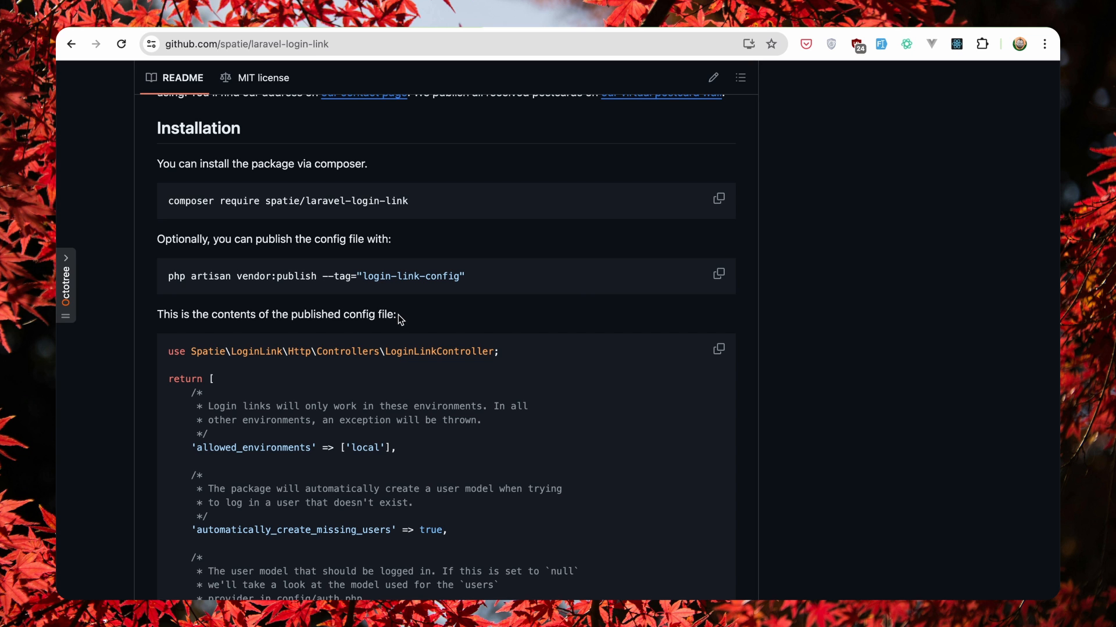
pyautogui.scroll(-3)
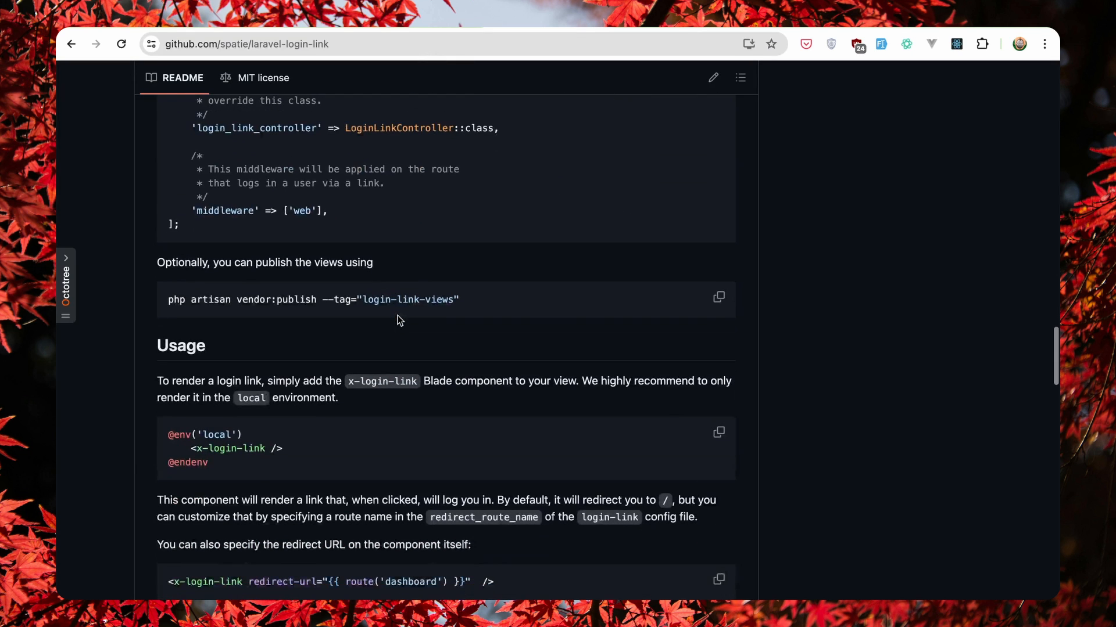
pyautogui.scroll(-3)
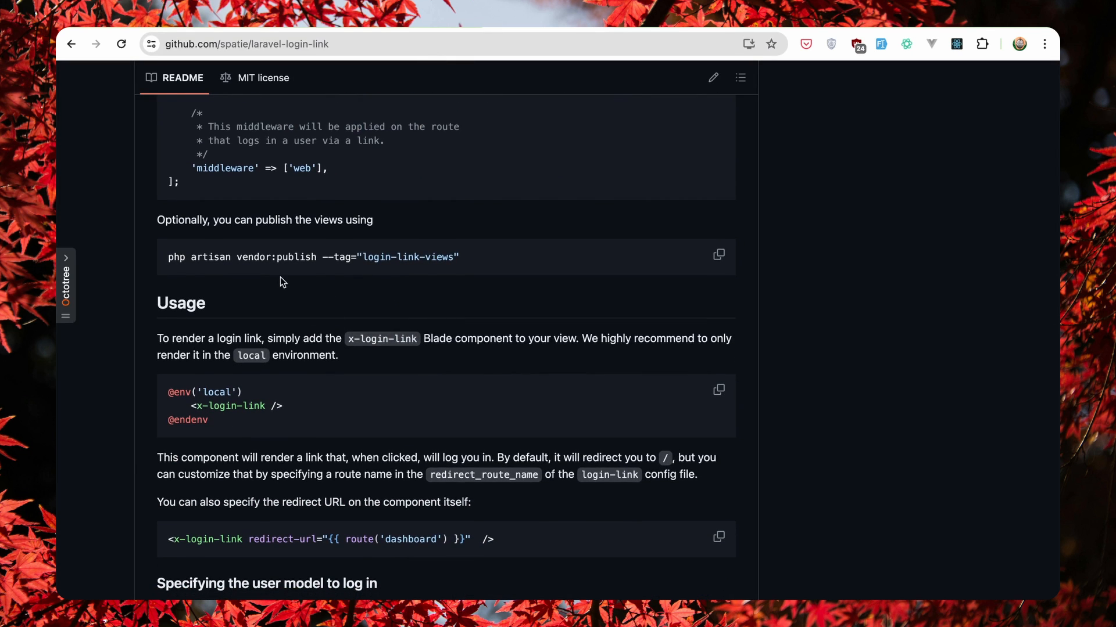
pyautogui.moveTo(395, 269)
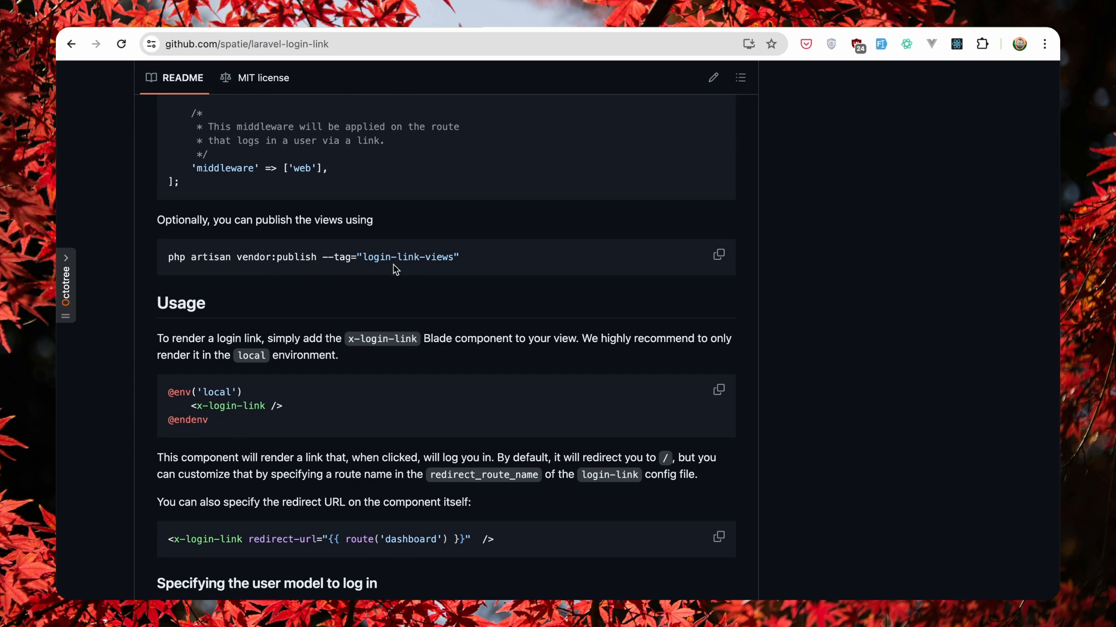
pyautogui.moveTo(406, 268)
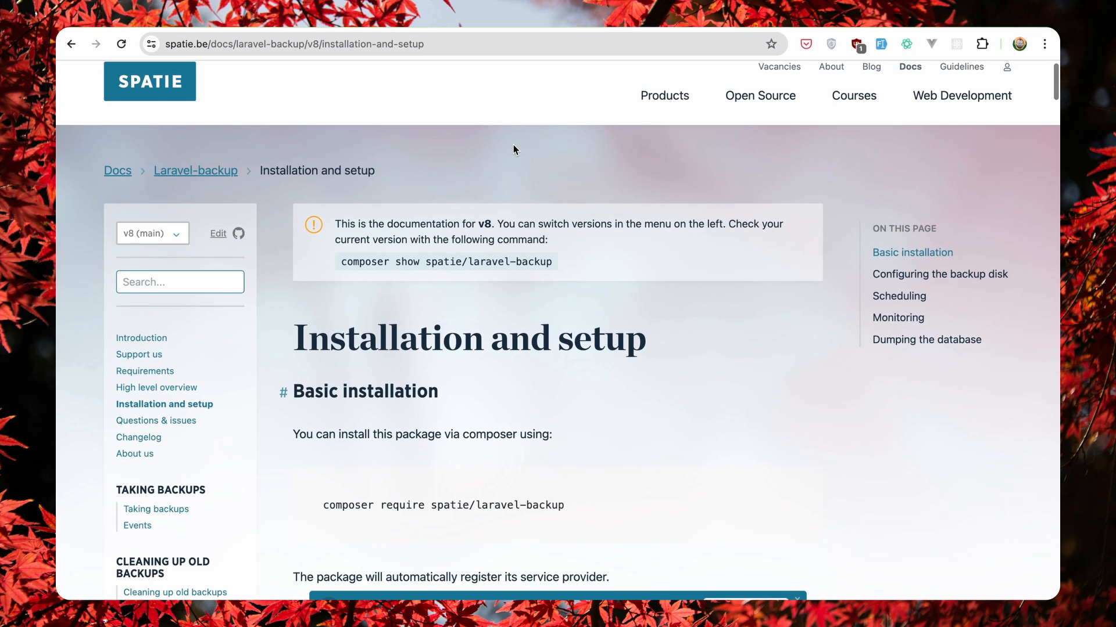
# Step: Reach the laravel-backup v8 Installation and setup page on spatie.be
pyautogui.scroll(-3)
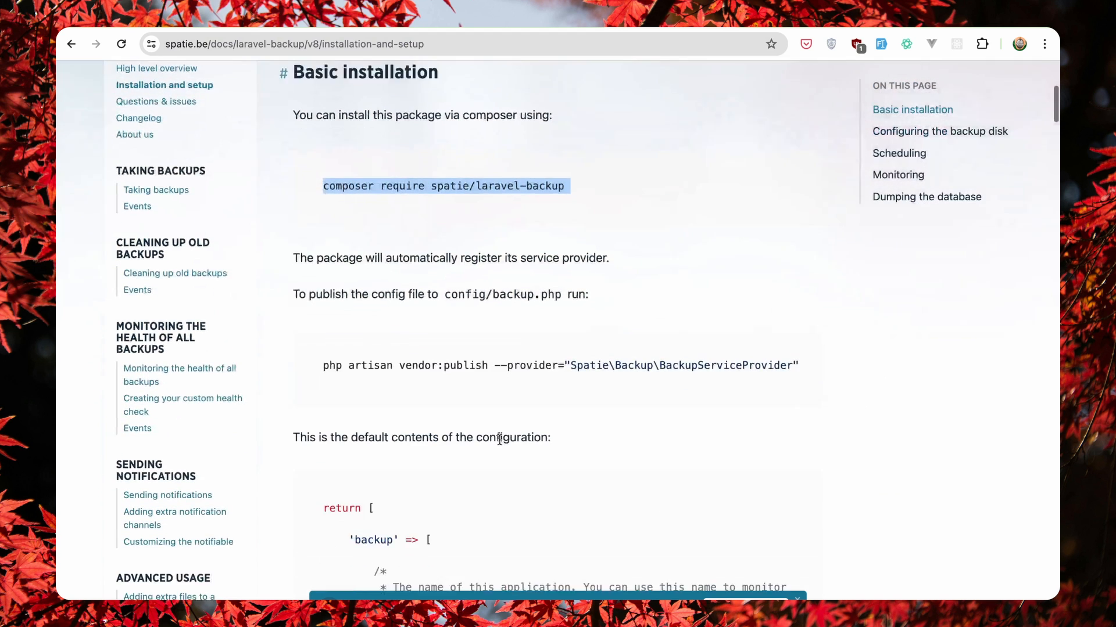
pyautogui.scroll(-3)
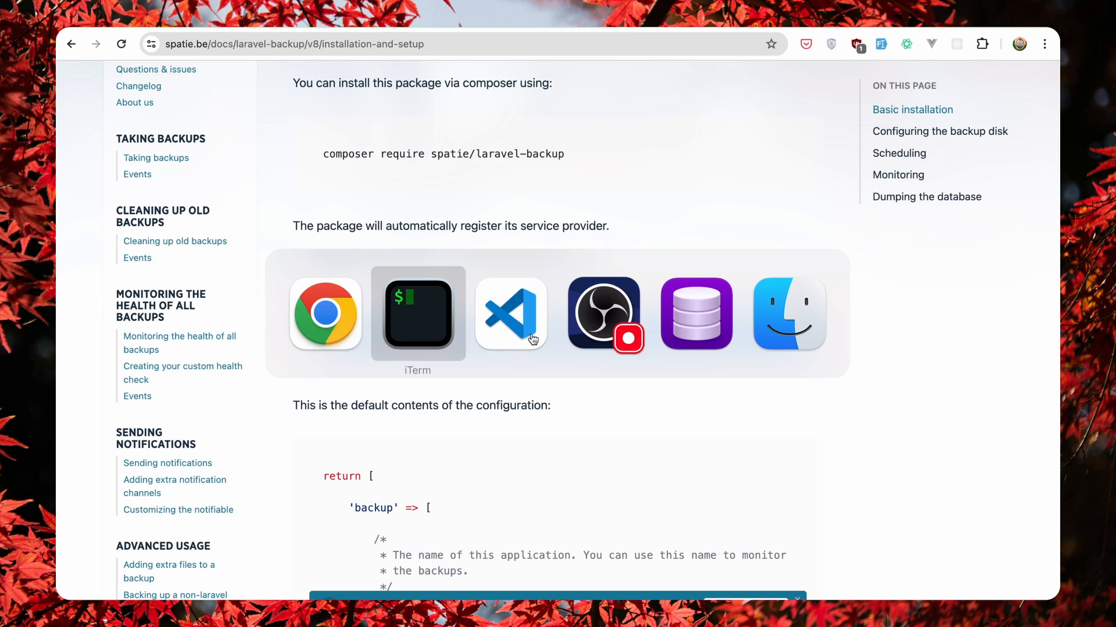
pyautogui.click(417, 314)
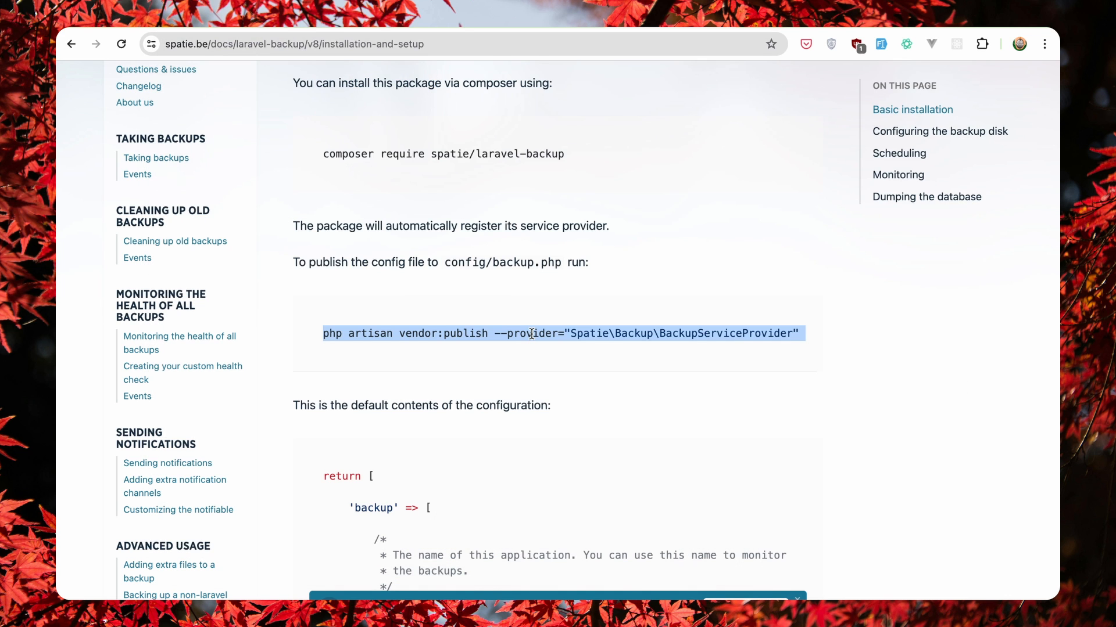
# Step: Read through the default backup configuration and select the install and vendor:publish commands
pyautogui.scroll(-3)
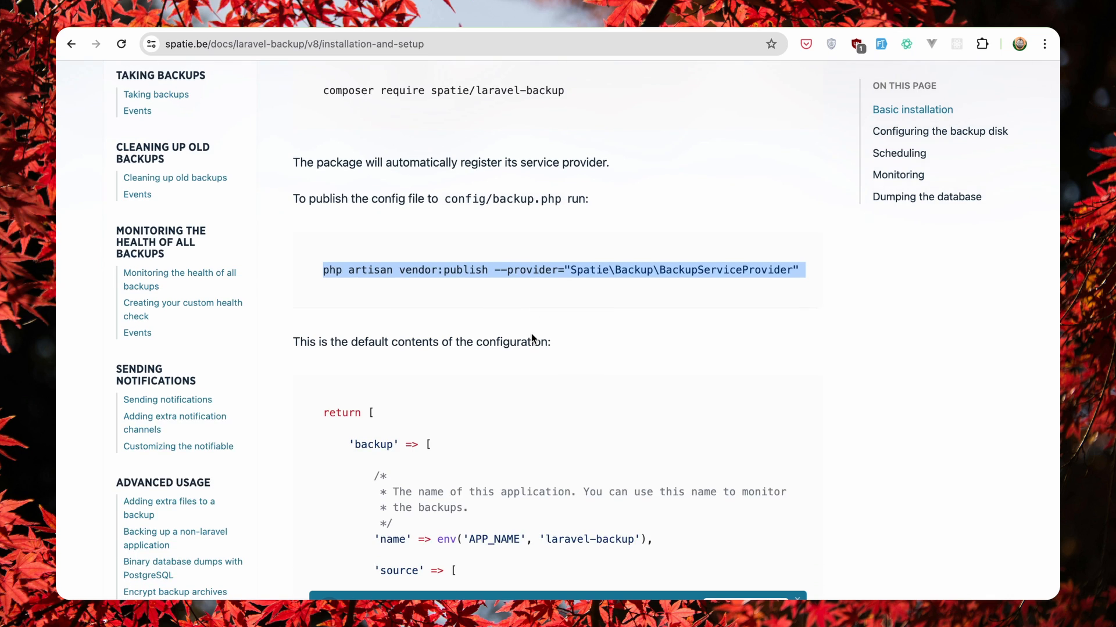
pyautogui.scroll(-3)
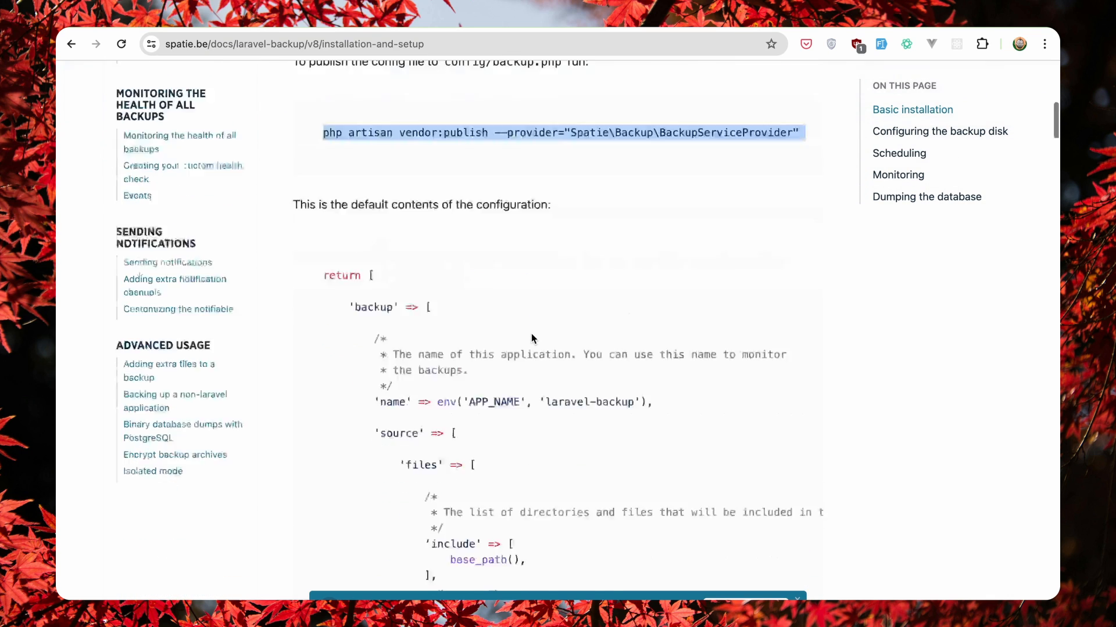
pyautogui.scroll(-3)
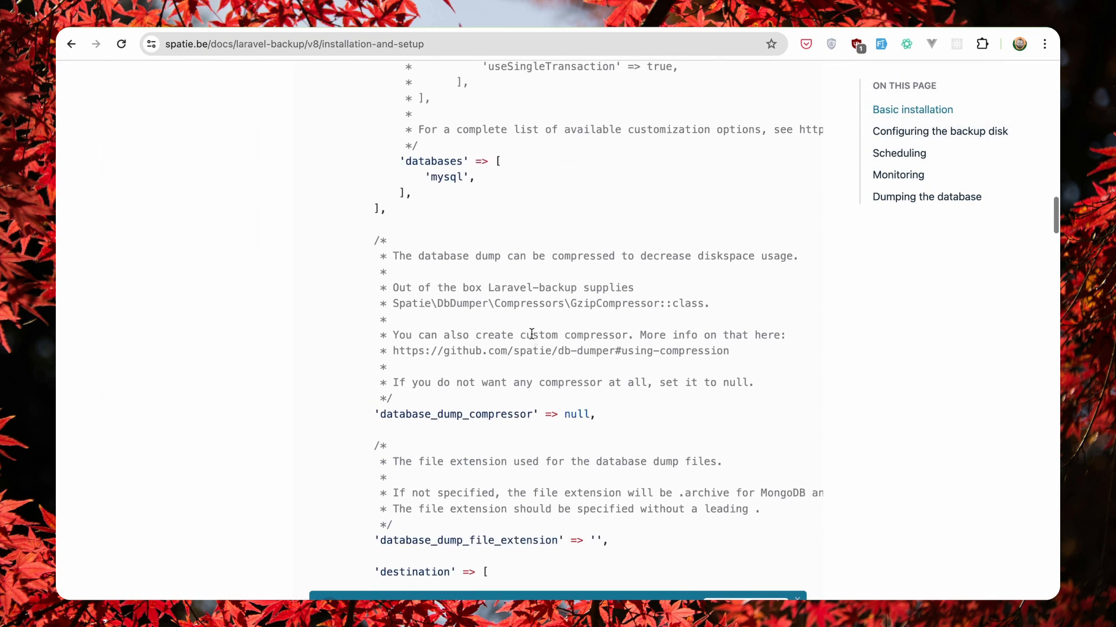
pyautogui.scroll(-3)
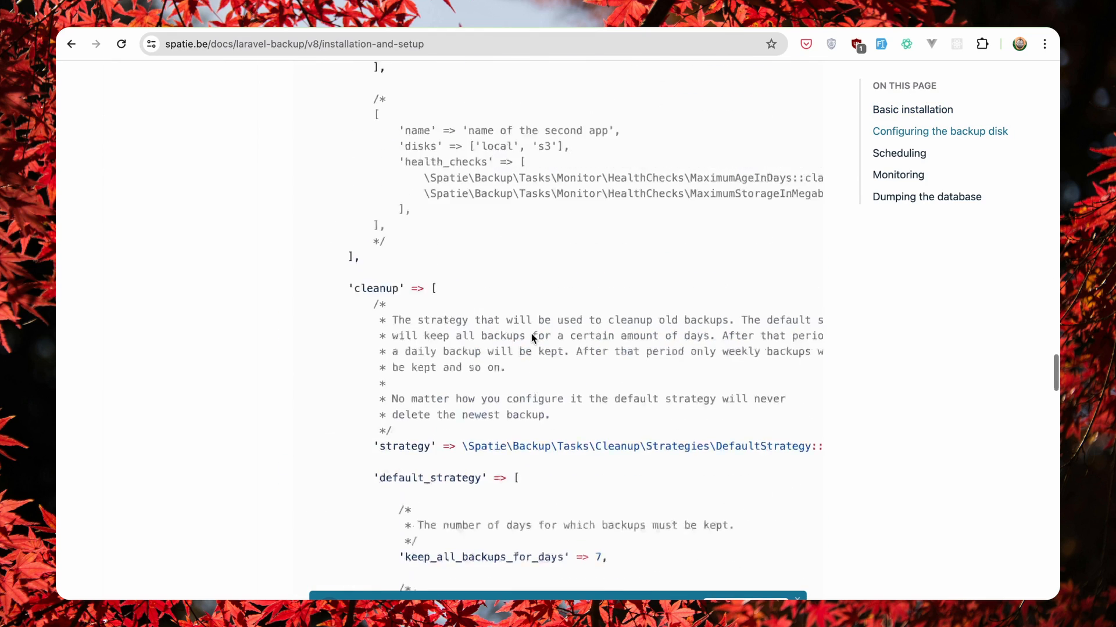
pyautogui.scroll(-3)
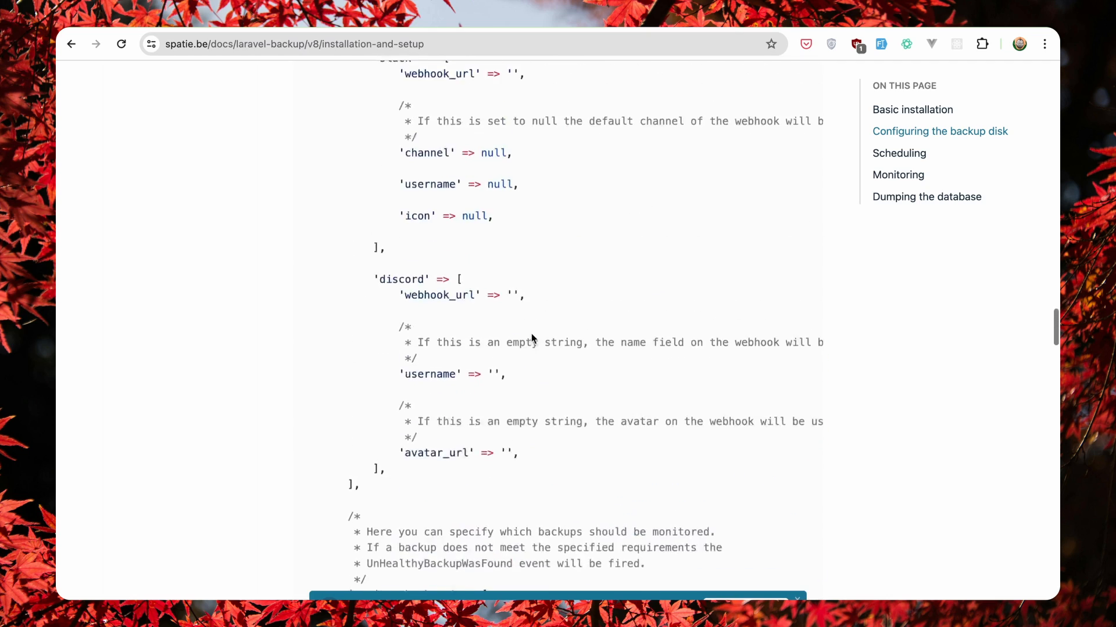
pyautogui.scroll(-3)
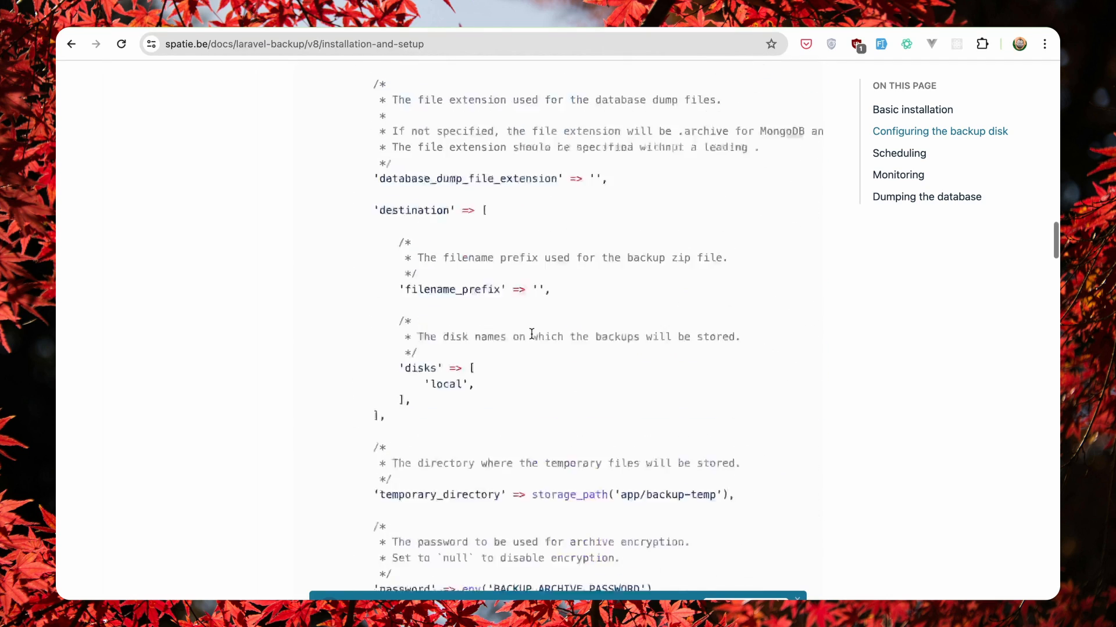
pyautogui.scroll(3)
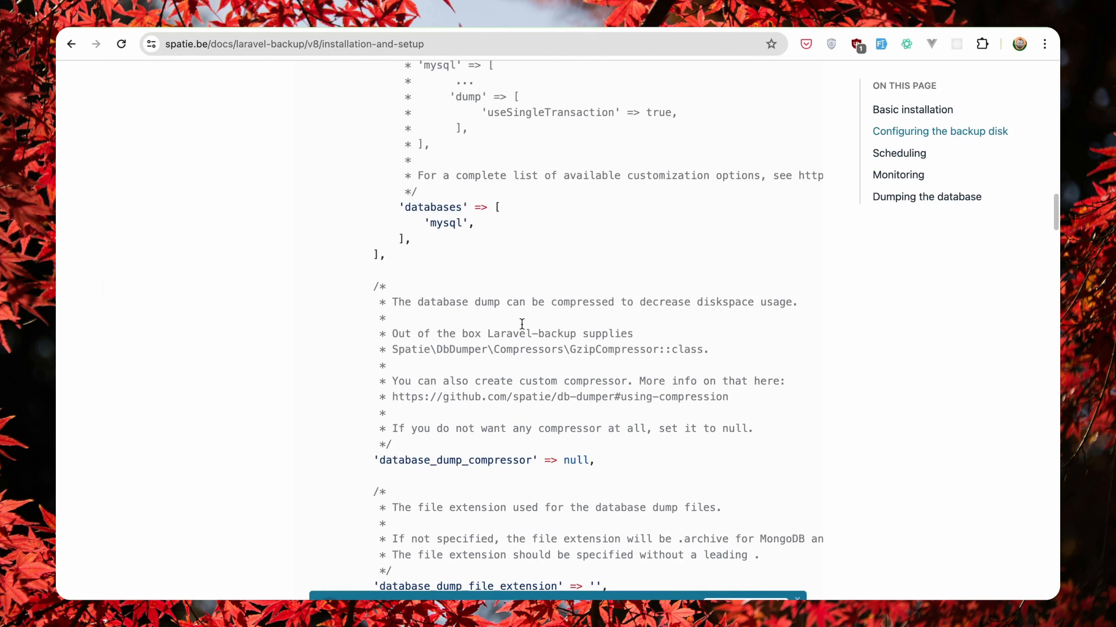
pyautogui.doubleClick(445, 223)
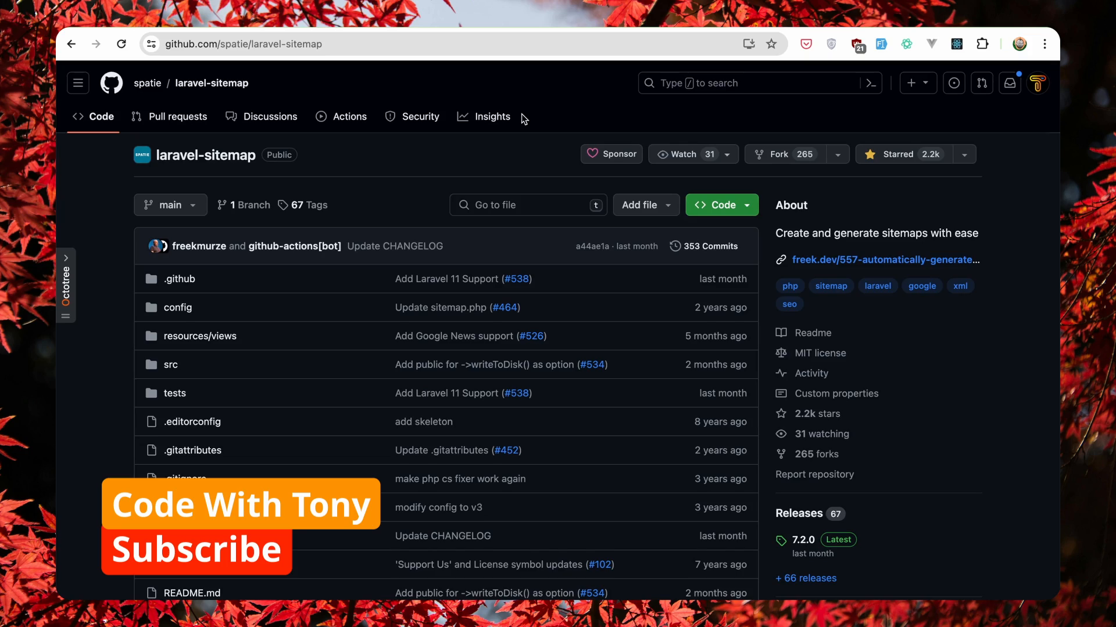
pyautogui.scroll(-3)
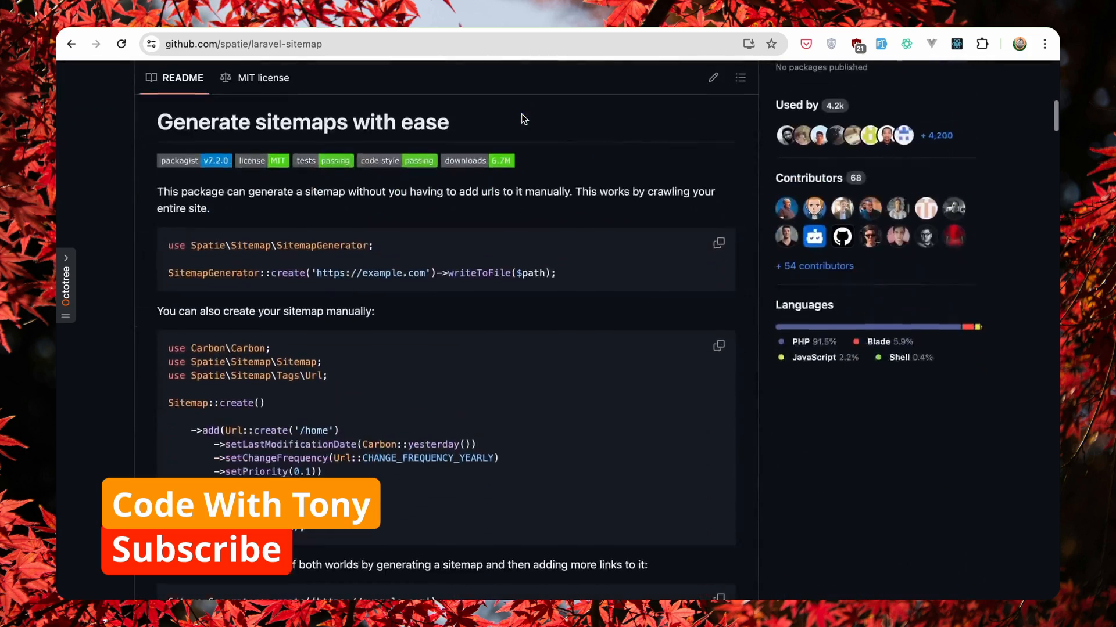
pyautogui.scroll(-3)
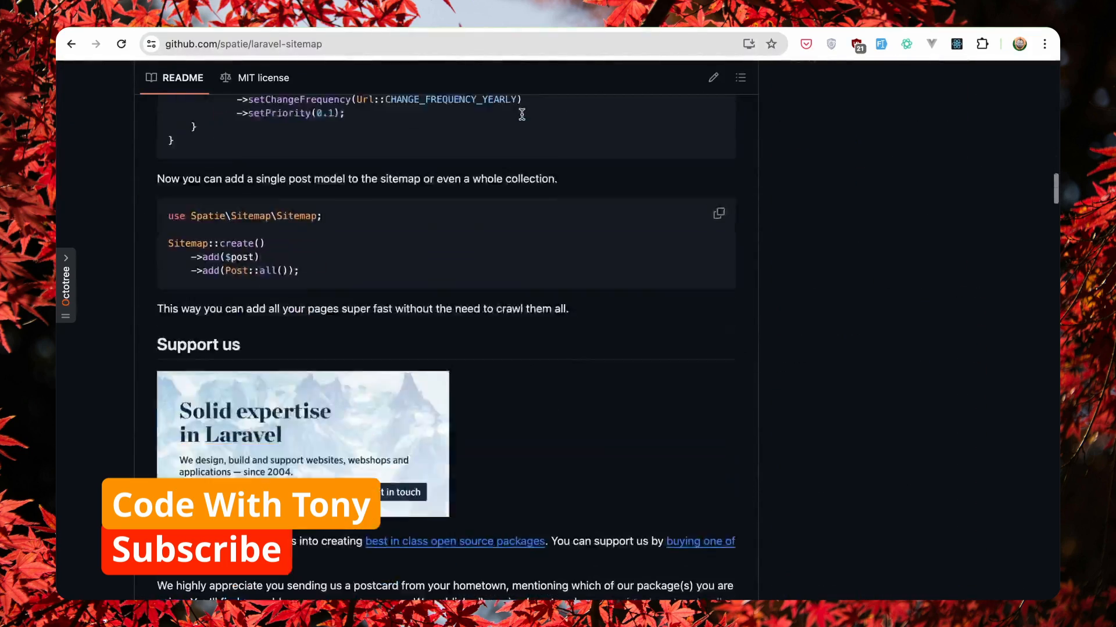
pyautogui.scroll(-3)
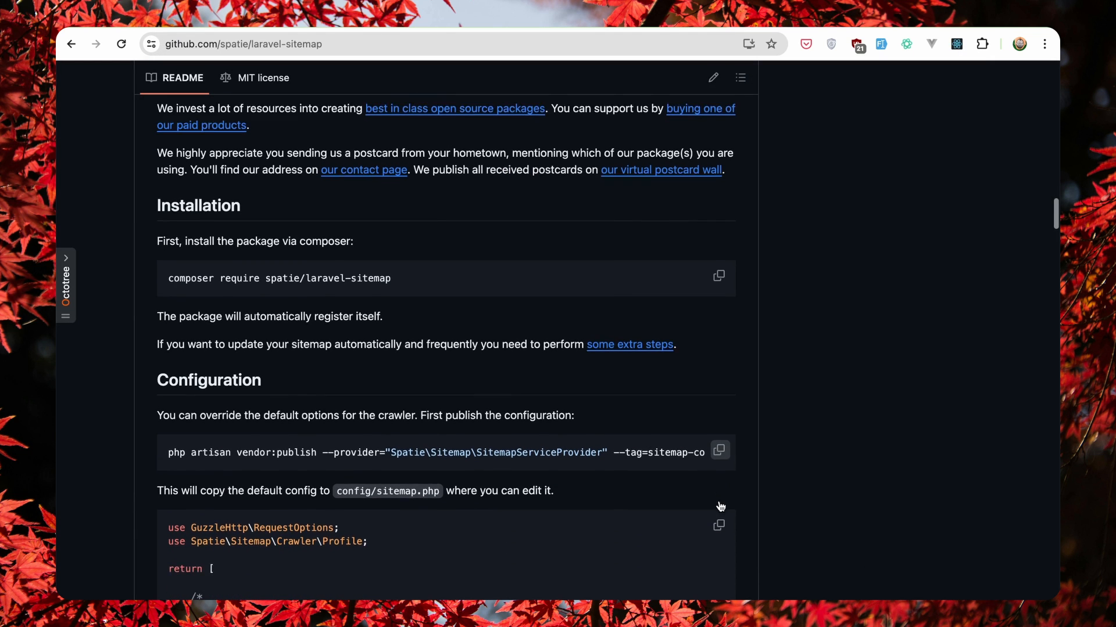
pyautogui.scroll(-3)
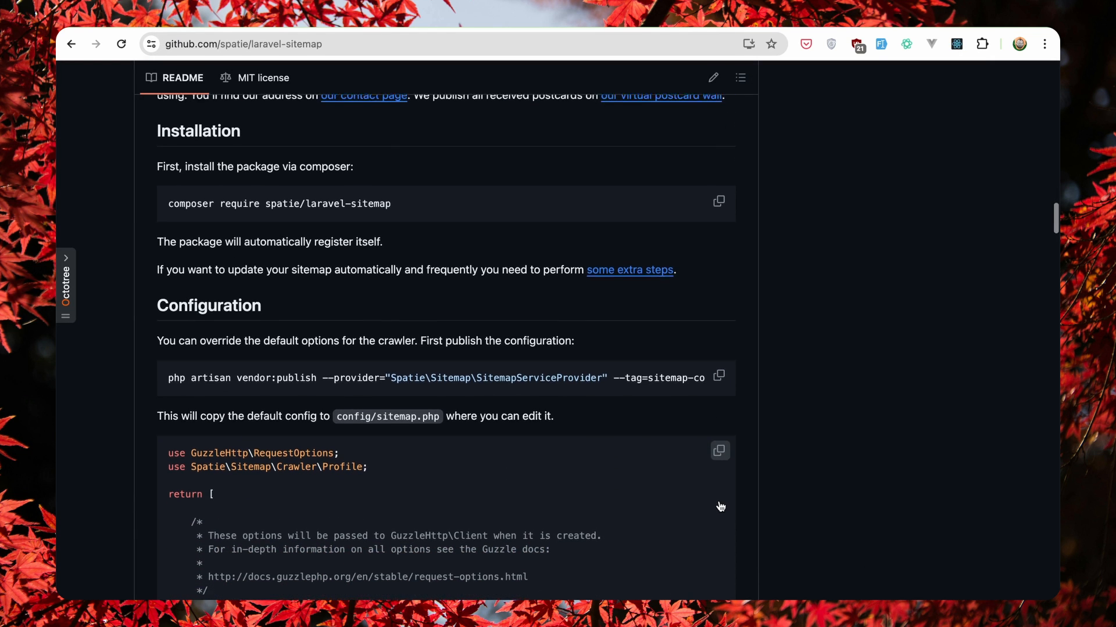
pyautogui.moveTo(803, 335)
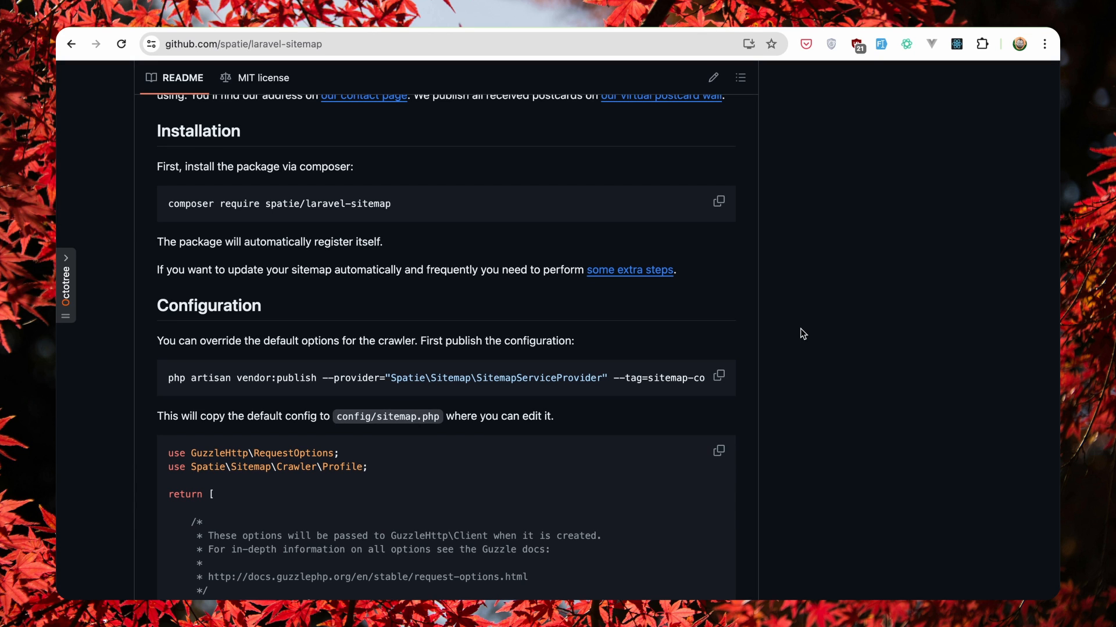
pyautogui.press('ctrl+t')
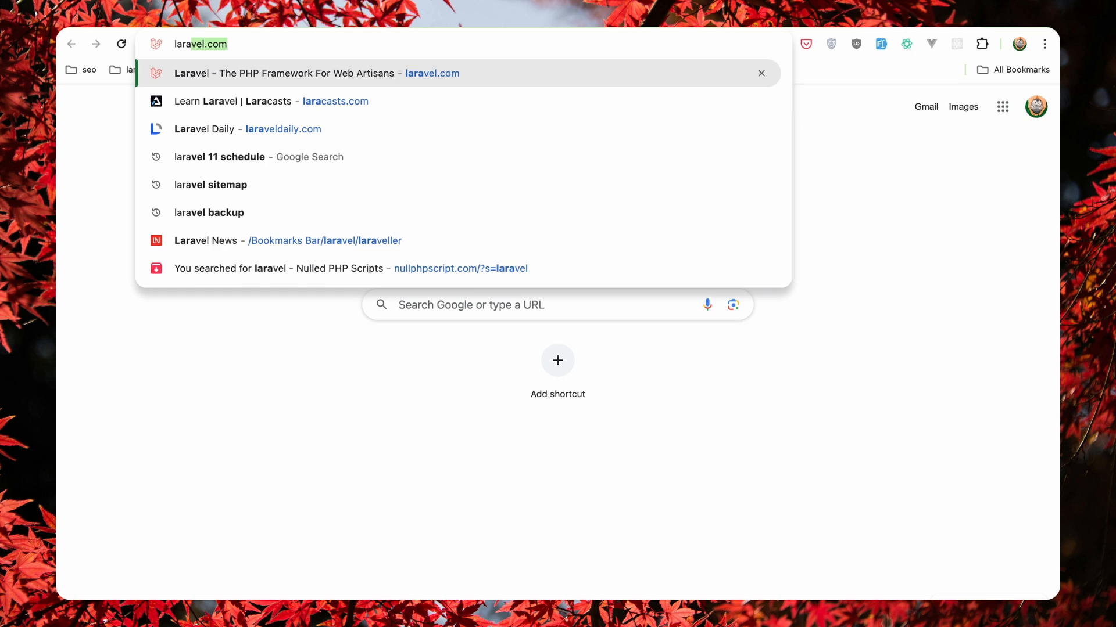
# Step: Register a new account on laravel-starter-kit-blade.test and visit its Profile page from the user menu
pyautogui.press('Enter')
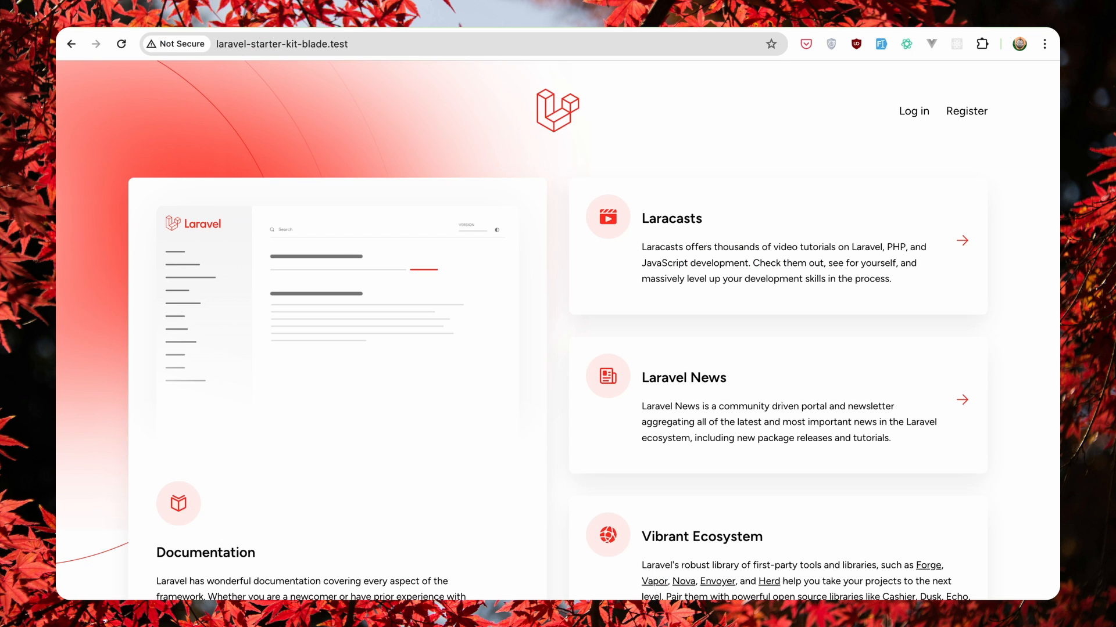
pyautogui.moveTo(817, 76)
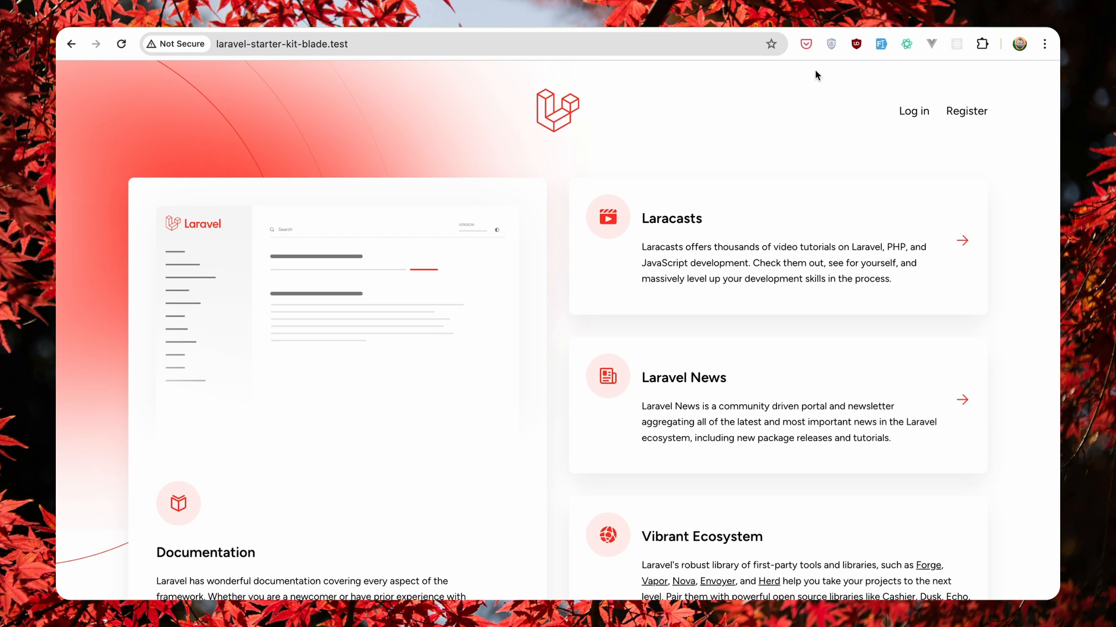
pyautogui.moveTo(677, 95)
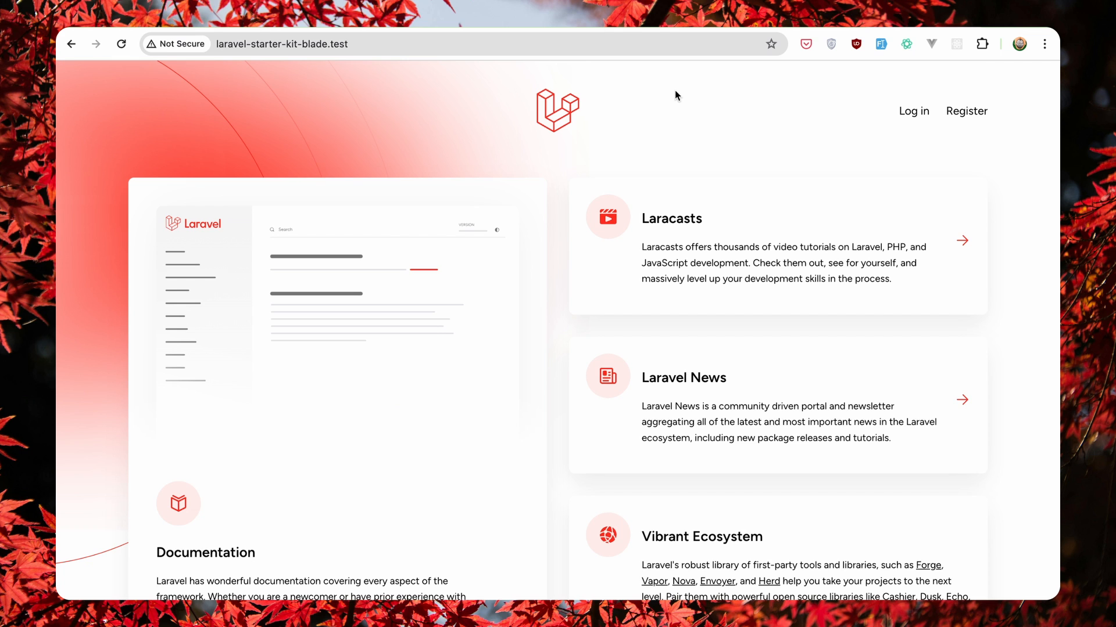
pyautogui.moveTo(849, 124)
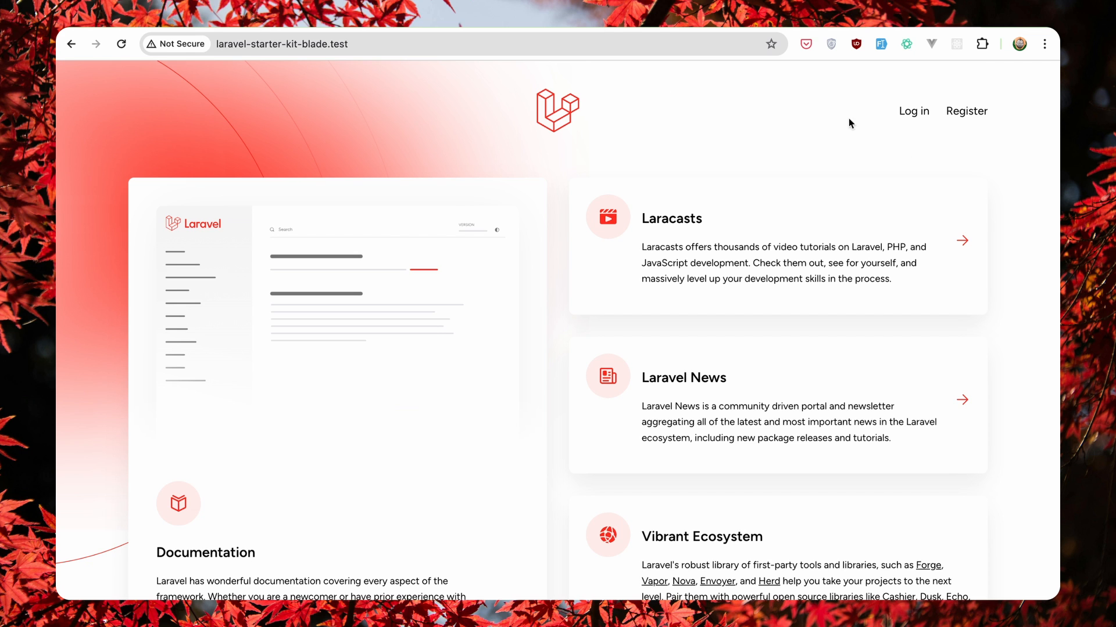
pyautogui.click(966, 111)
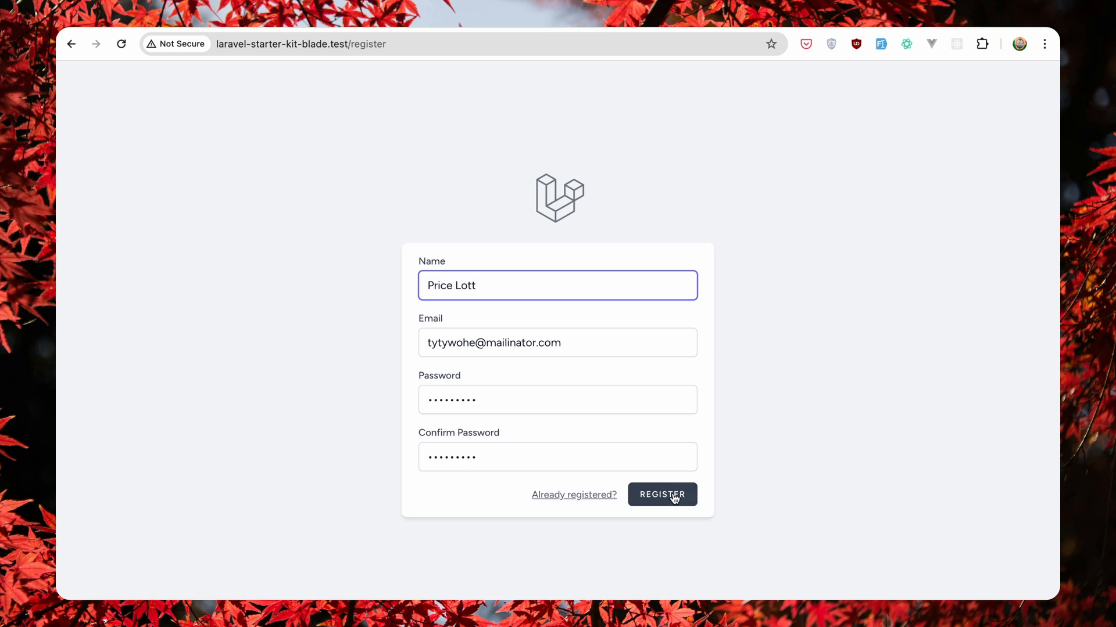
pyautogui.click(661, 495)
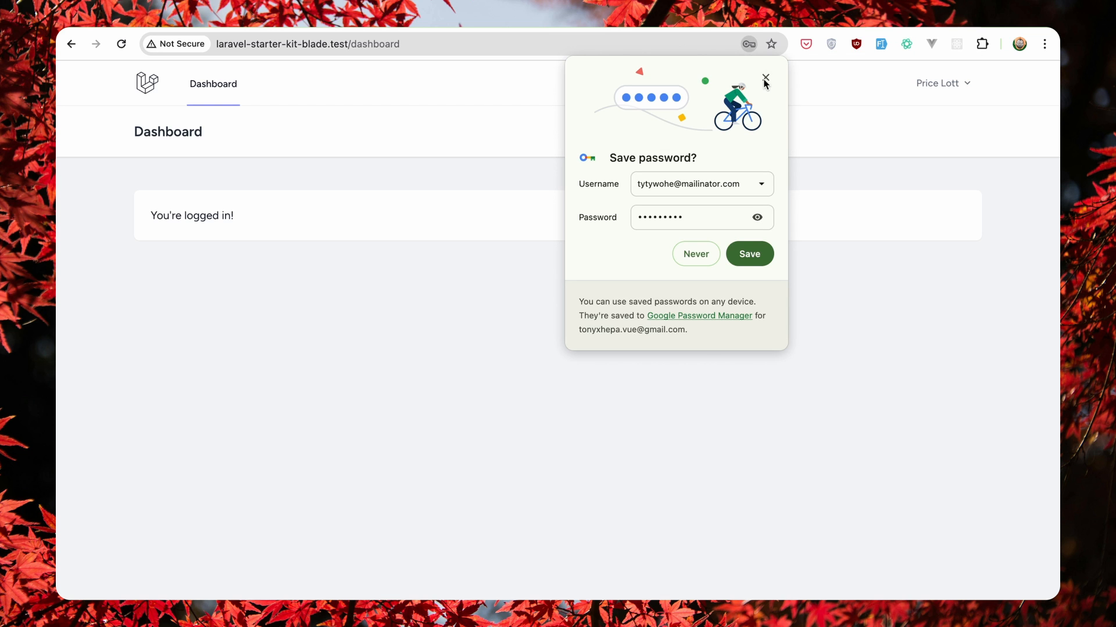
pyautogui.click(940, 84)
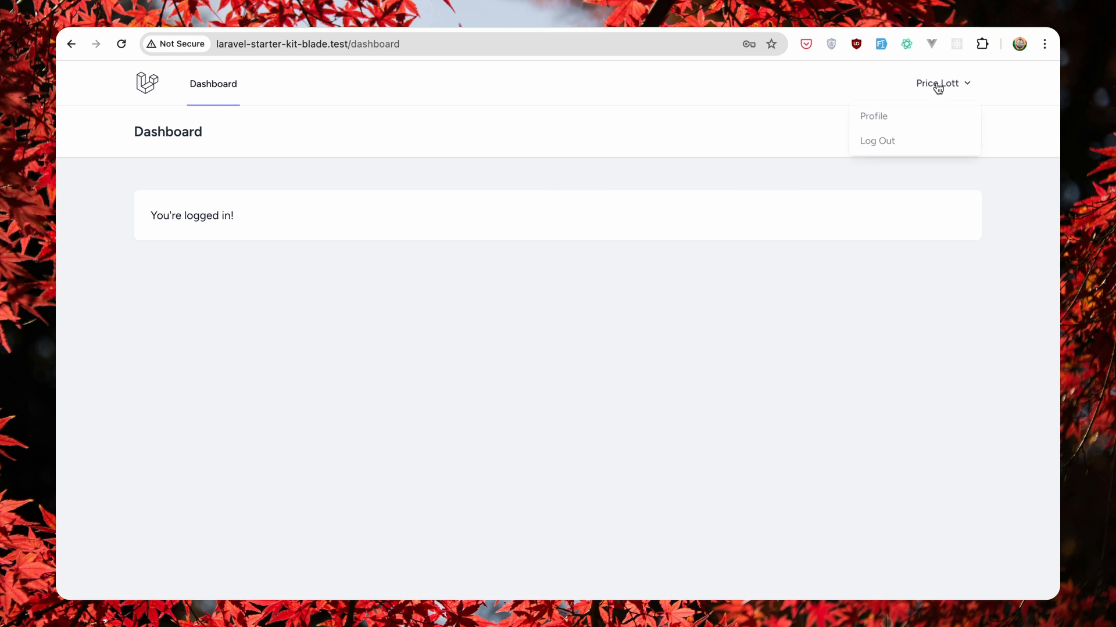
pyautogui.click(873, 116)
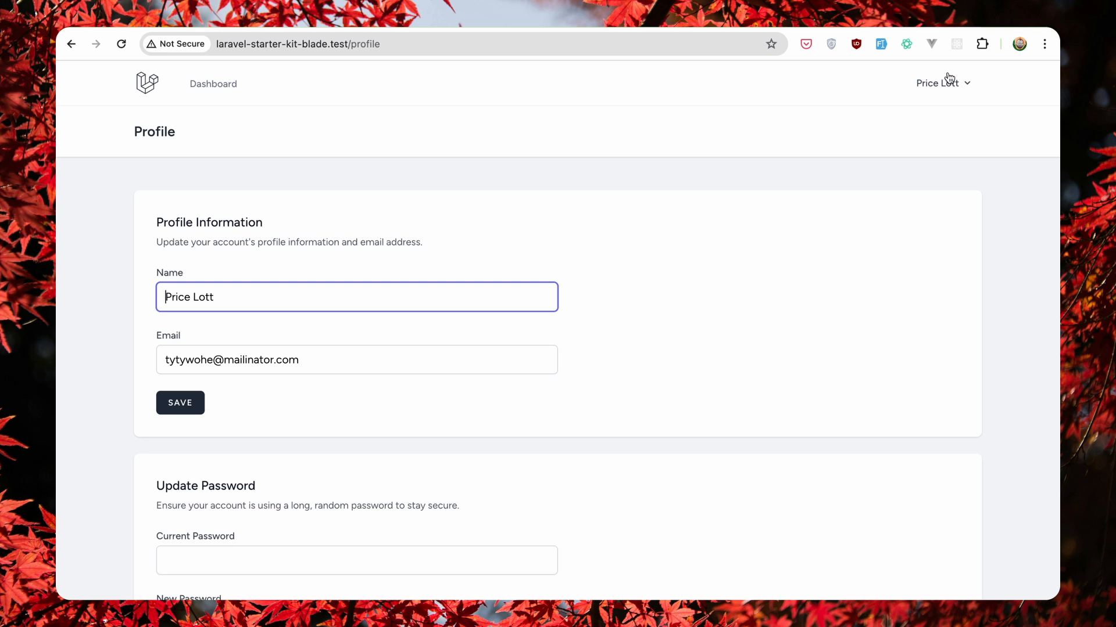
pyautogui.click(213, 83)
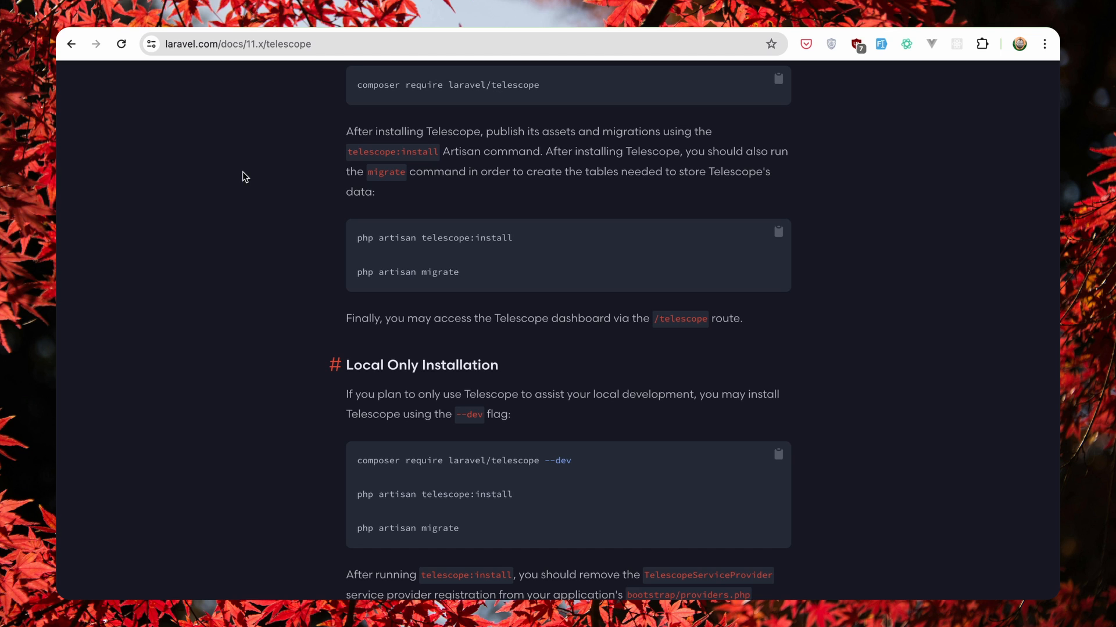
# Step: Go to /telescope on the local site to list the register, dashboard and profile requests
pyautogui.scroll(-3)
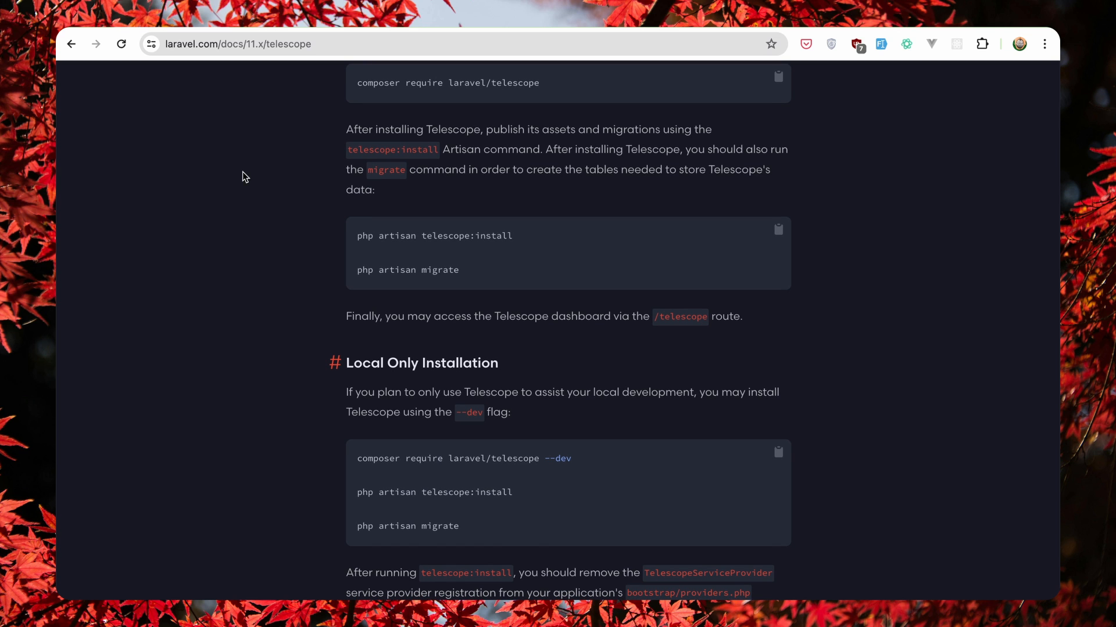
pyautogui.moveTo(735, 77)
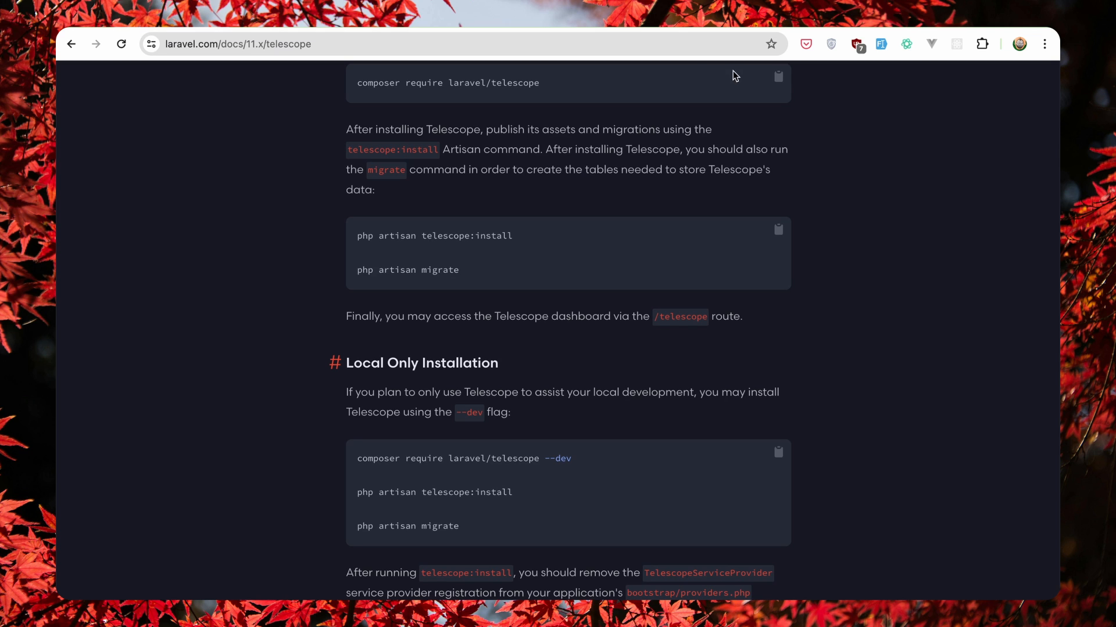
pyautogui.moveTo(774, 278)
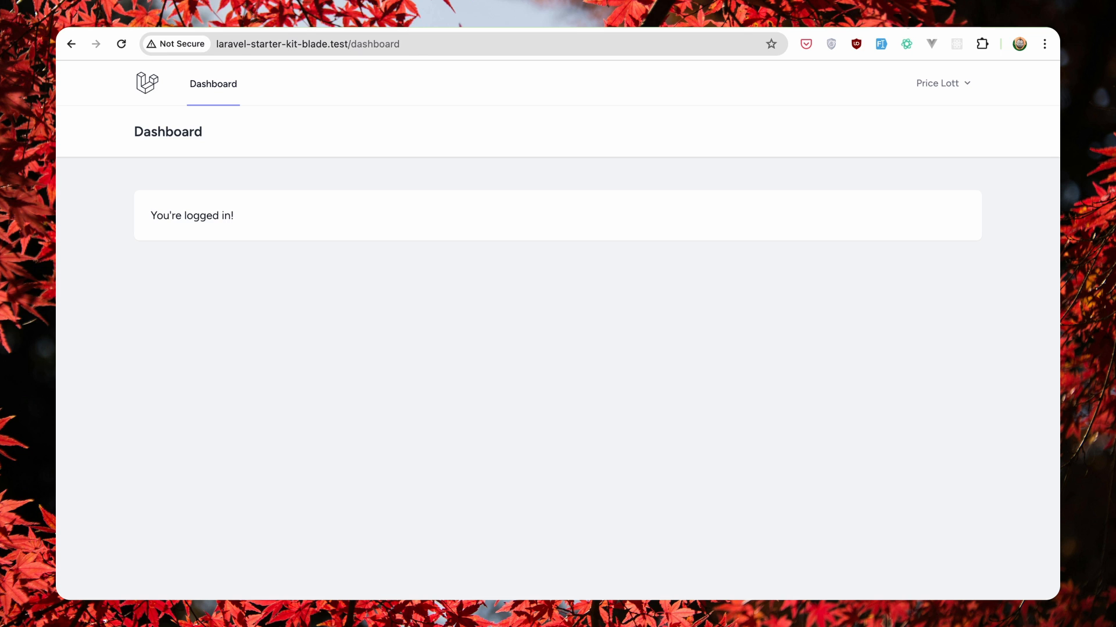
pyautogui.click(463, 43)
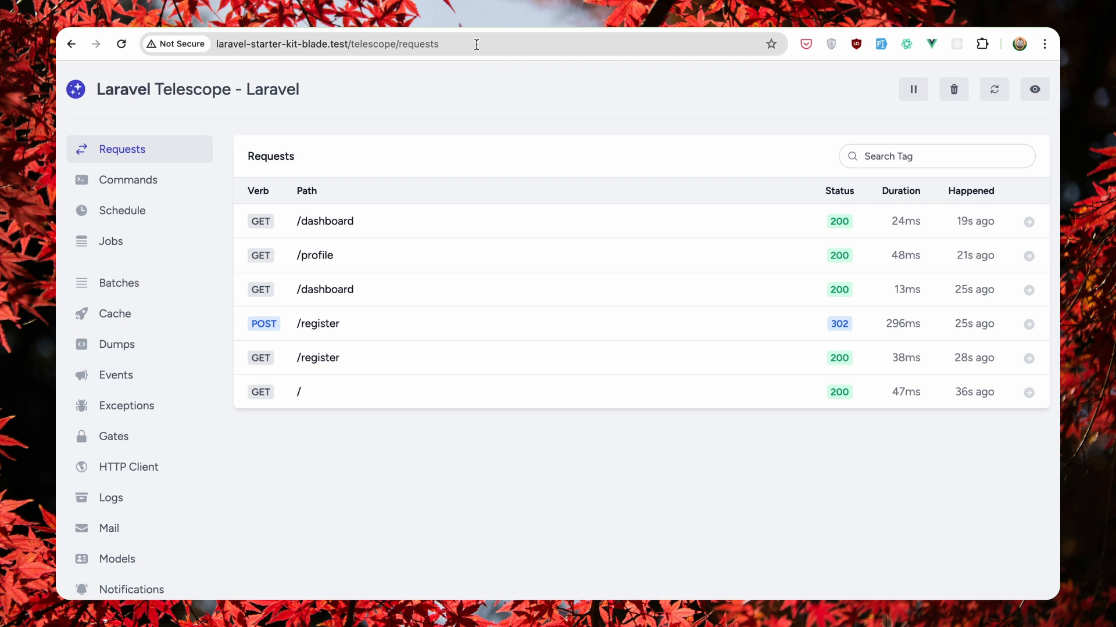
pyautogui.moveTo(475, 126)
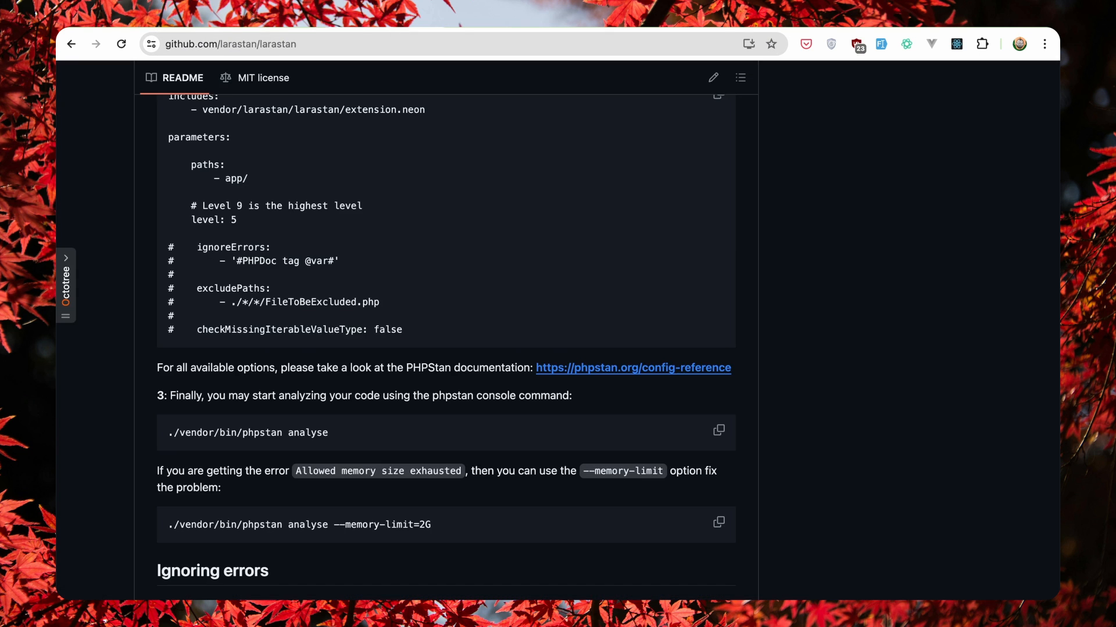
pyautogui.moveTo(382, 126)
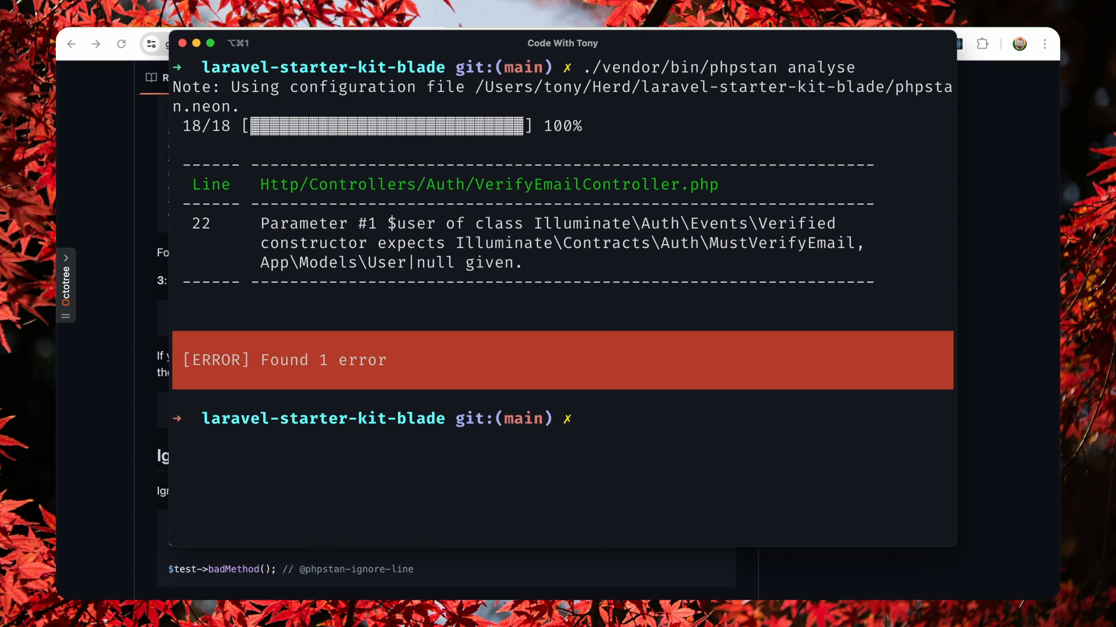
pyautogui.moveTo(576, 179)
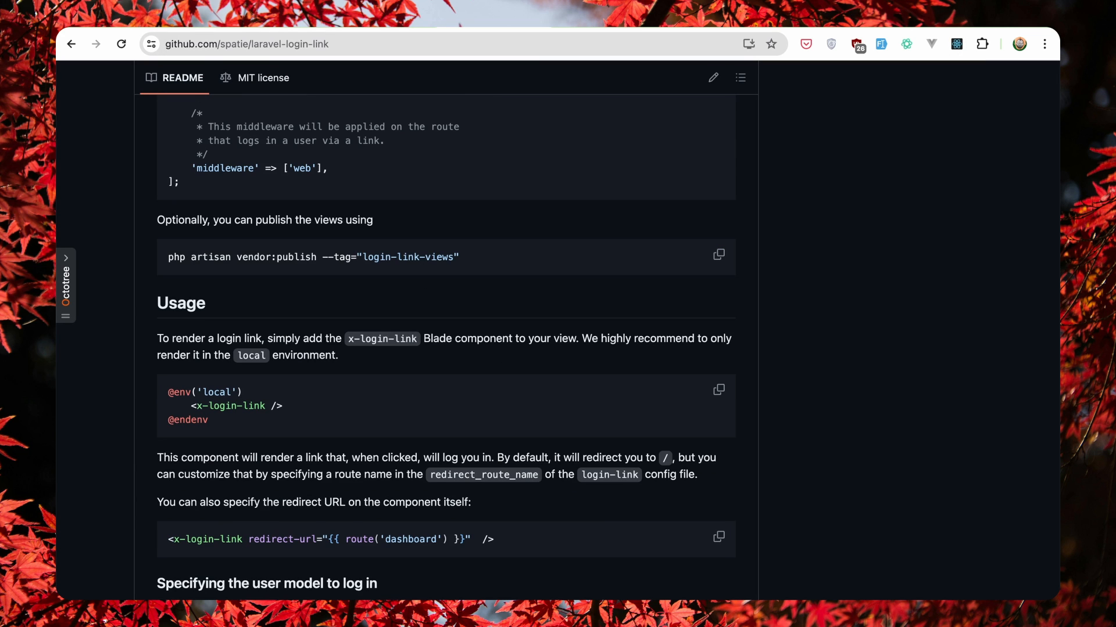
pyautogui.moveTo(475, 160)
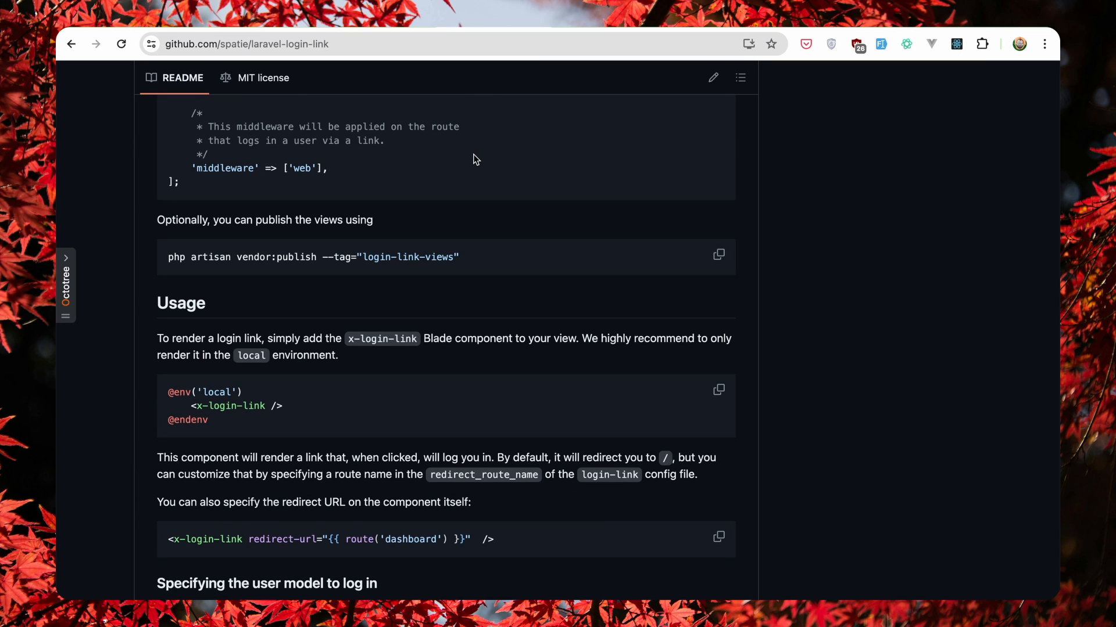
pyautogui.scroll(-3)
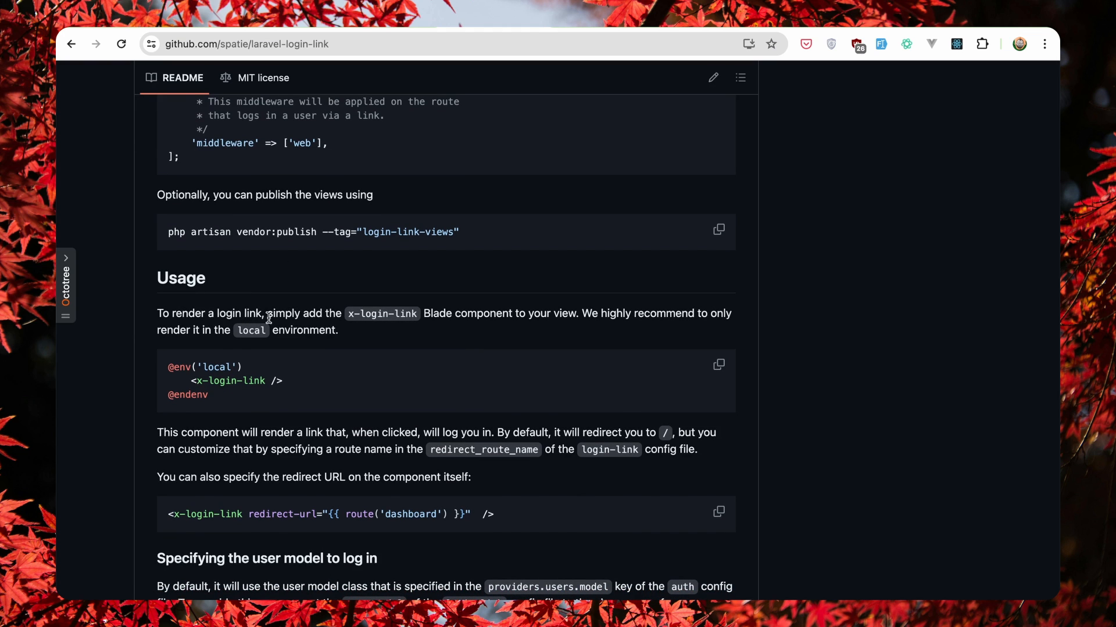
pyautogui.moveTo(320, 325)
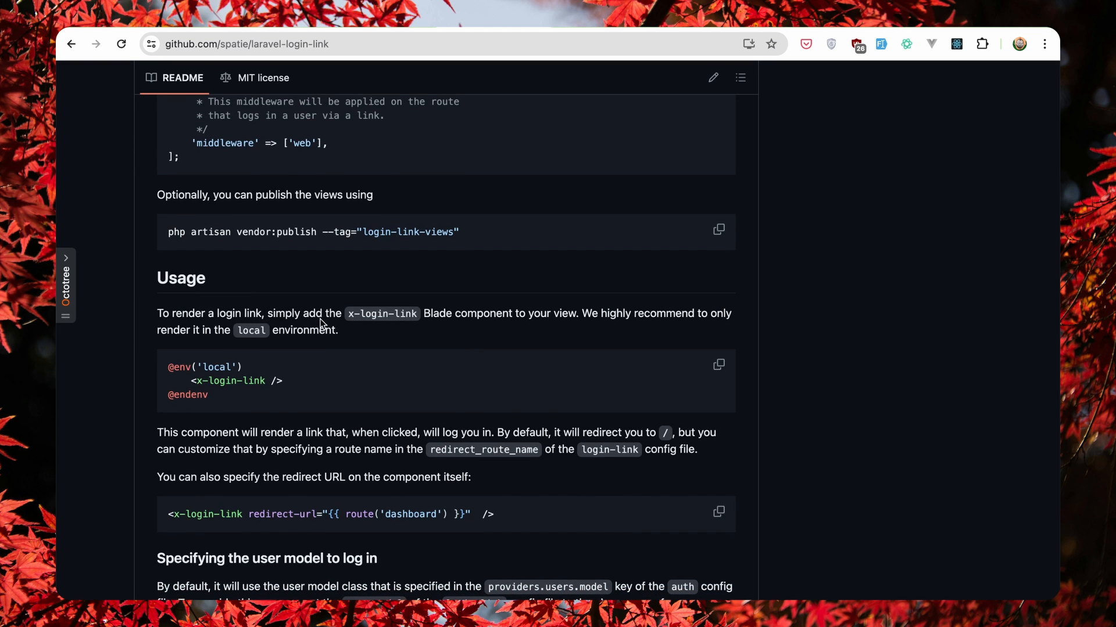
pyautogui.moveTo(373, 331)
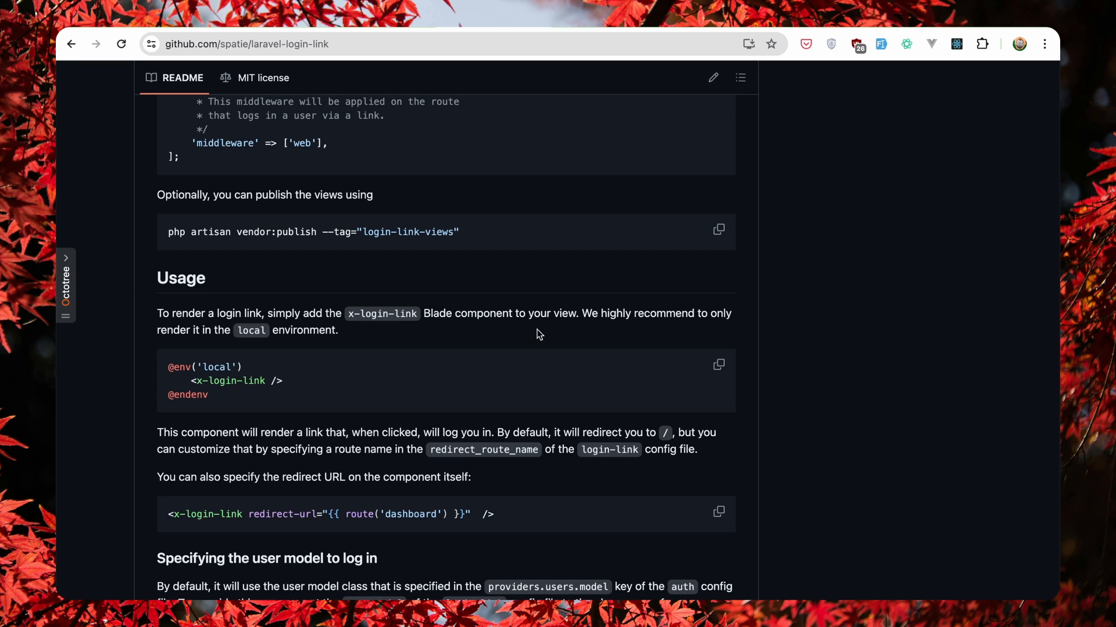
pyautogui.moveTo(617, 337)
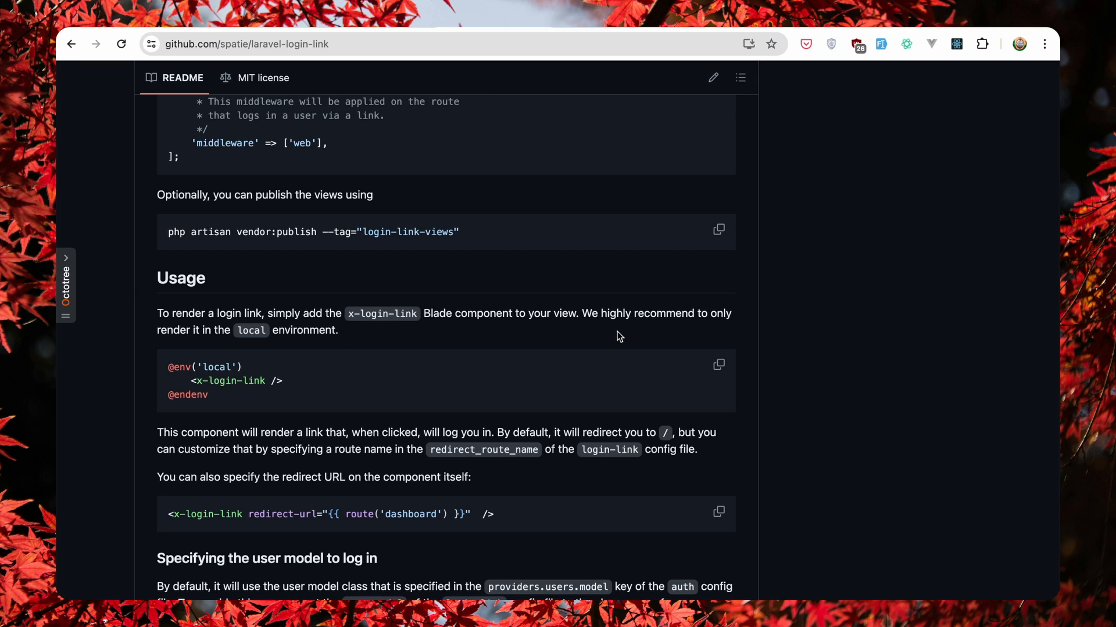
pyautogui.moveTo(338, 353)
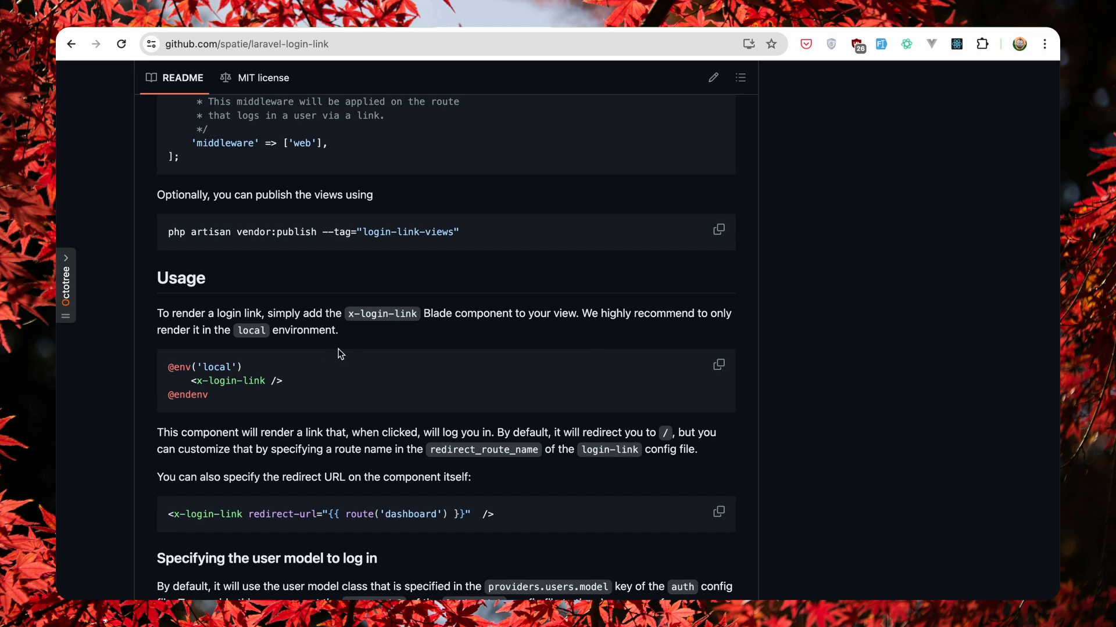
pyautogui.press('cmd+tab')
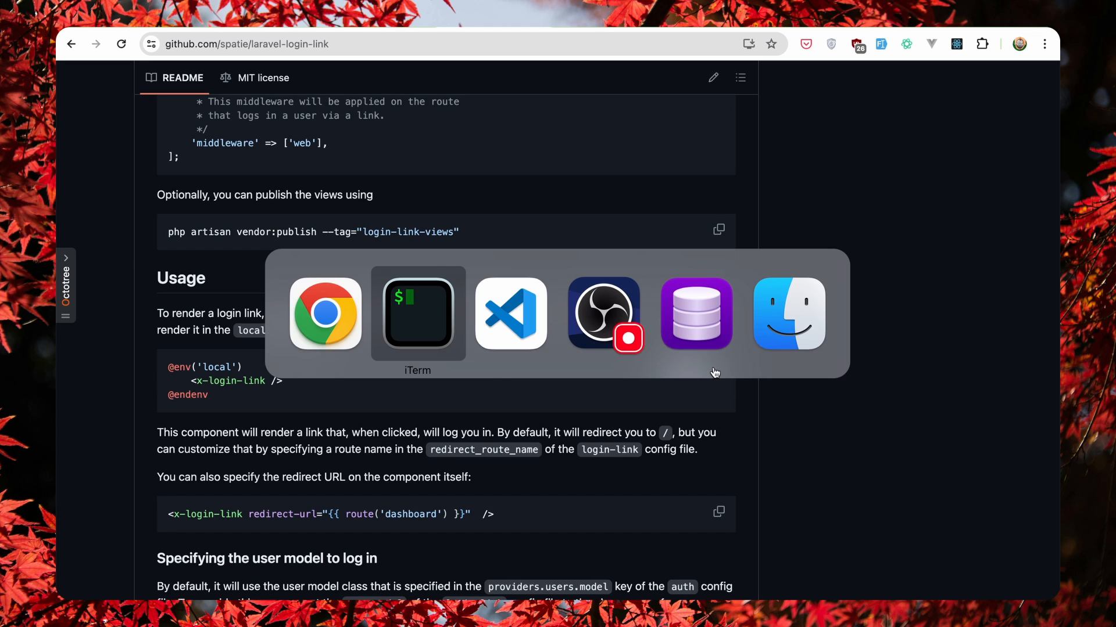
pyautogui.click(509, 313)
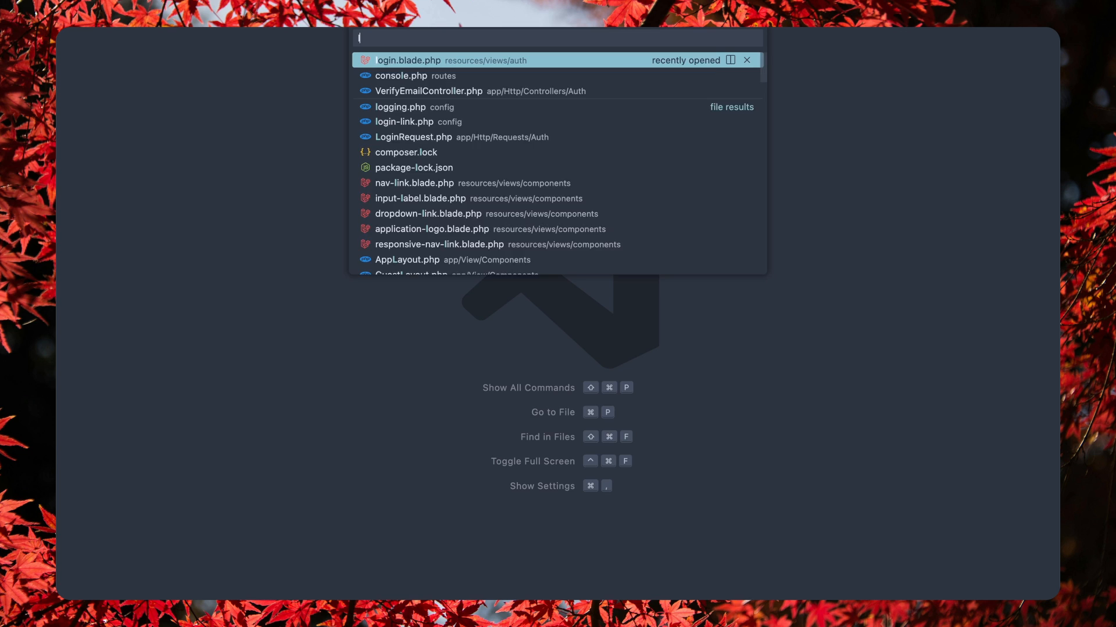
pyautogui.write('login')
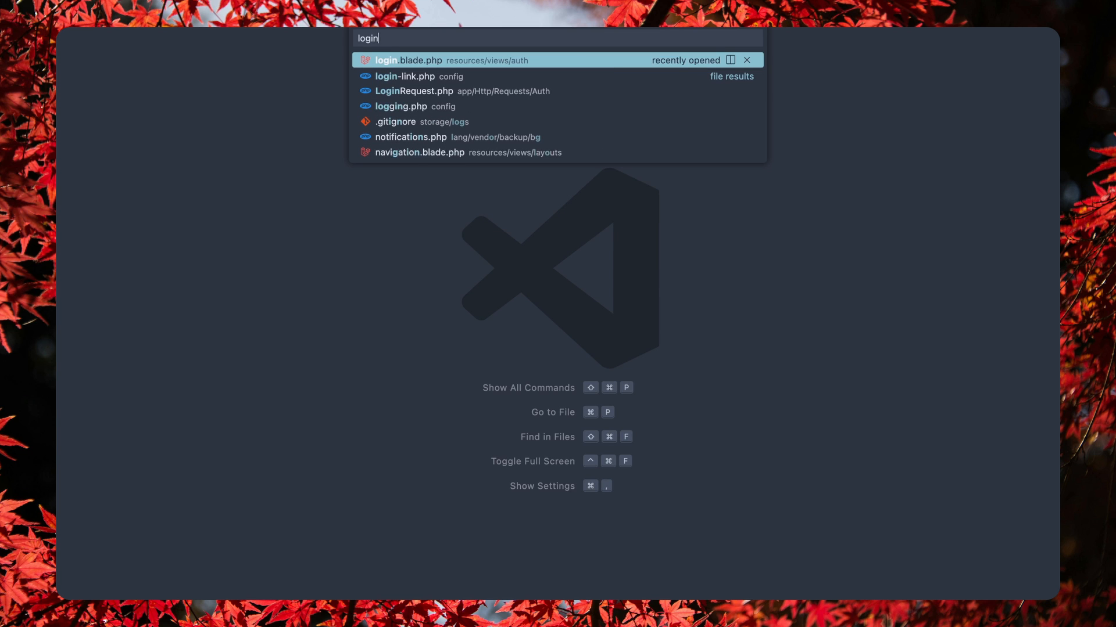
pyautogui.click(386, 60)
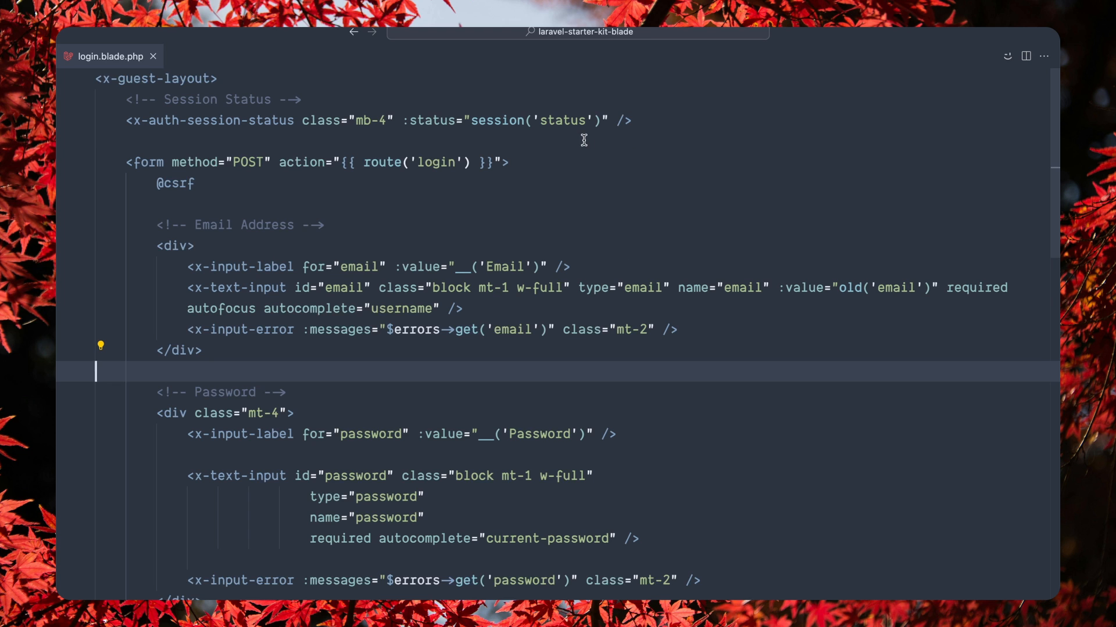
pyautogui.write("@env('local')")
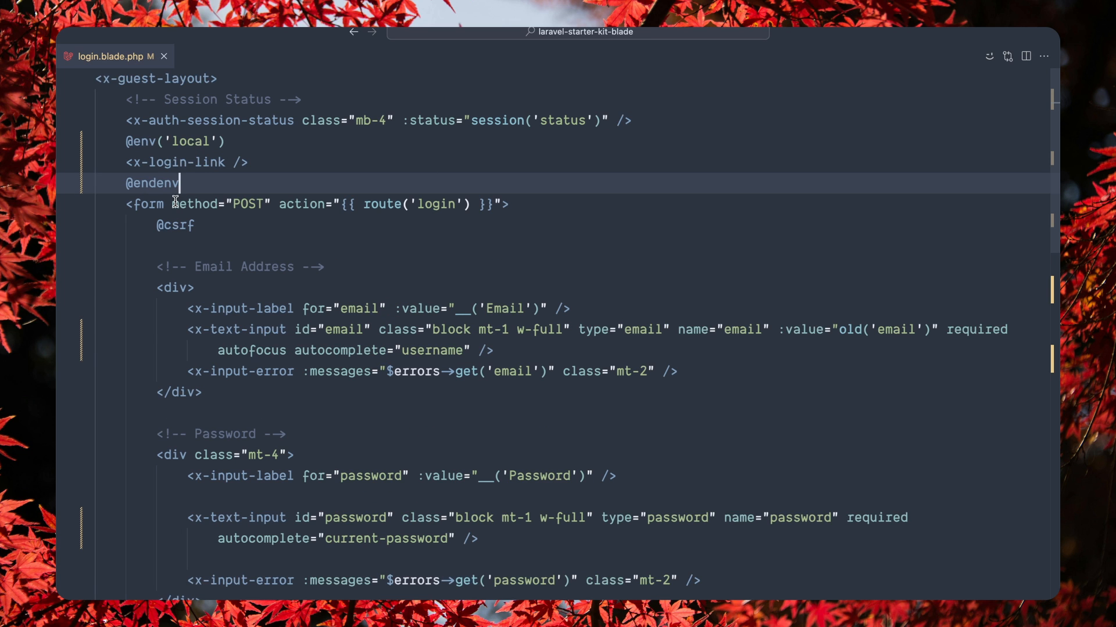
pyautogui.moveTo(199, 166)
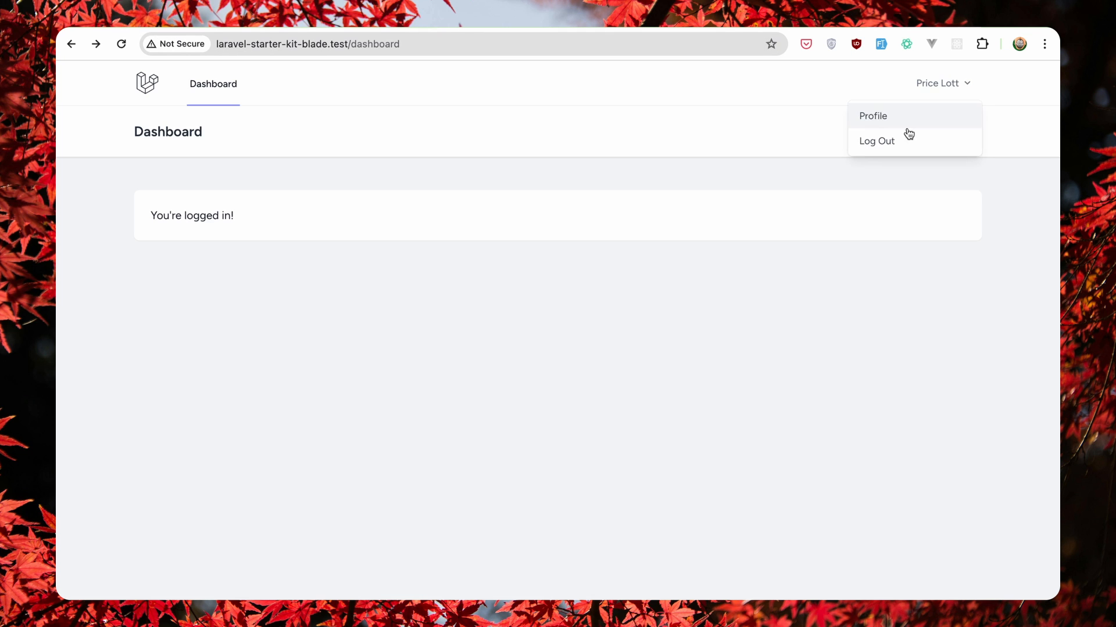
# Step: Log out of the dashboard, go to the login page and sign back in to the dashboard
pyautogui.click(876, 141)
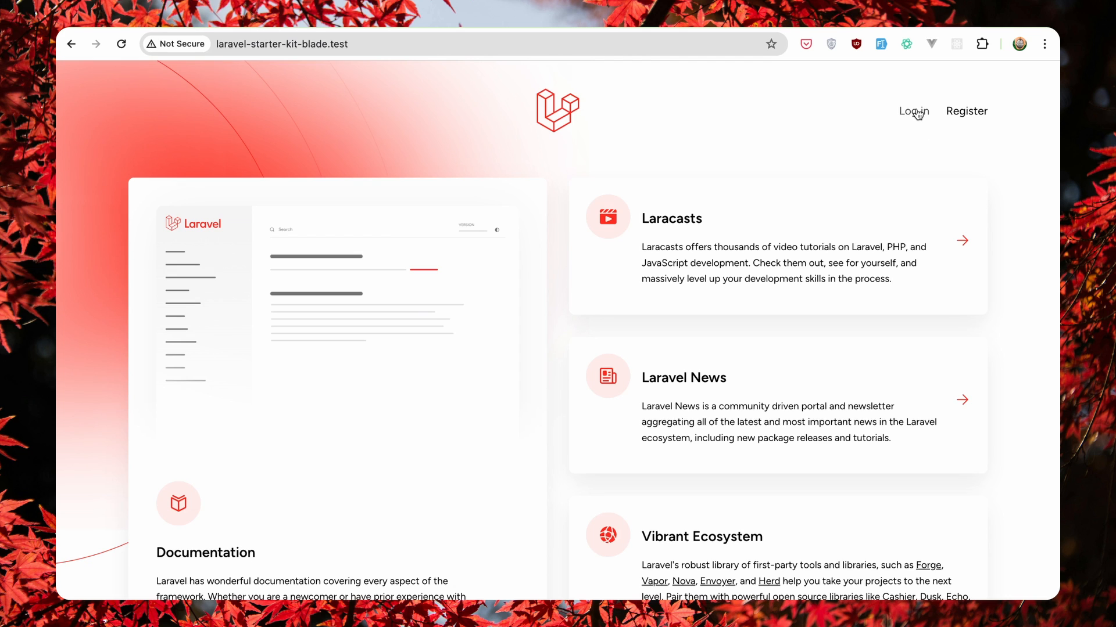
pyautogui.click(914, 112)
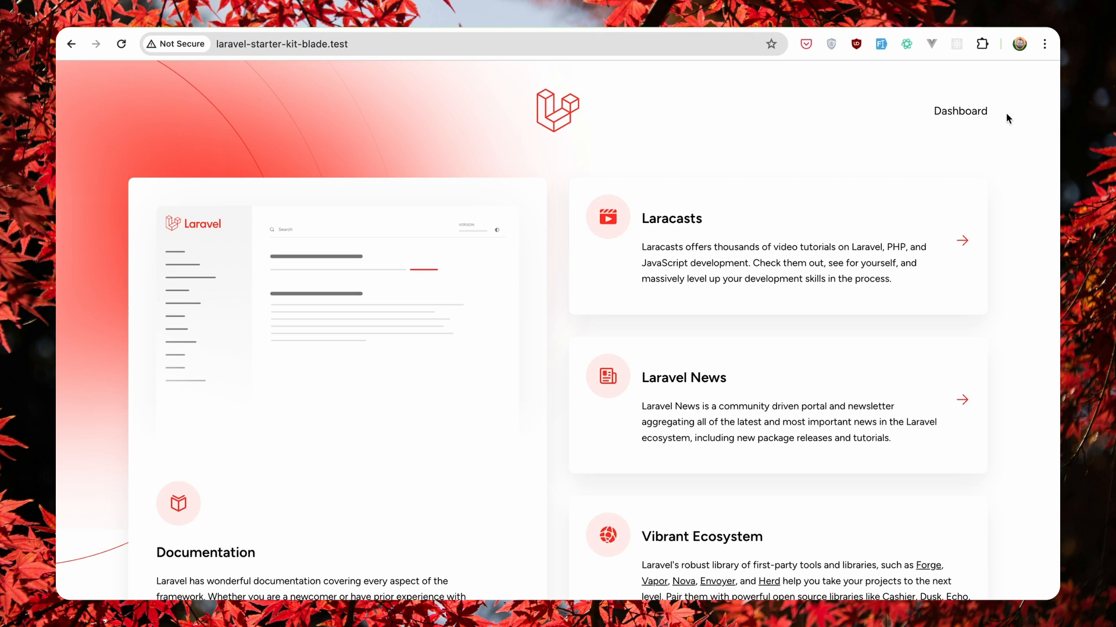
pyautogui.click(959, 112)
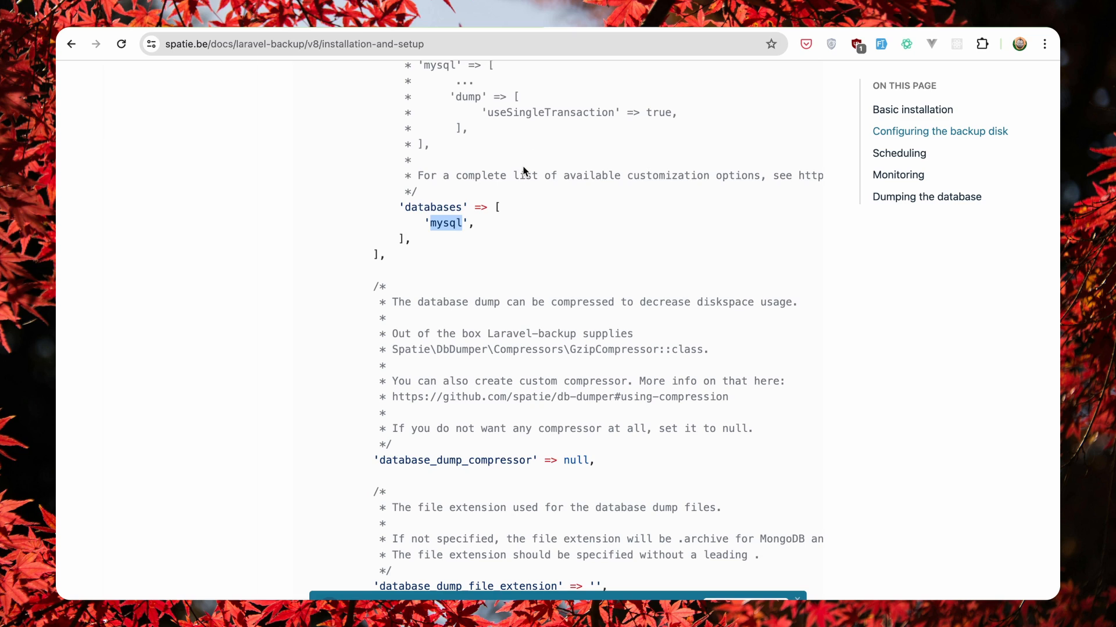
# Step: Scroll the laravel-backup docs to the Scheduling section with daily backup:clean and backup:run
pyautogui.scroll(-3)
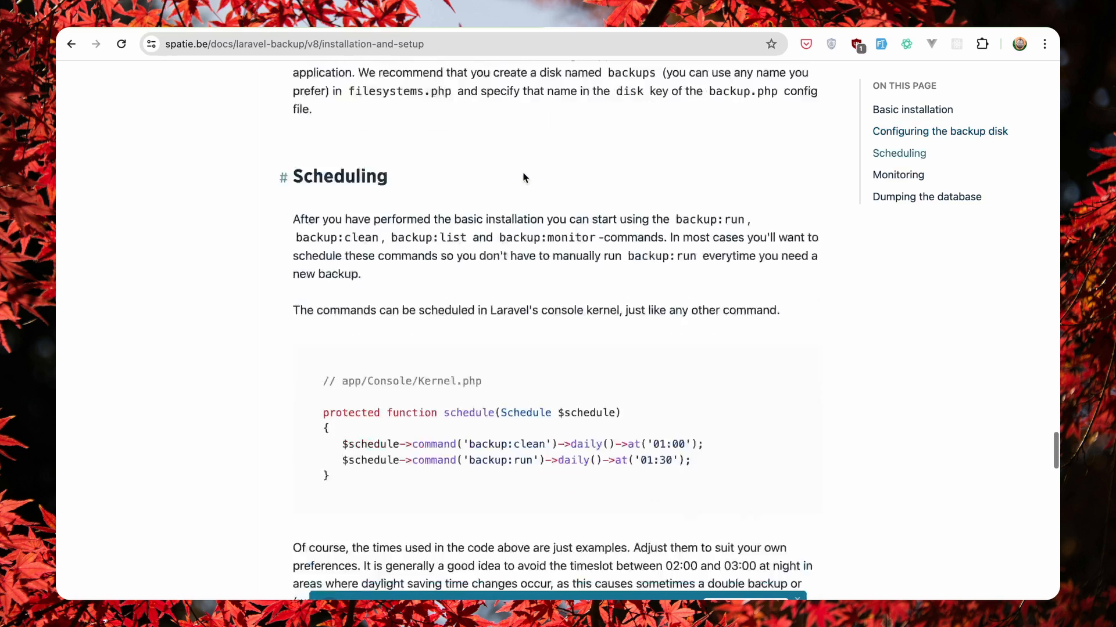
pyautogui.scroll(-3)
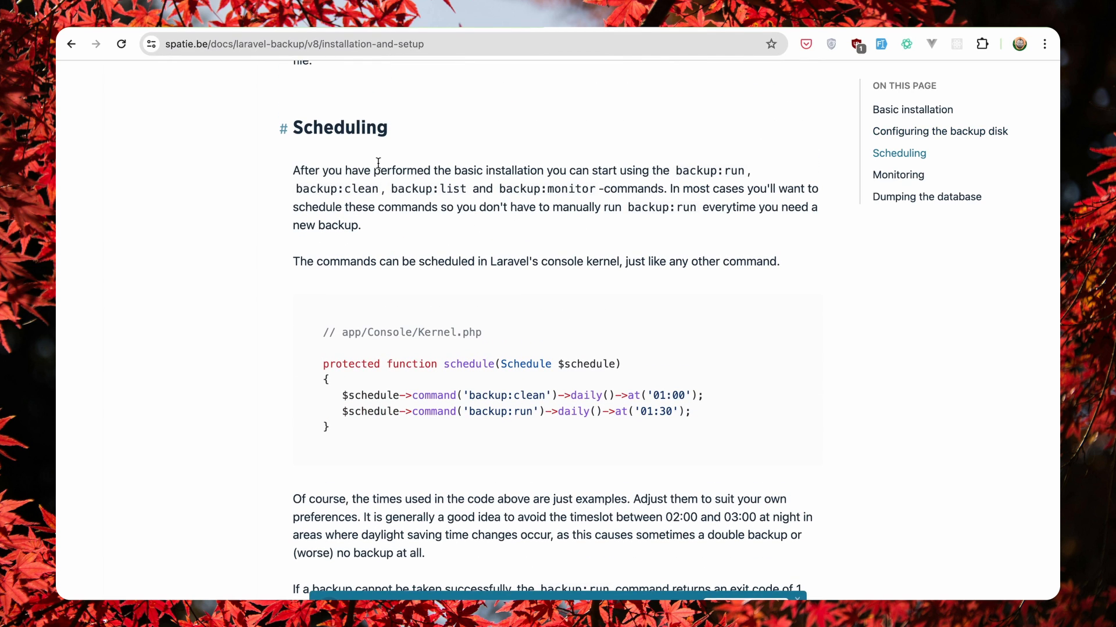
pyautogui.scroll(-3)
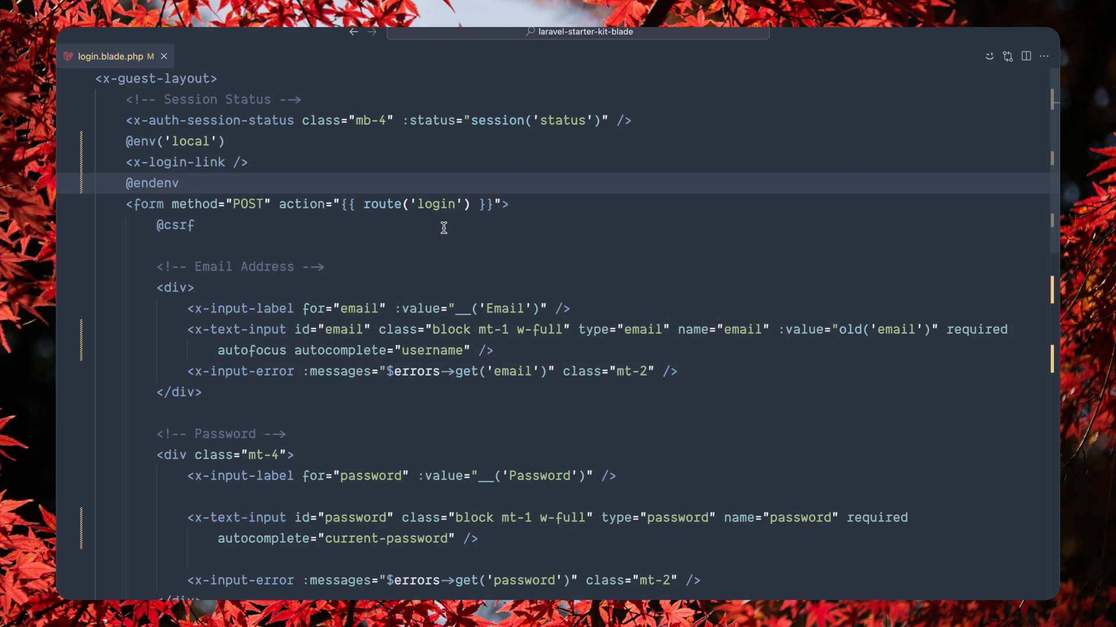
# Step: Quick-open routes/console.php in the editor
pyautogui.press('cmd+p')
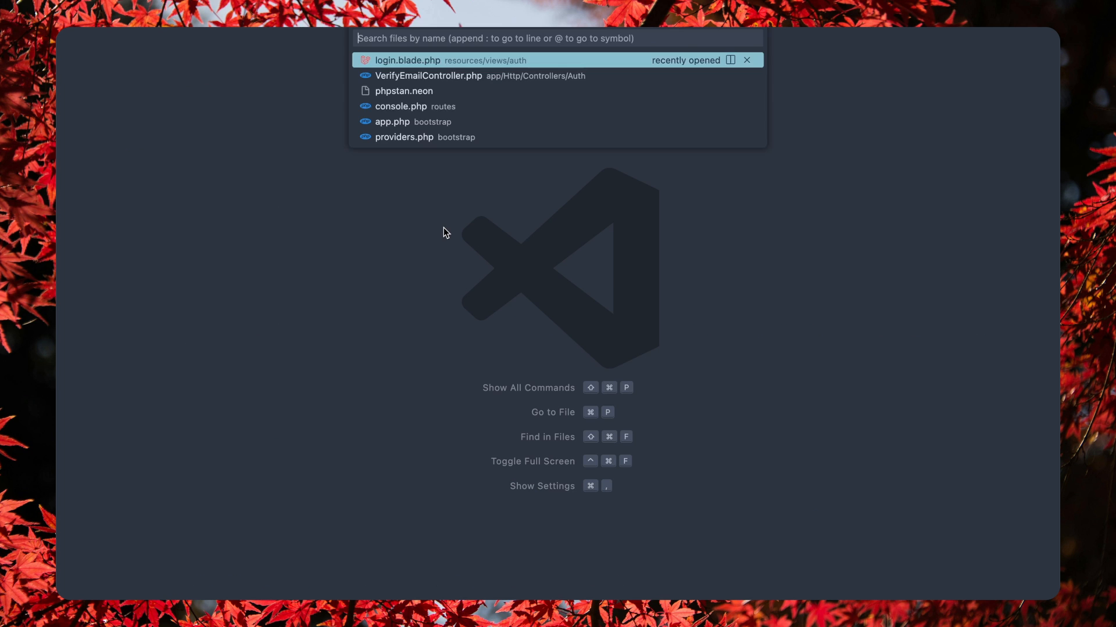
pyautogui.write('con')
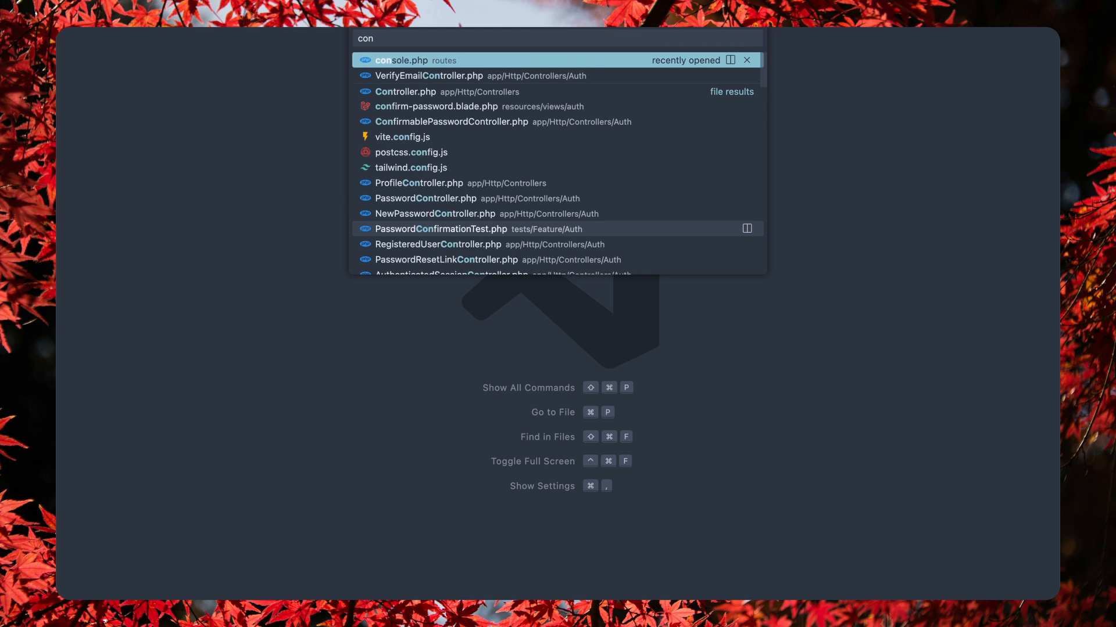
pyautogui.click(409, 59)
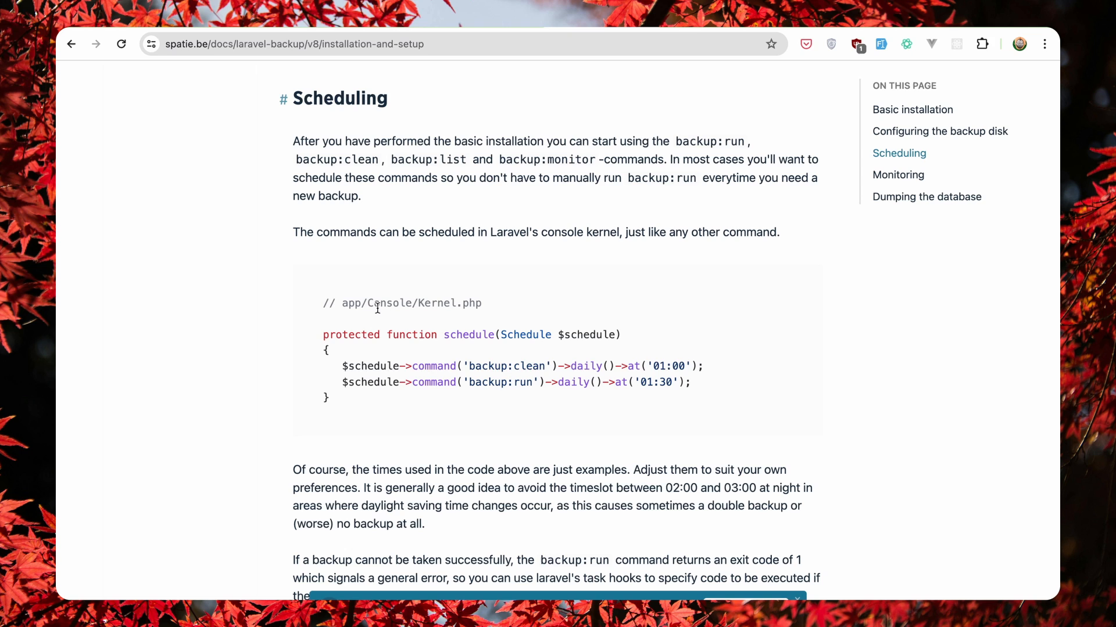
pyautogui.moveTo(493, 315)
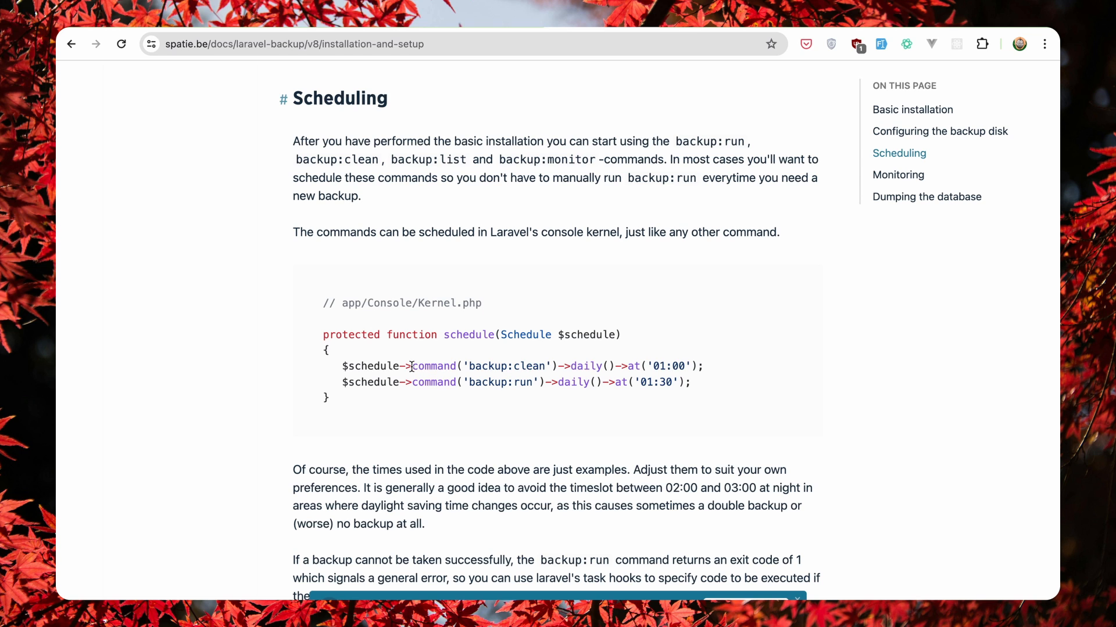
# Step: Schedule backup:clean at 01:00 and backup:run at 01:30 via Schedule:: in console.php
pyautogui.moveTo(410, 366); pyautogui.dragTo(608, 366)
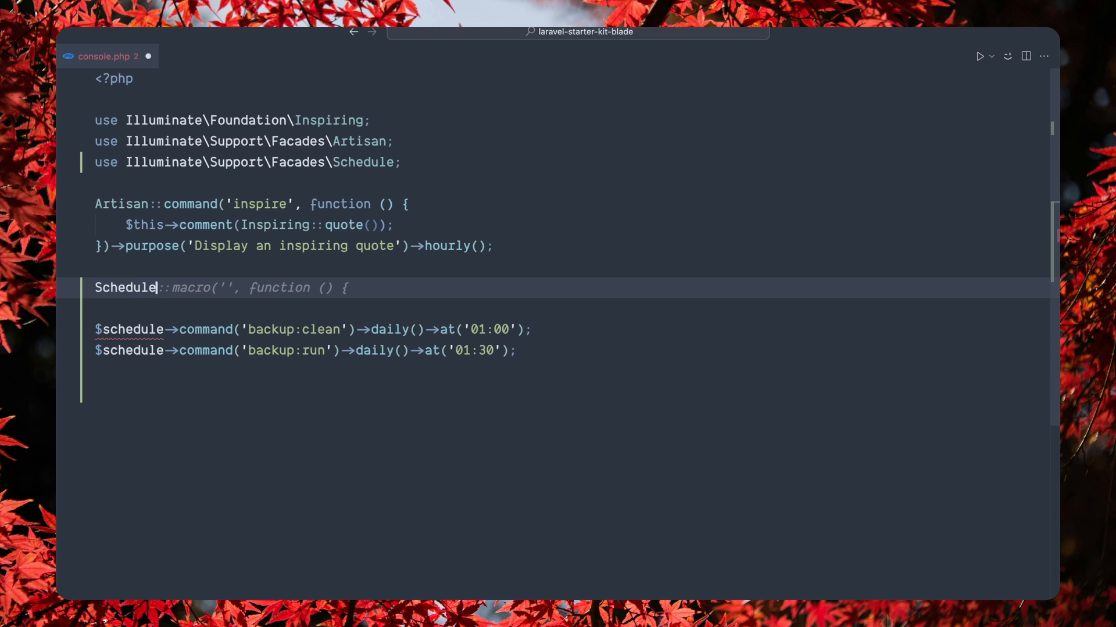
pyautogui.moveTo(477, 216)
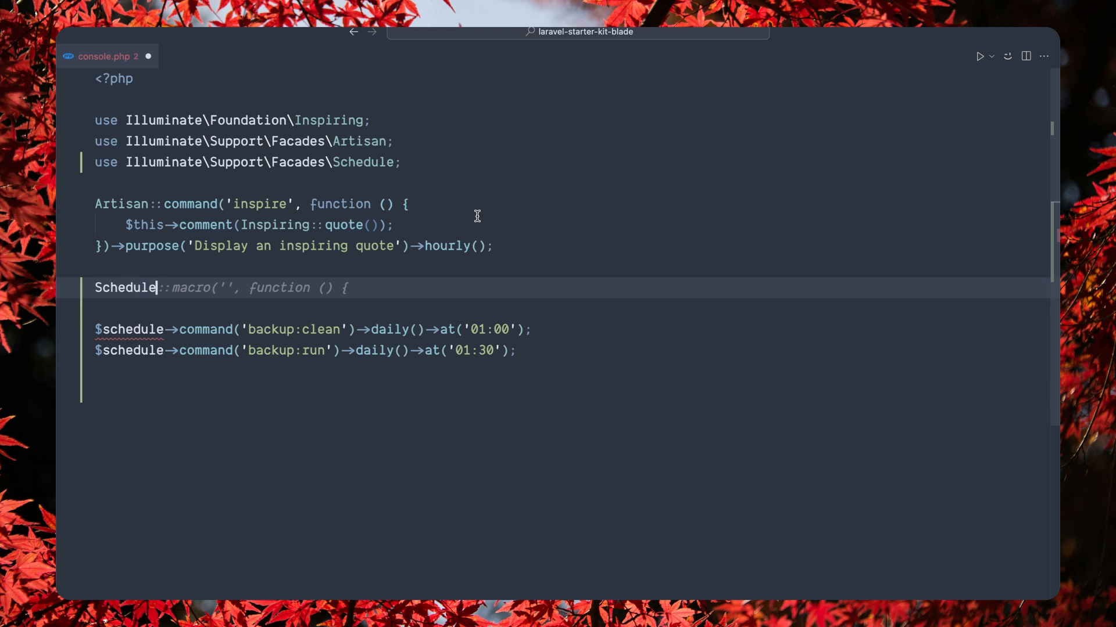
pyautogui.write('::')
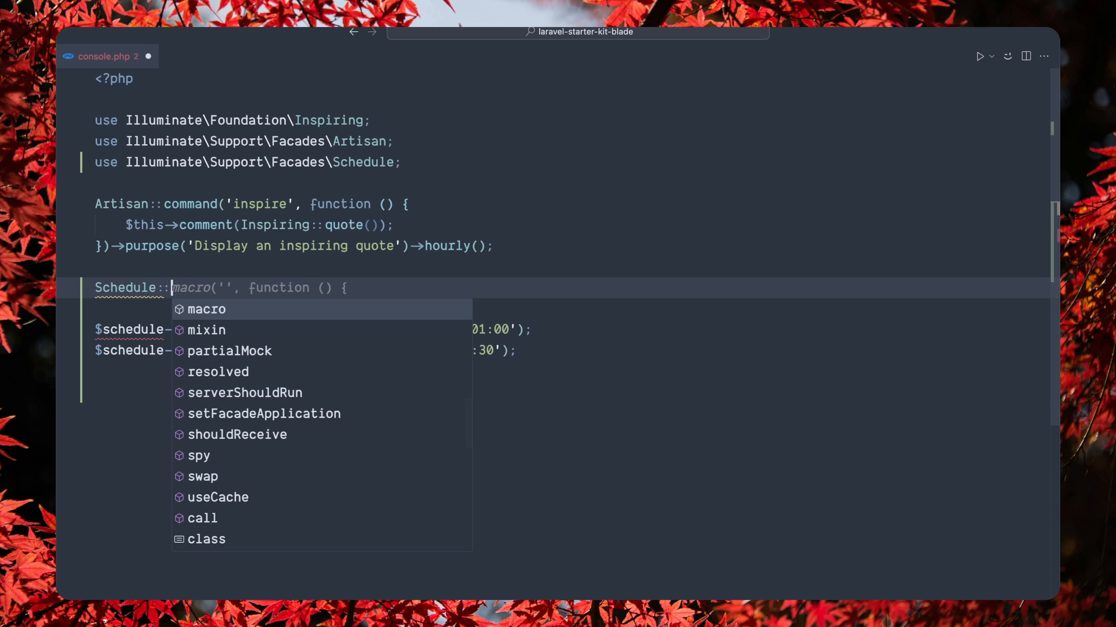
pyautogui.write('c')
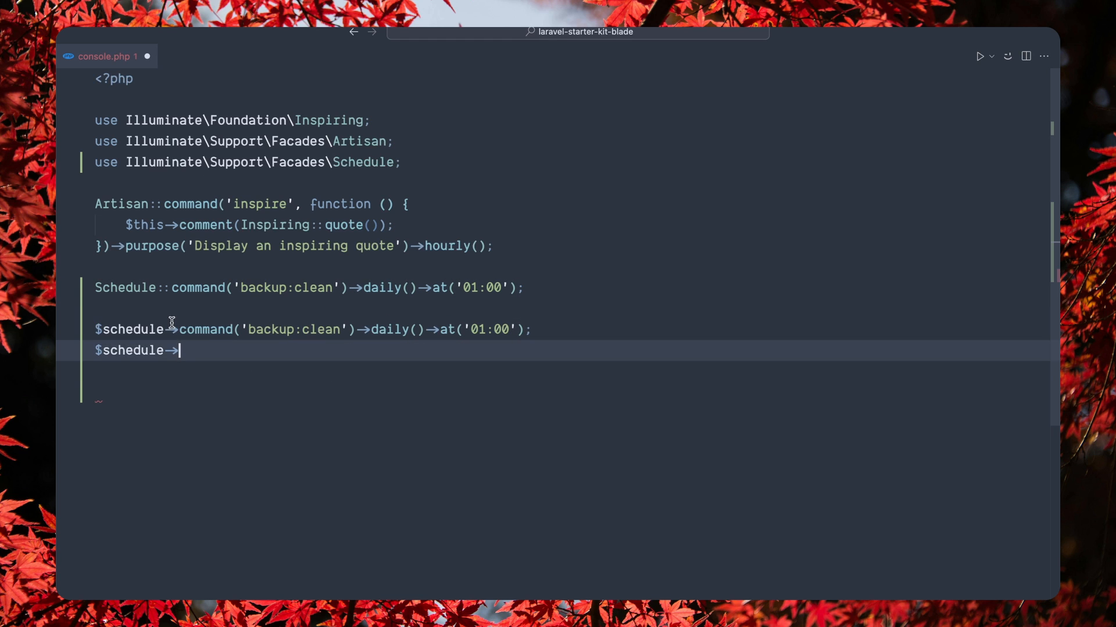
pyautogui.write('Sc')
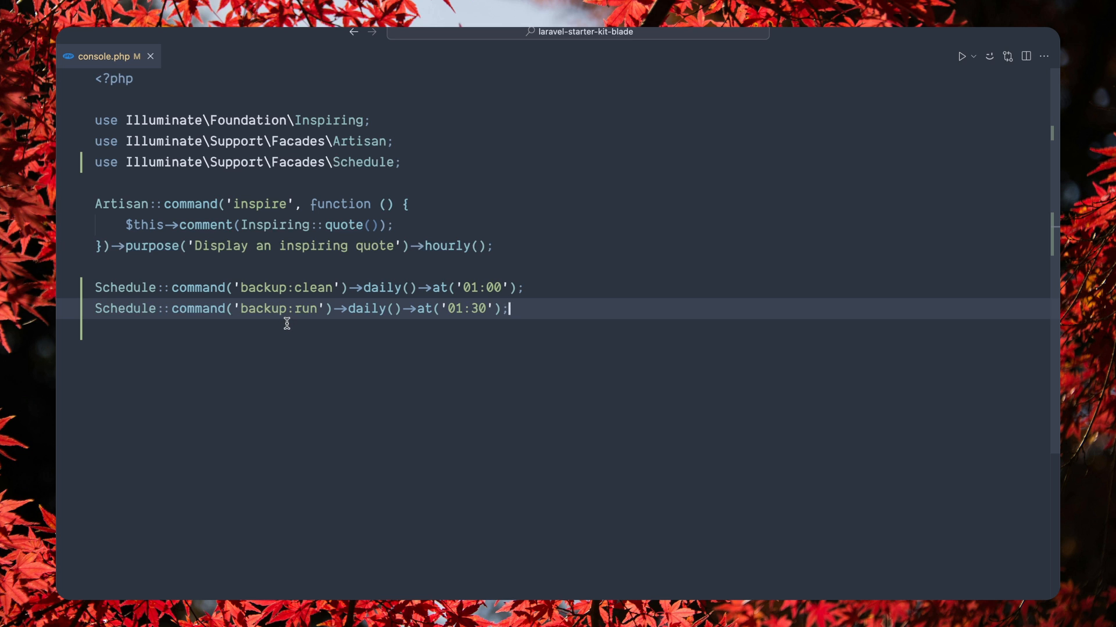
pyautogui.press('Cmd+Tab')
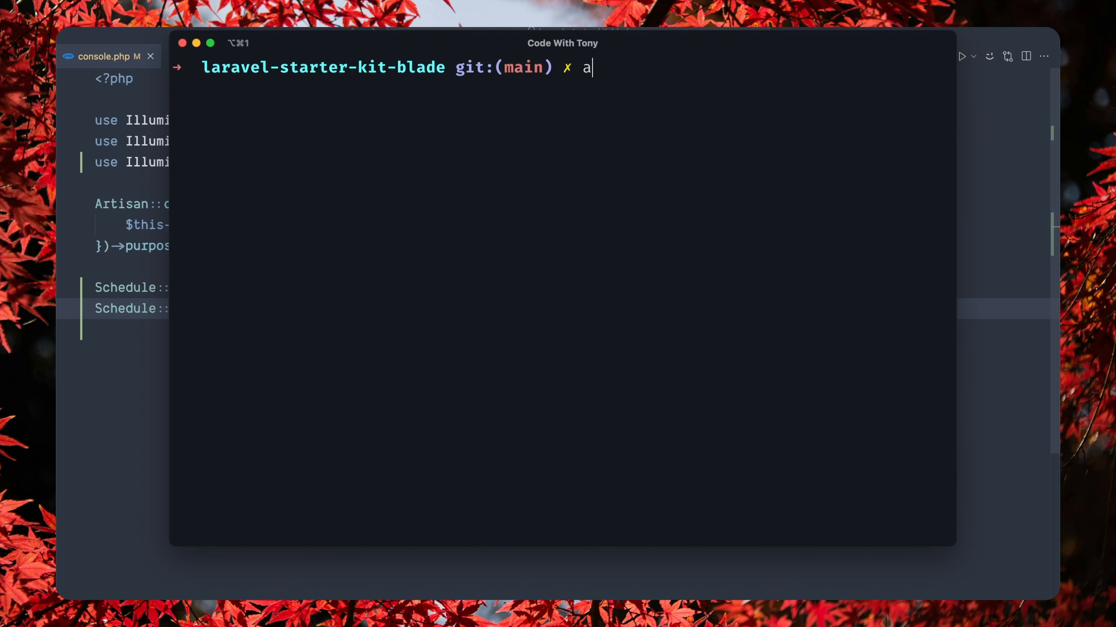
# Step: Run art backup:clean in the terminal and see the cleanup complete with 0 KB used
pyautogui.write('rt back')
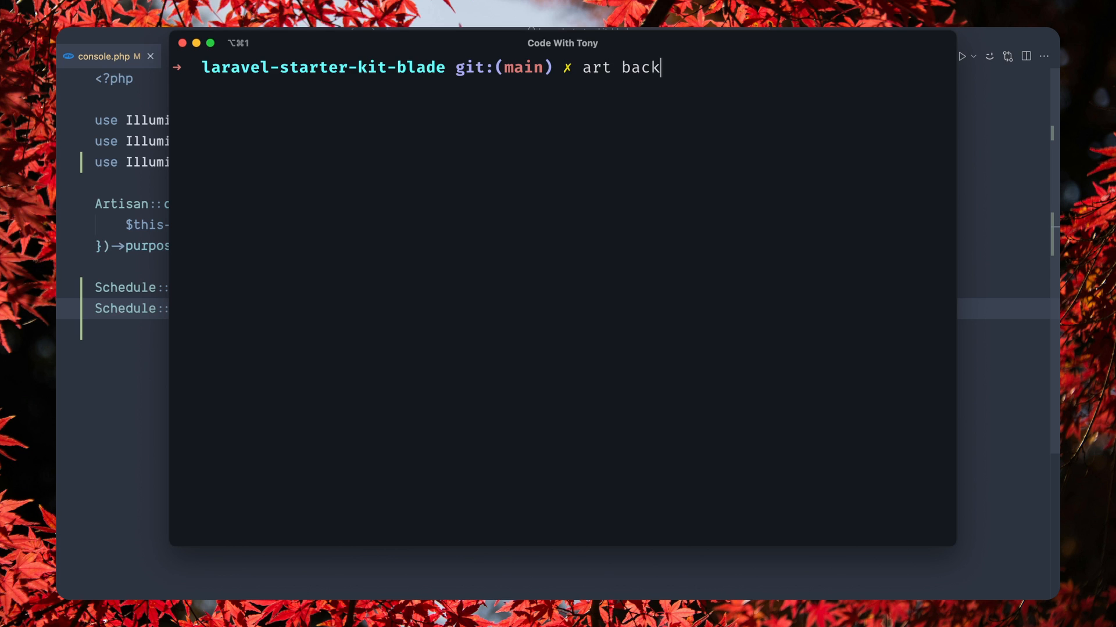
pyautogui.write('up')
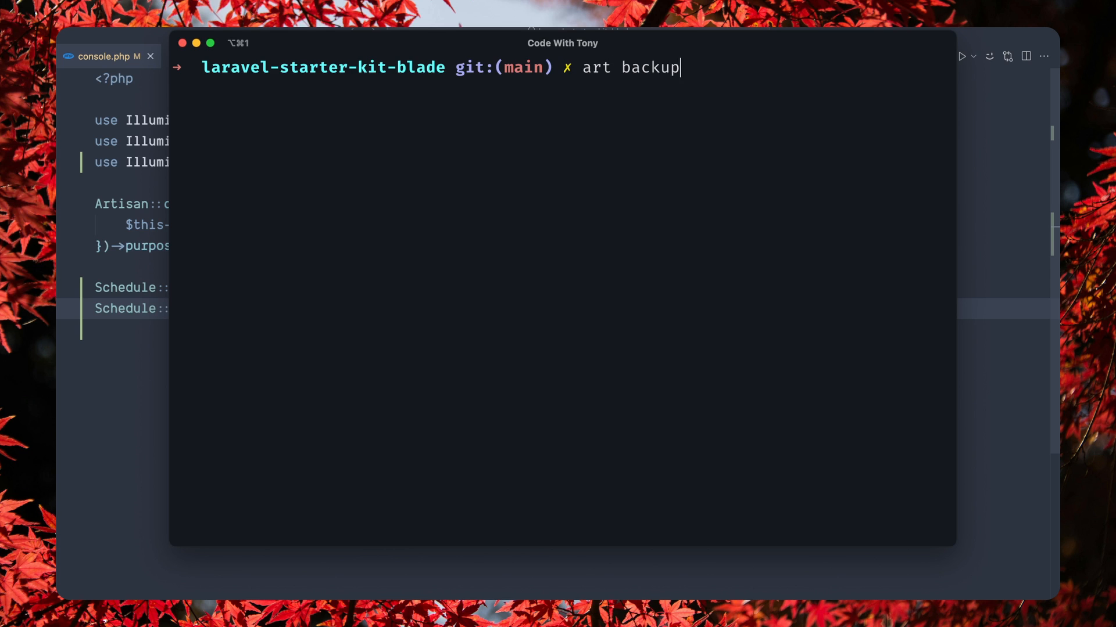
pyautogui.write(':clean')
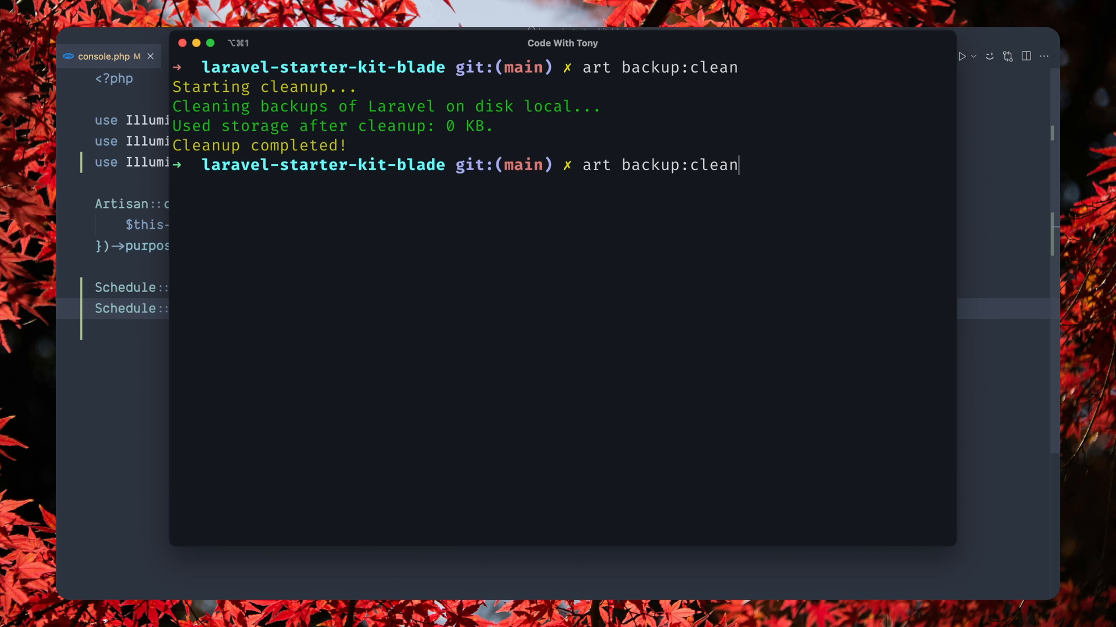
pyautogui.press('Backspace')
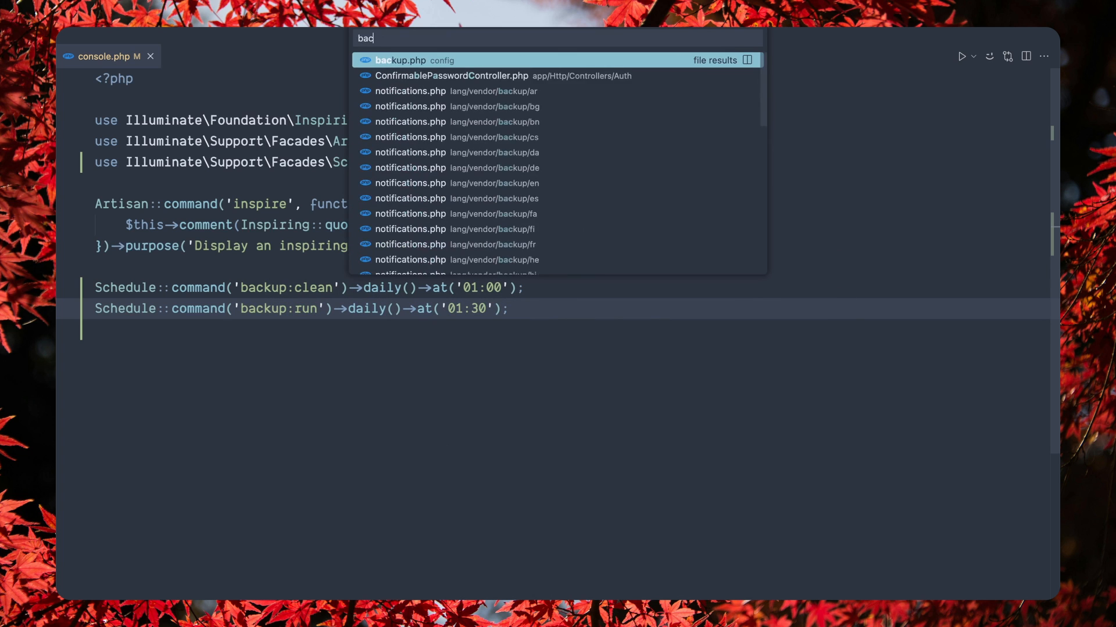
# Step: Change the backup.php database source from mysql to sqlite, then run art backup:run
pyautogui.click(382, 59)
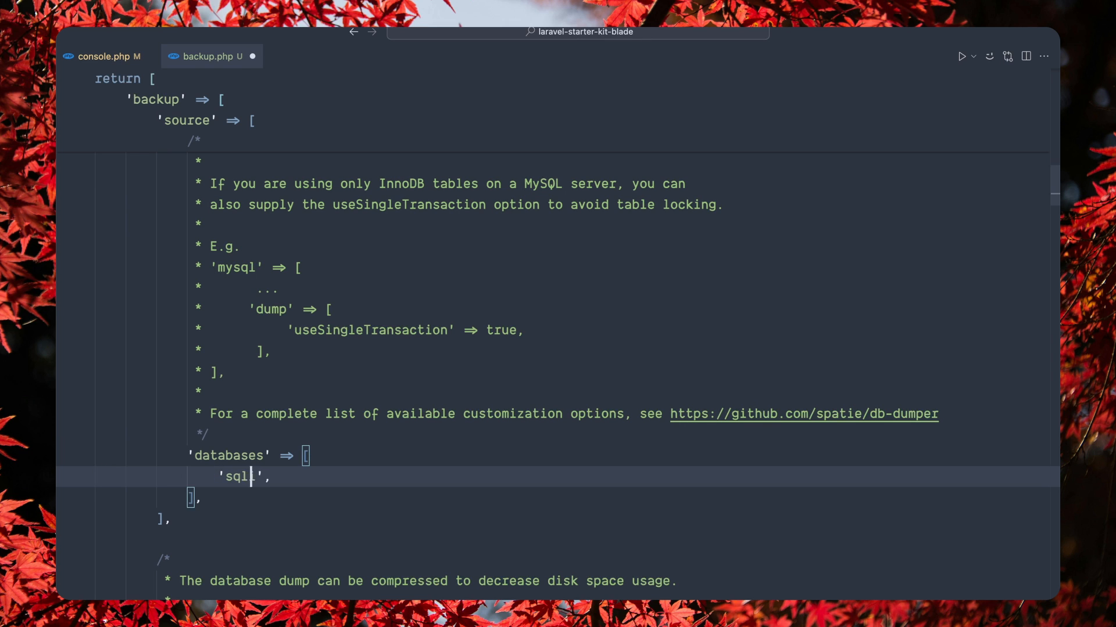
pyautogui.write('ite')
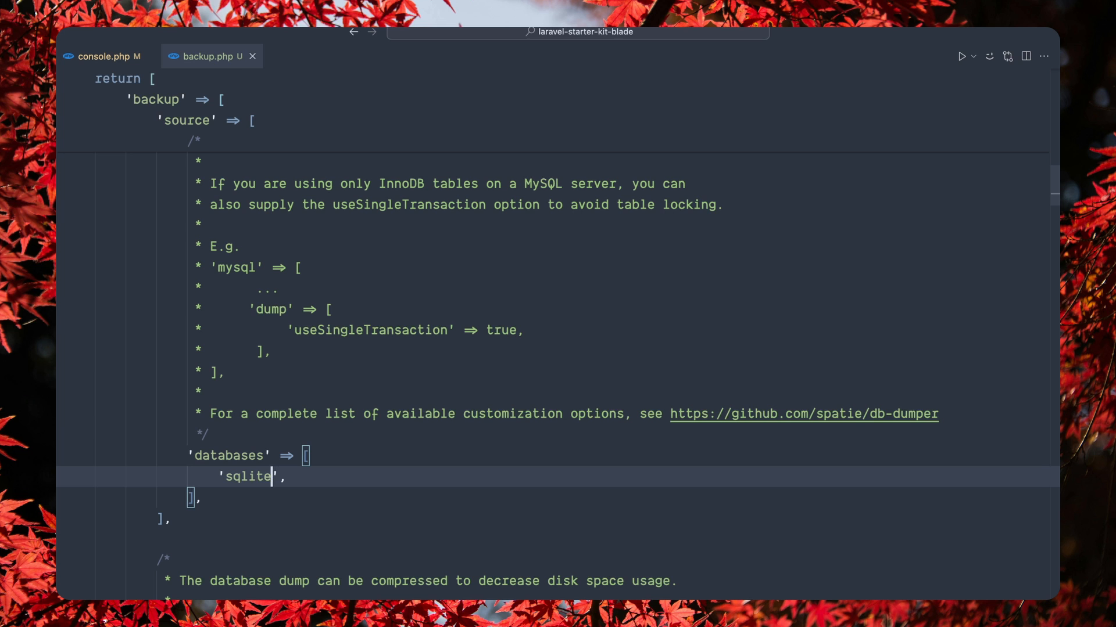
pyautogui.press('cmd+tab')
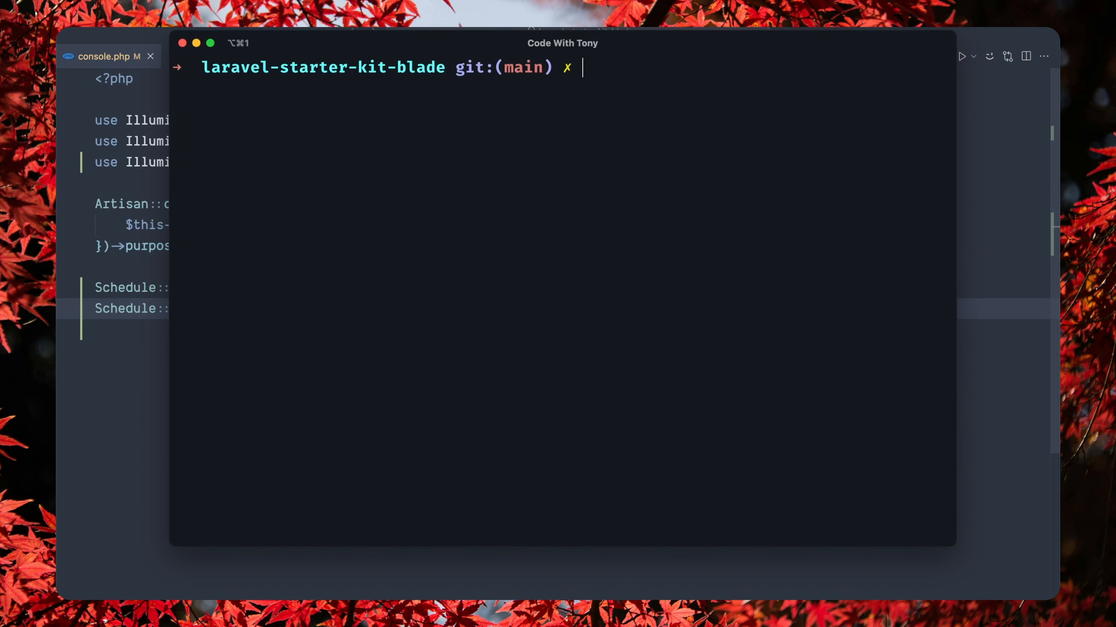
pyautogui.write('art backup:run')
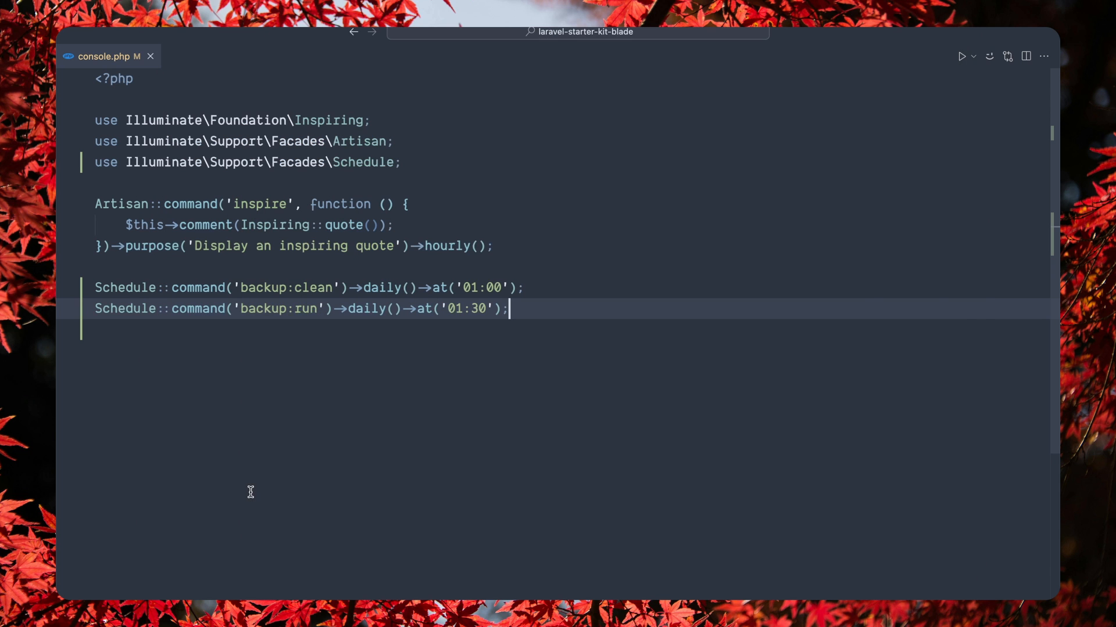
# Step: Collapse app and routes, expand storage/app to reveal the backup-temp directory
pyautogui.click(1041, 56)
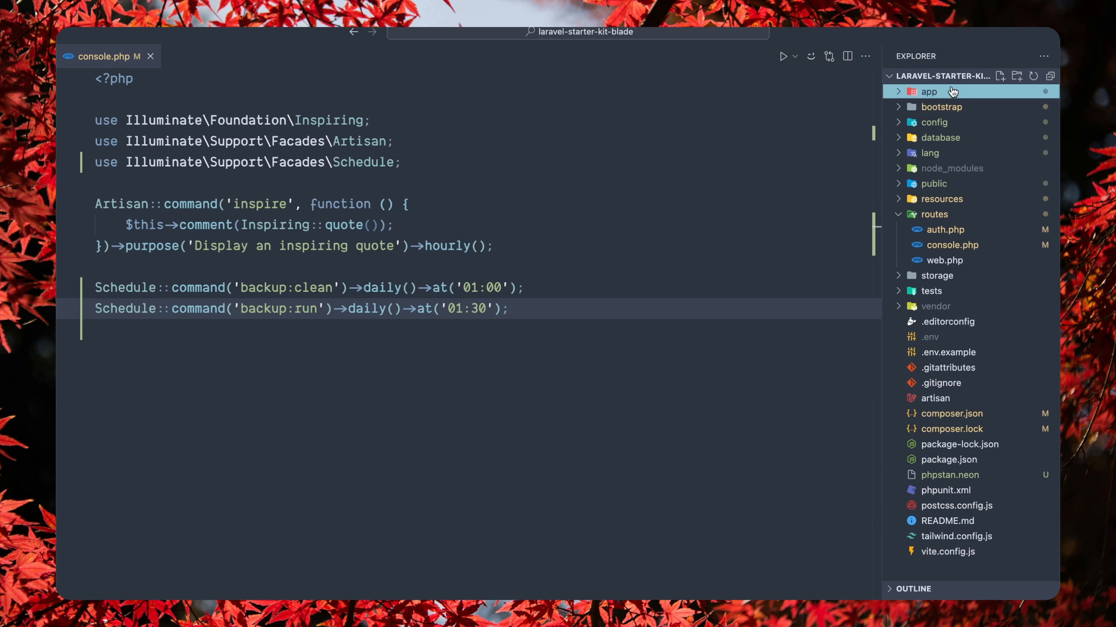
pyautogui.click(933, 214)
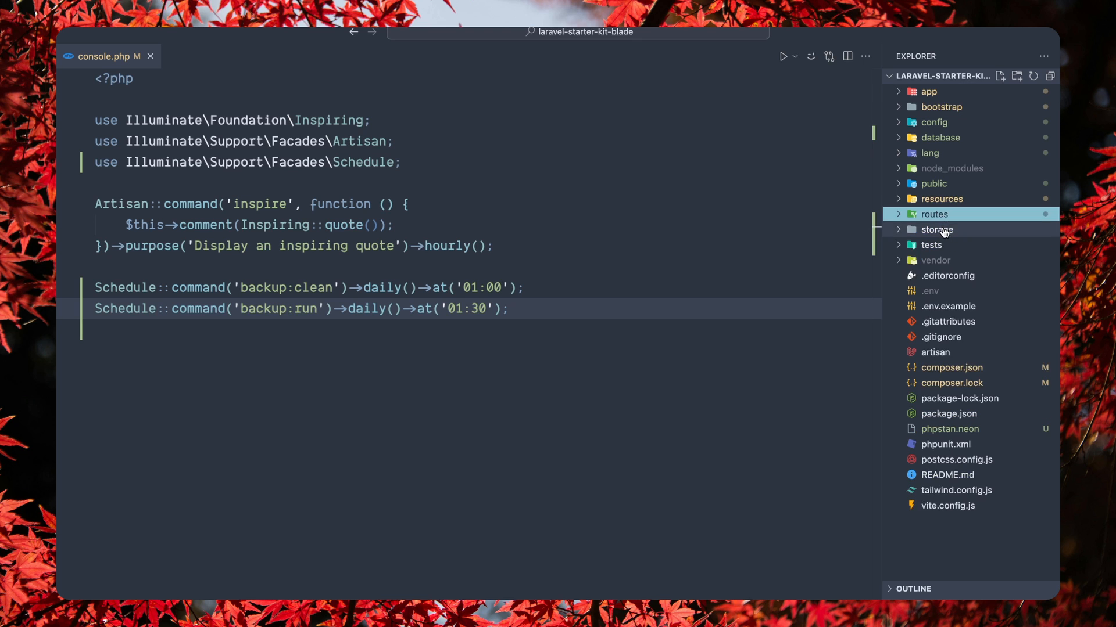
pyautogui.click(937, 229)
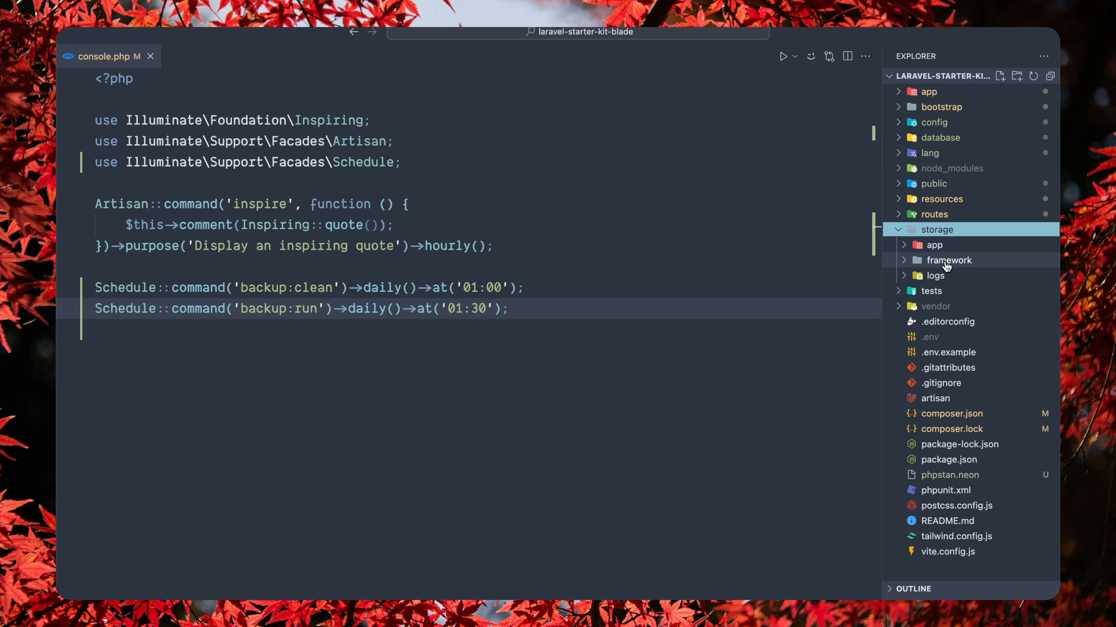
pyautogui.click(934, 246)
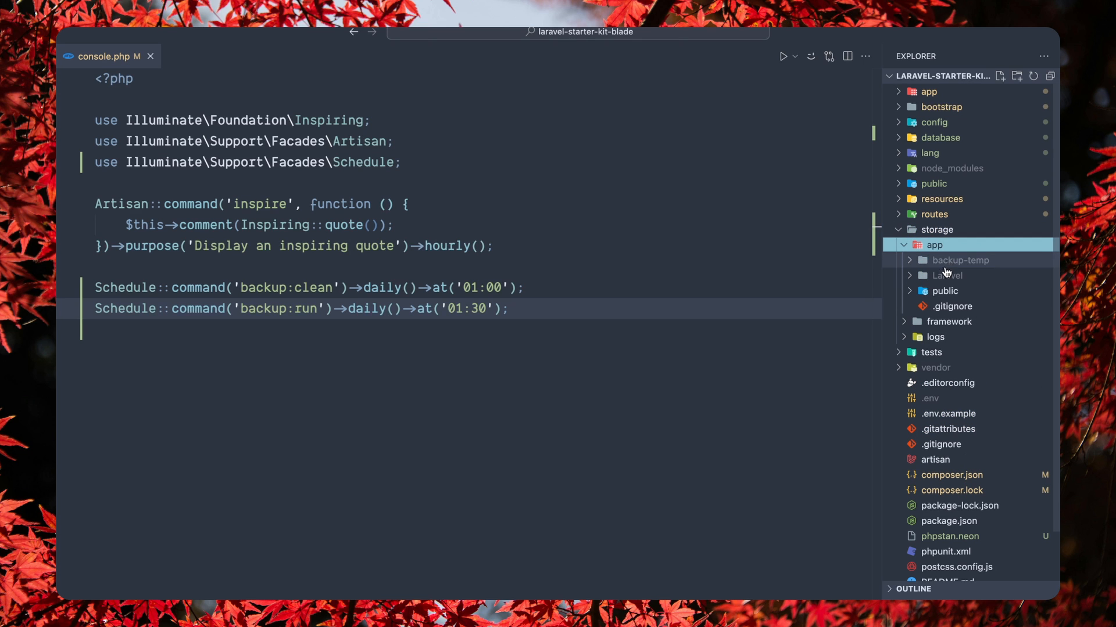
pyautogui.click(949, 275)
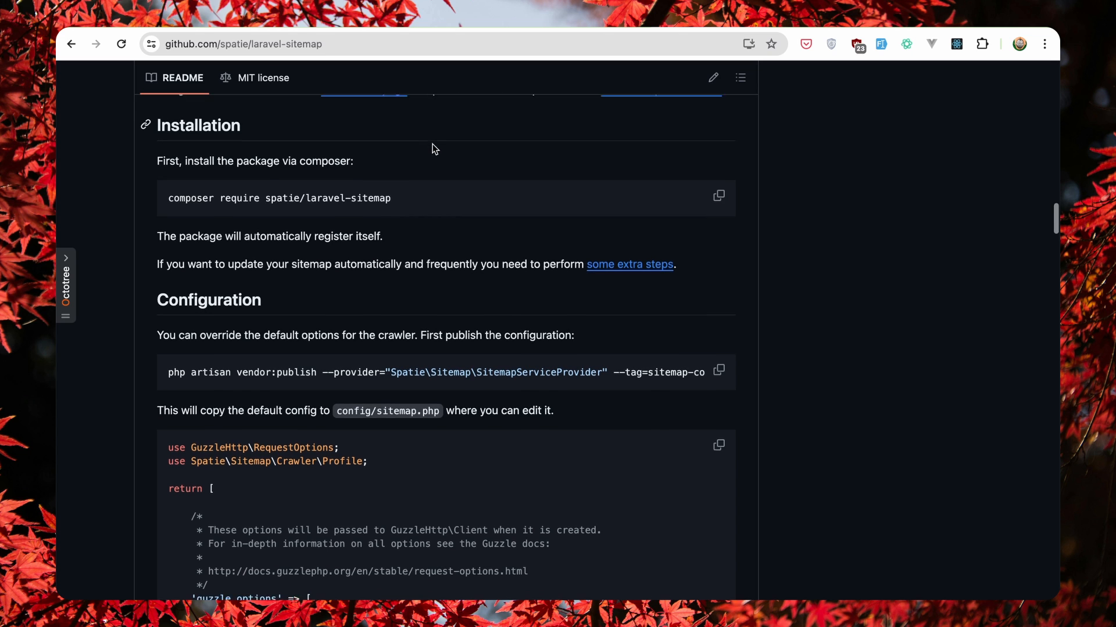
pyautogui.scroll(-3)
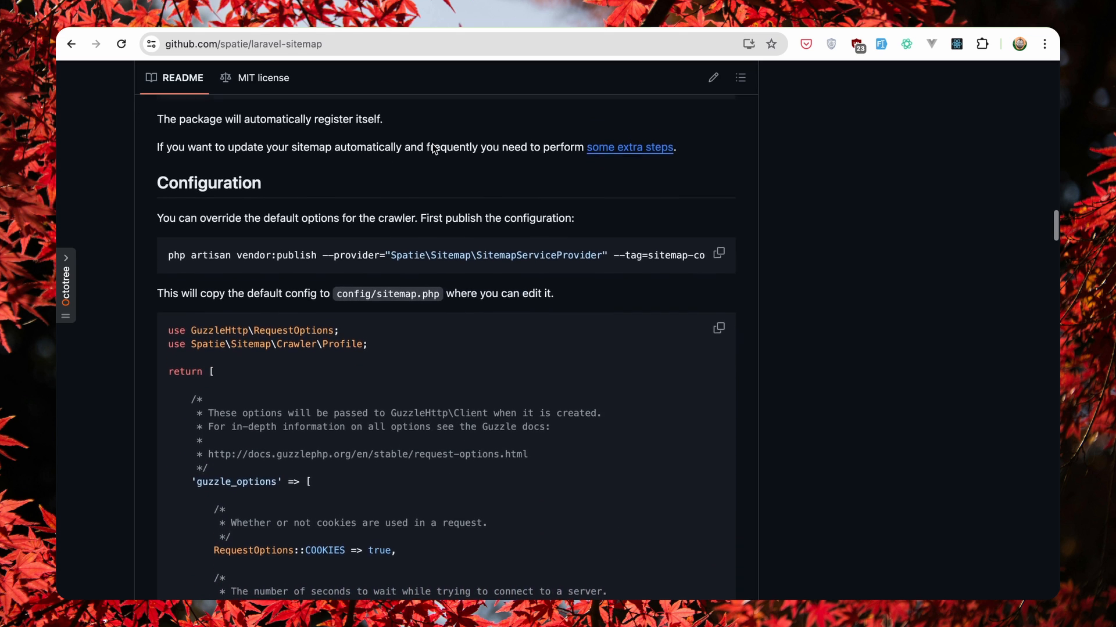
pyautogui.scroll(-3)
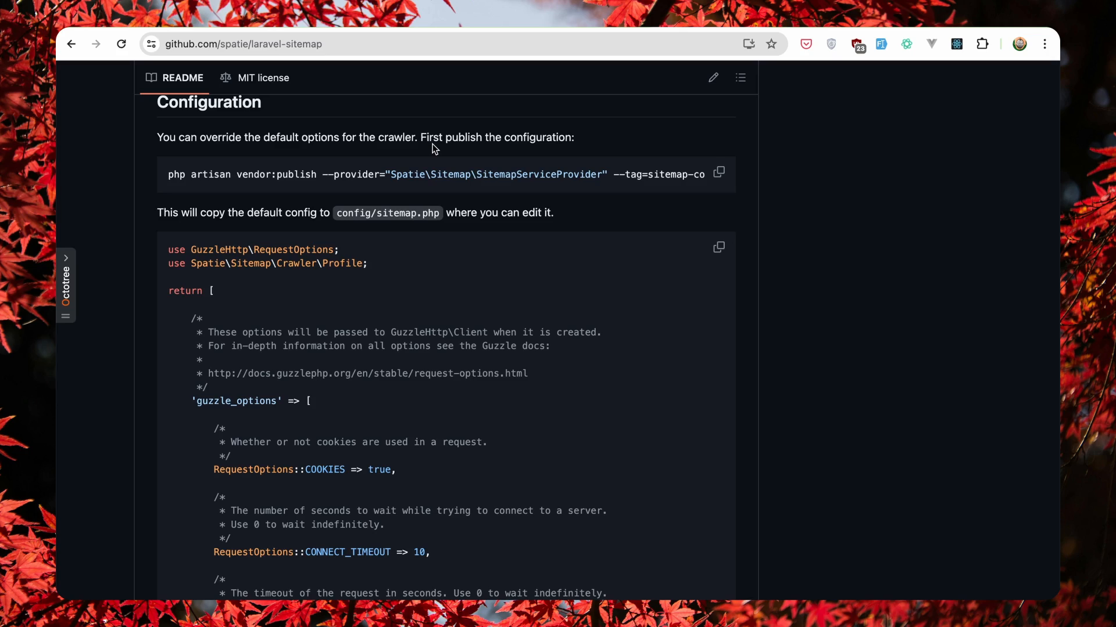
pyautogui.scroll(-3)
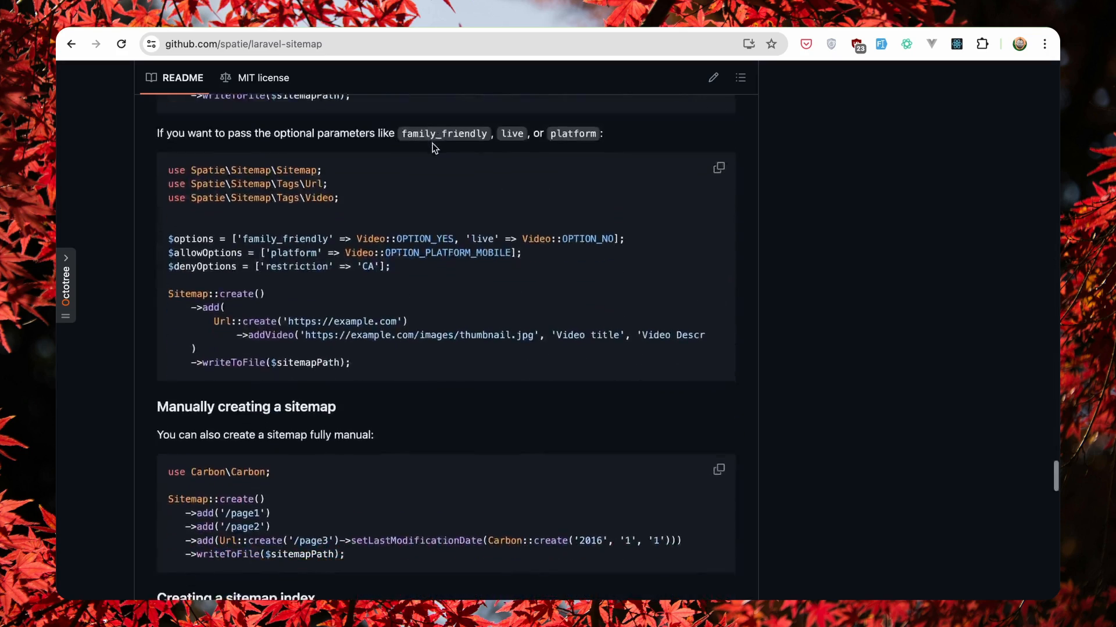
pyautogui.scroll(-3)
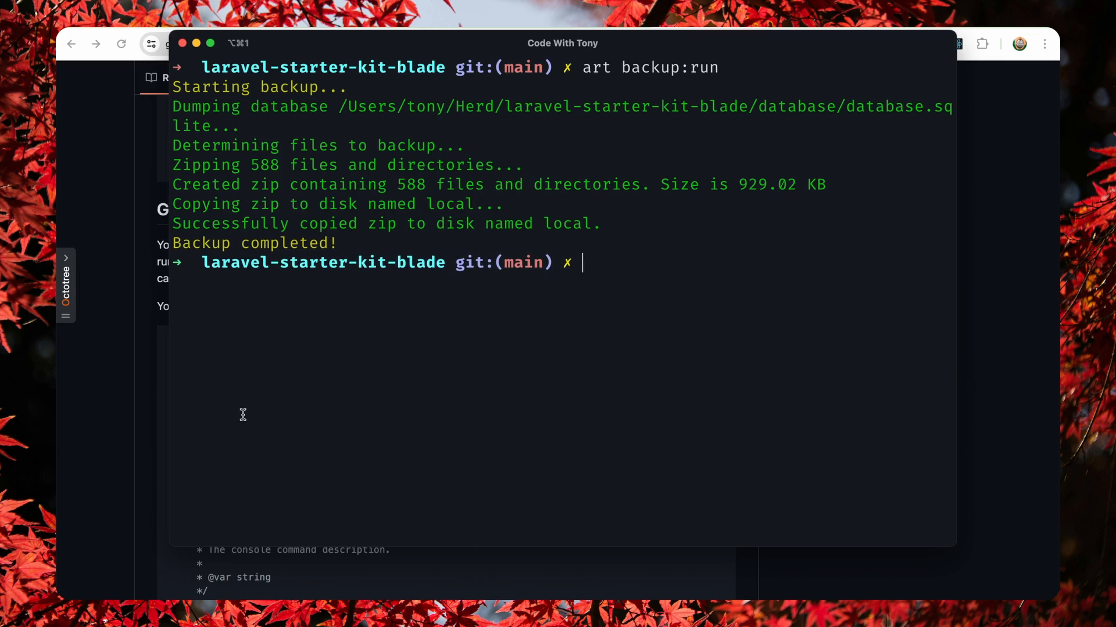
# Step: Run art make:command GenerateSitemap to create the new console command
pyautogui.write('art make:')
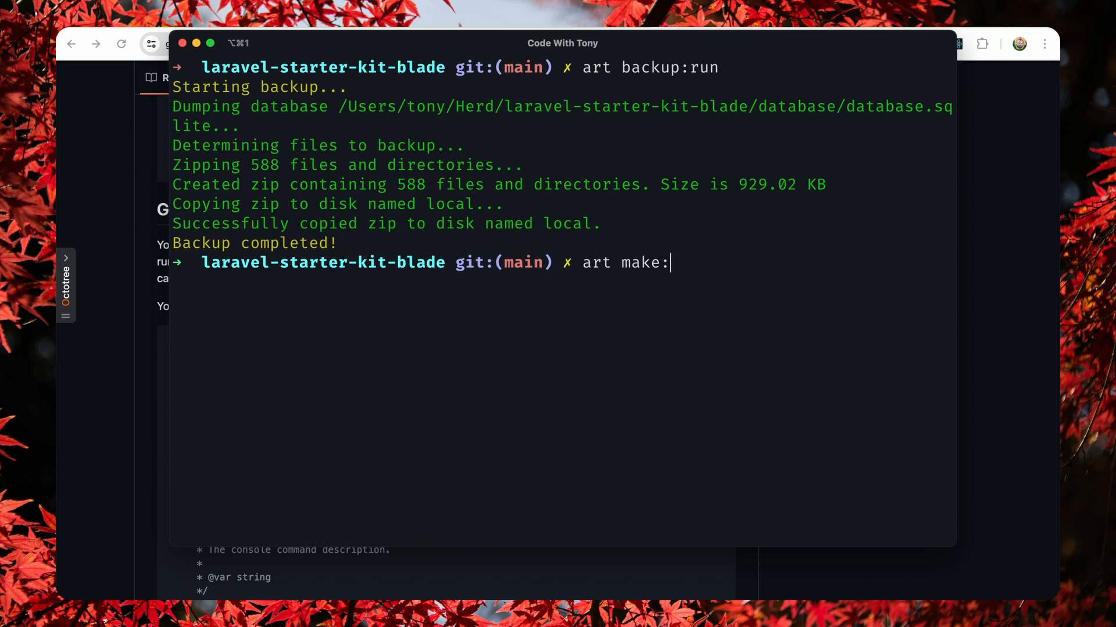
pyautogui.write('command')
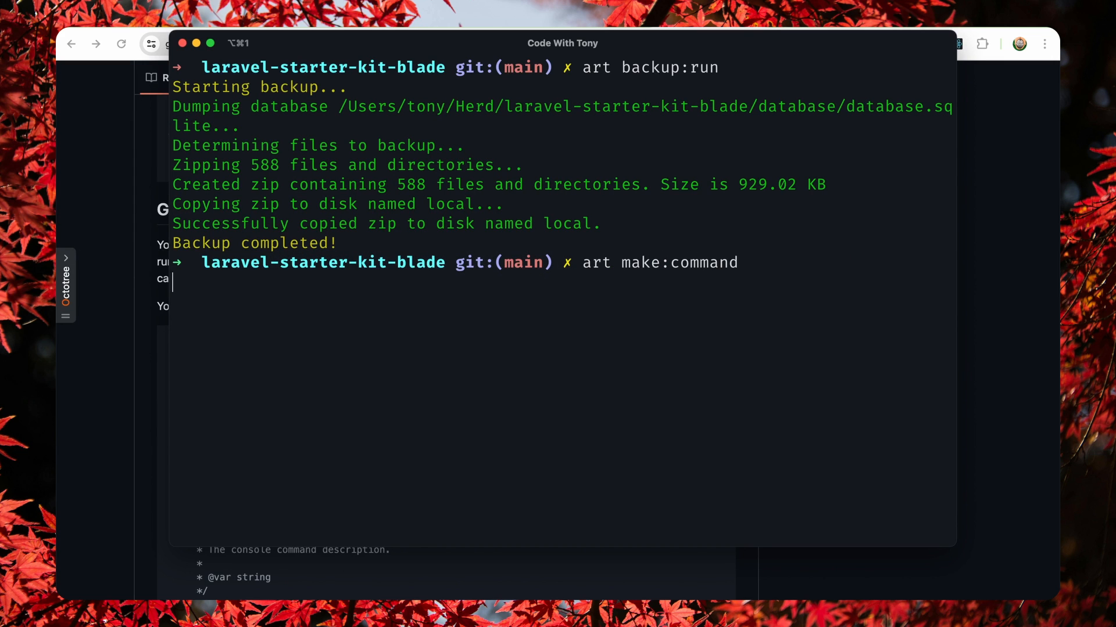
pyautogui.write('GenerateSitemap')
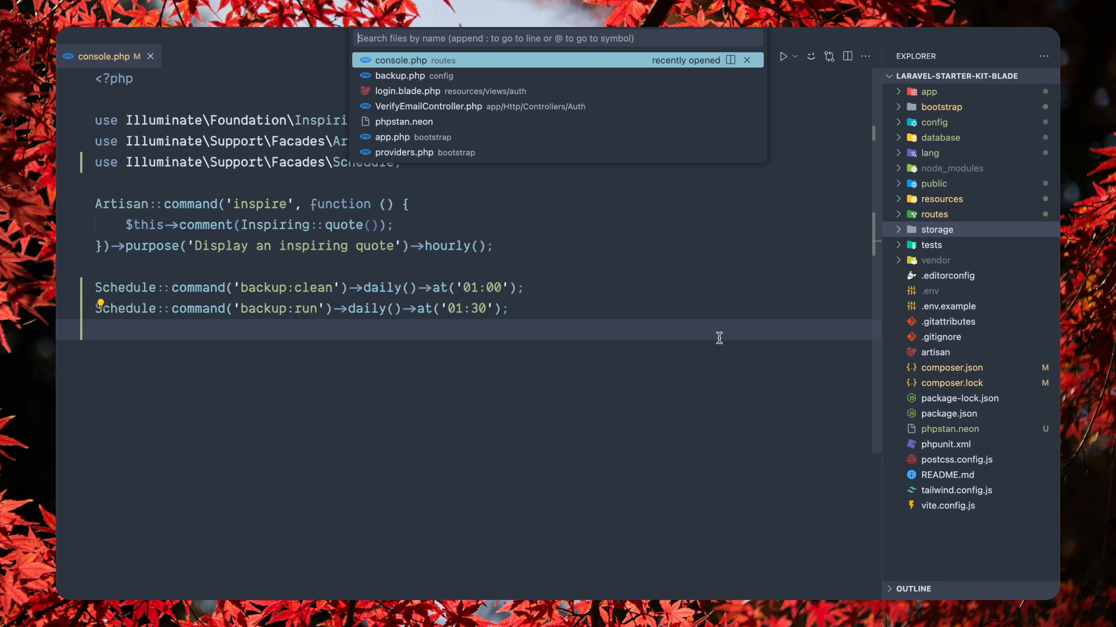
# Step: In GenerateSitemap.php have handle() write SitemapGenerator::create(config('app.url')) to public/sitemap.xml
pyautogui.write('ge')
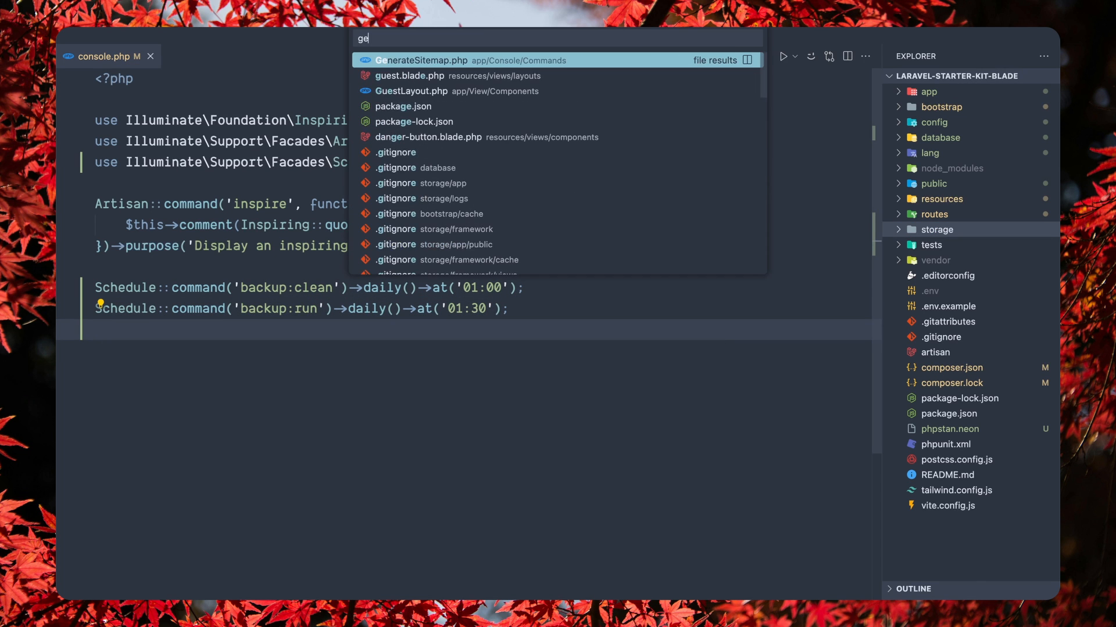
pyautogui.click(420, 59)
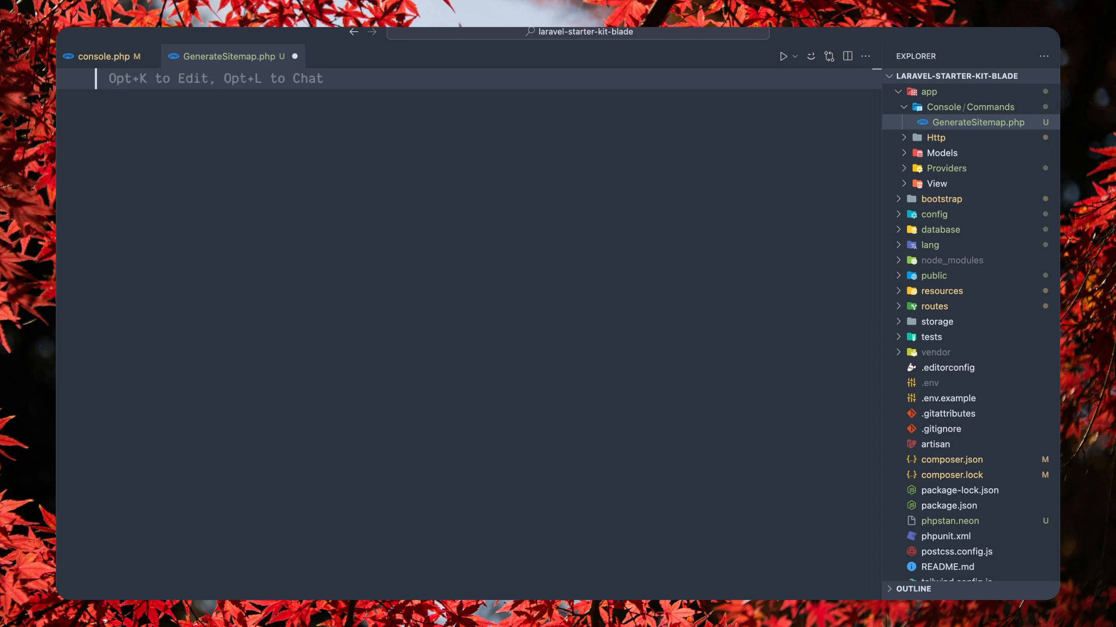
pyautogui.write('<')
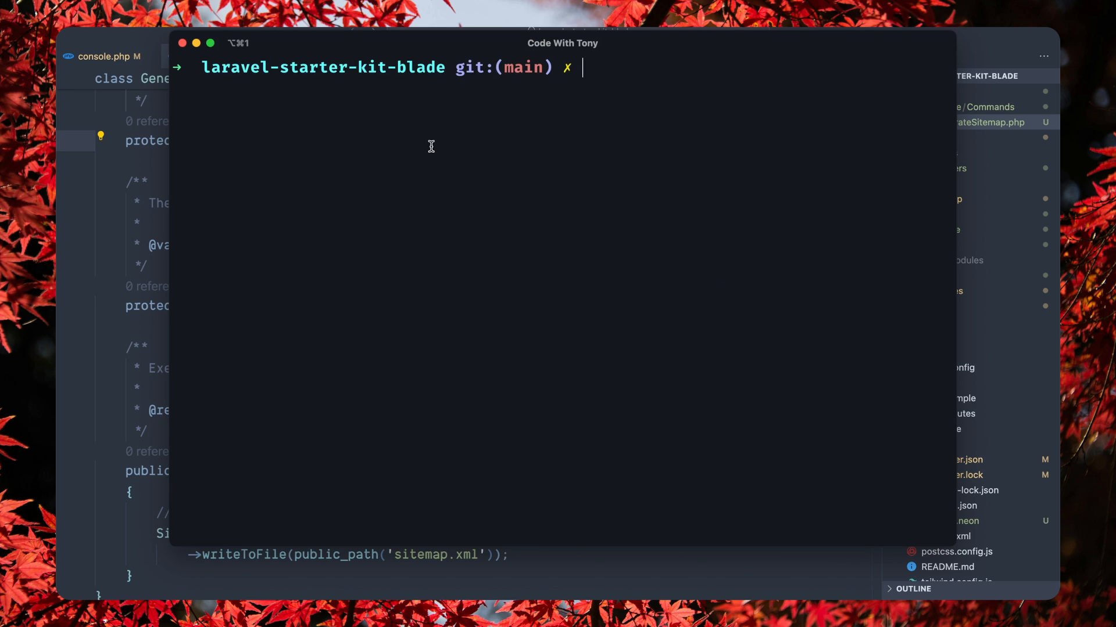
# Step: Run art sitemap:generate and confirm sitemap.xml exists in the public folder
pyautogui.write('art sitemap:generate')
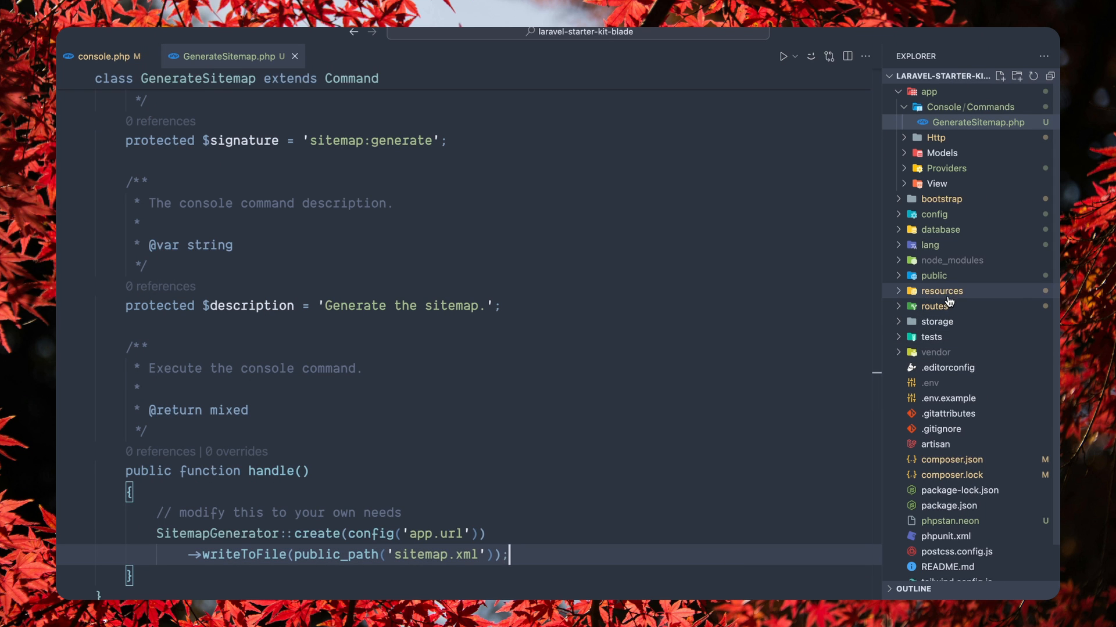
pyautogui.click(933, 277)
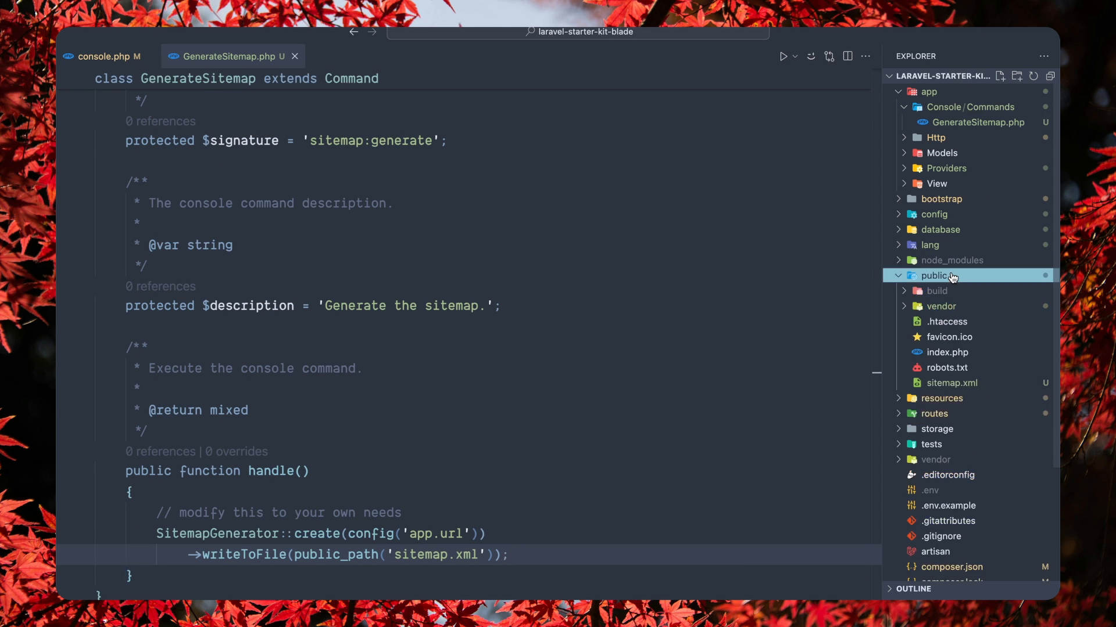
pyautogui.click(952, 382)
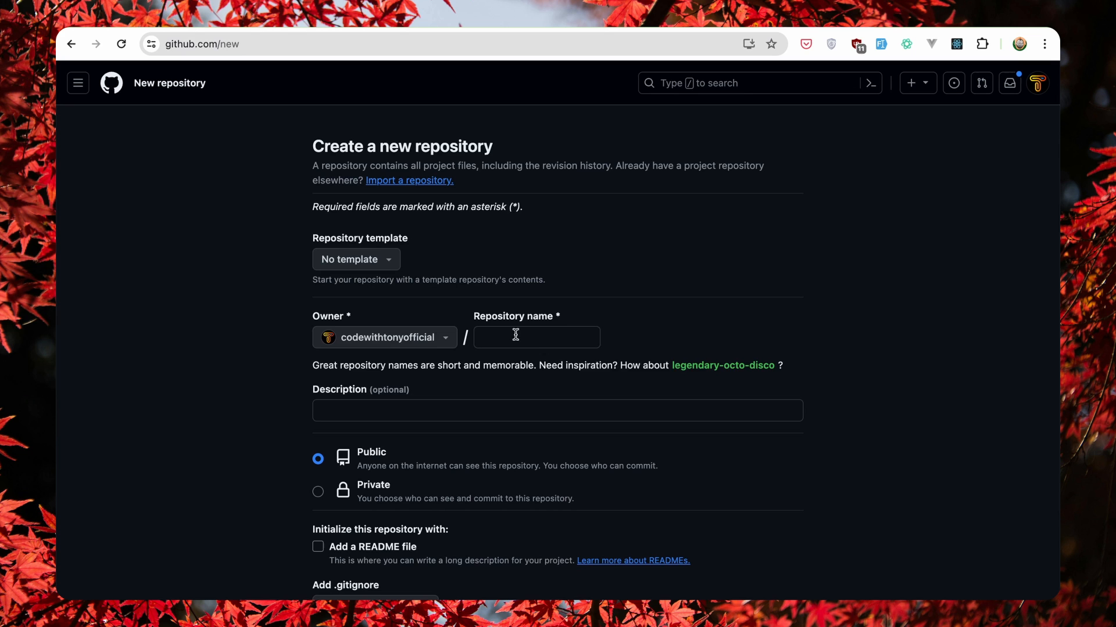
# Step: Create the public GitHub repository laravel-starter-kit-blade from github.com/new
pyautogui.write('laravel-starter-kit-blade')
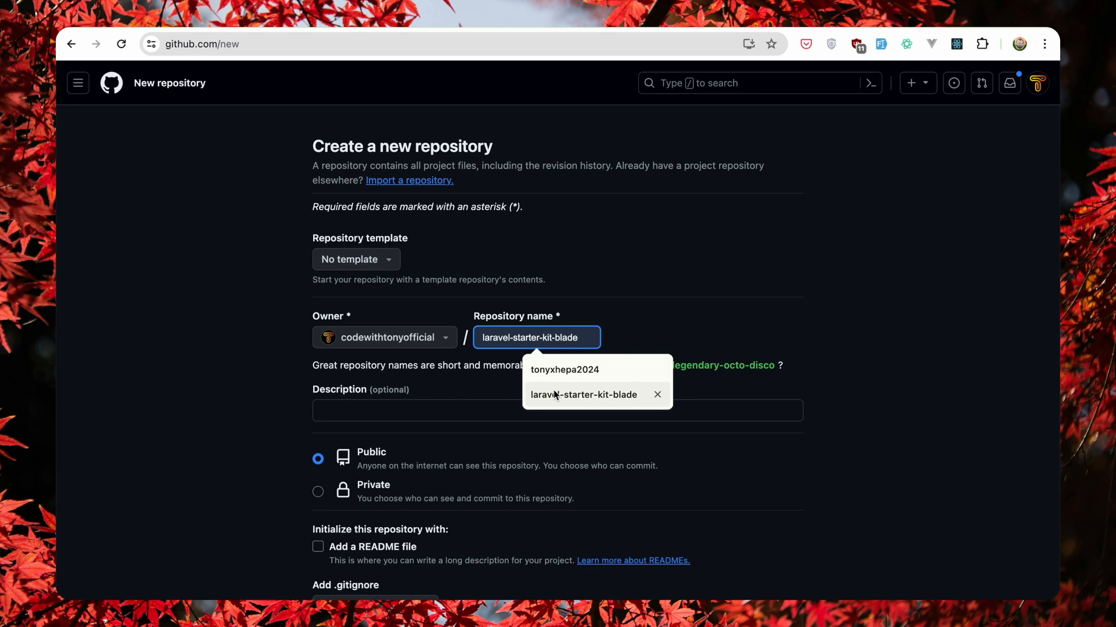
pyautogui.click(556, 395)
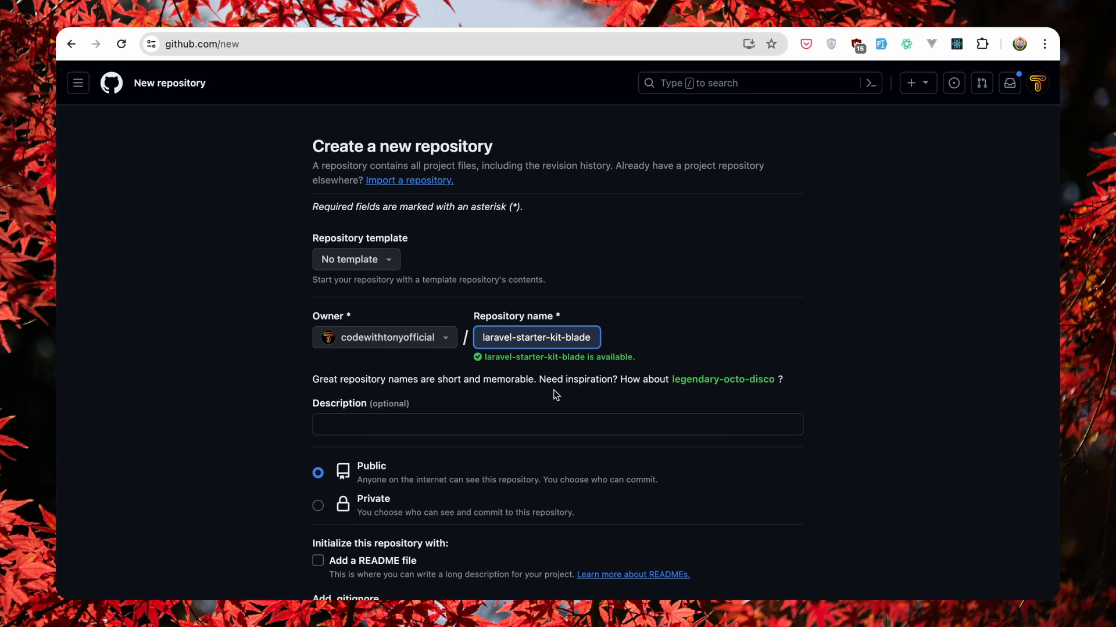
pyautogui.scroll(-3)
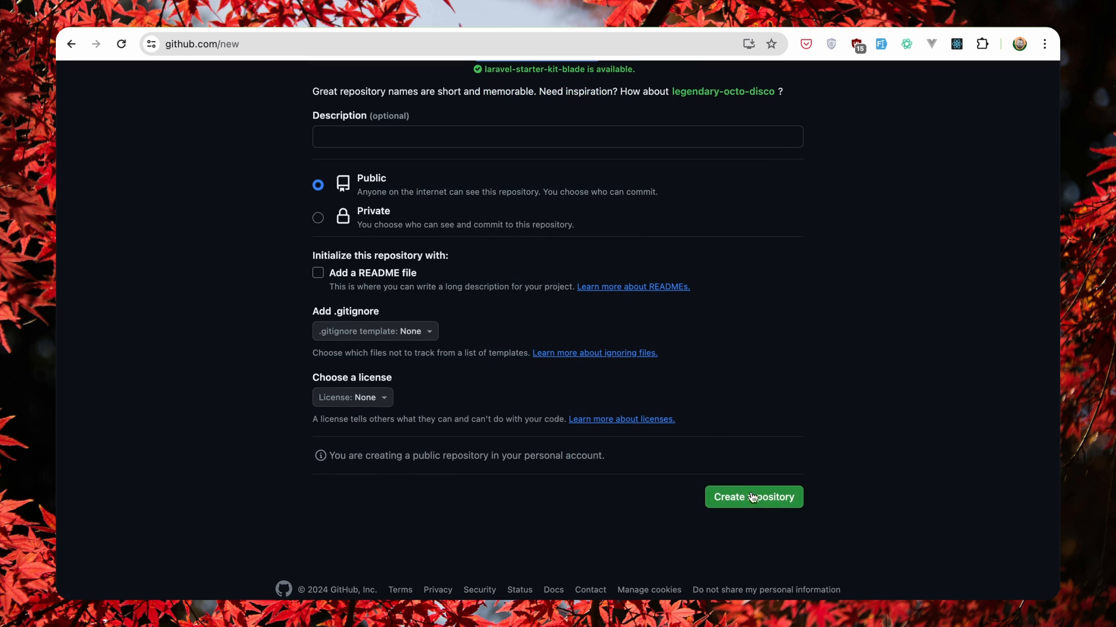
pyautogui.click(753, 496)
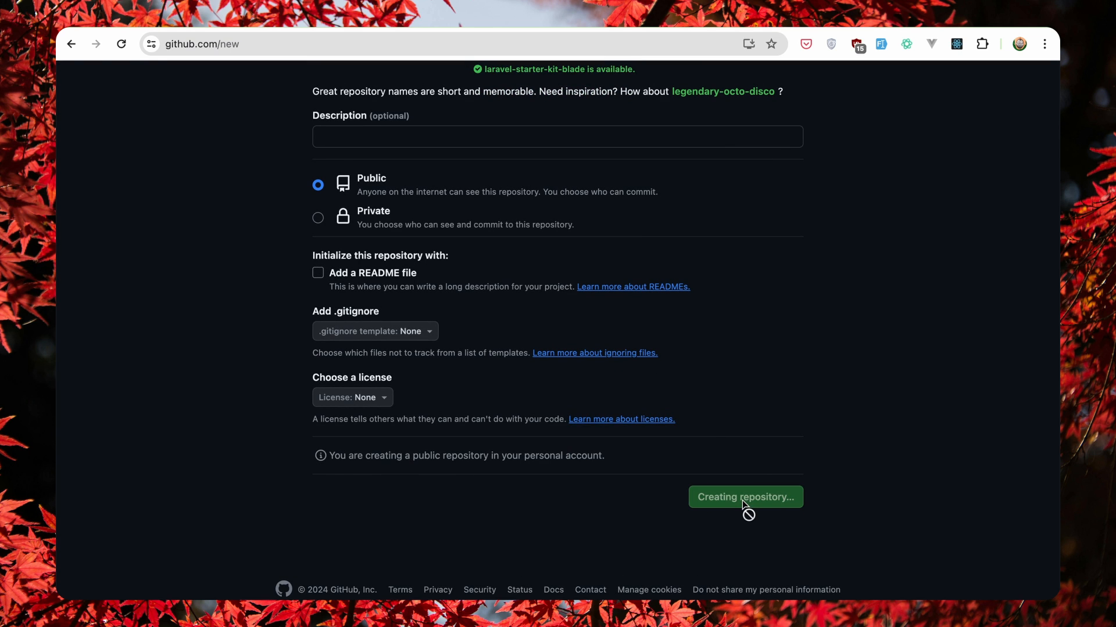
pyautogui.click(745, 496)
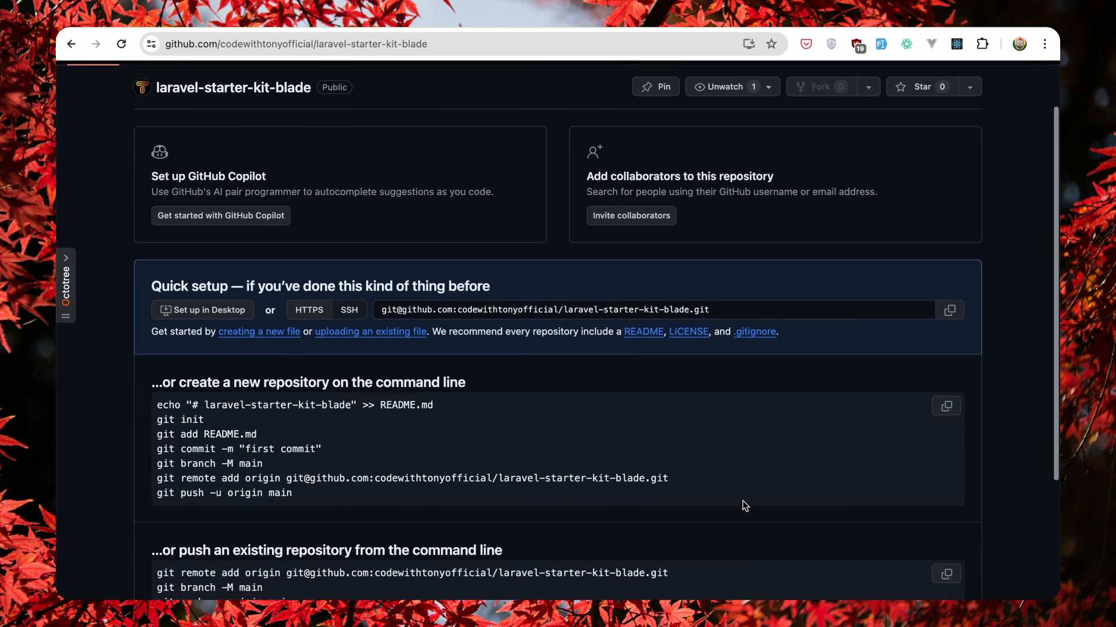
pyautogui.scroll(-3)
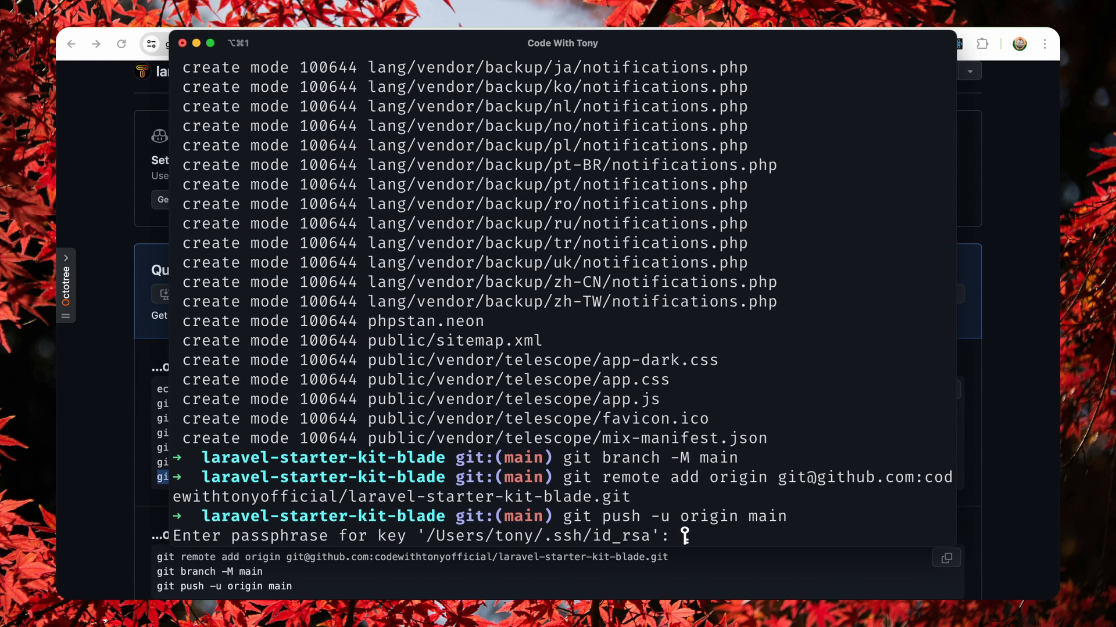
# Step: Confirm the SSH key passphrase so the first commit pushes to origin main
pyautogui.press('Return')
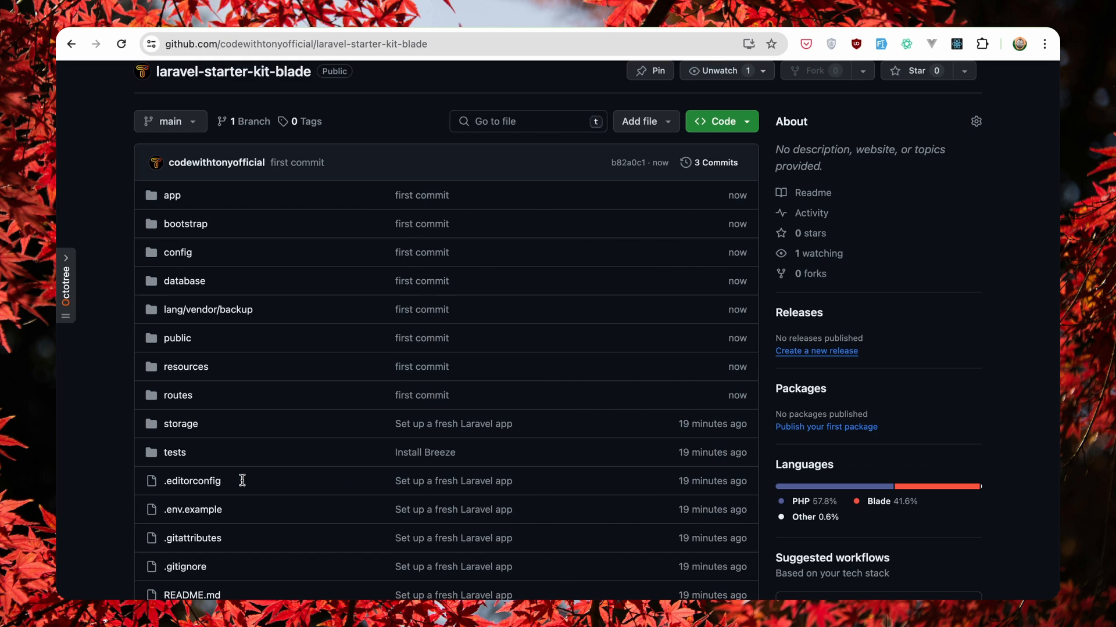
pyautogui.moveTo(315, 224)
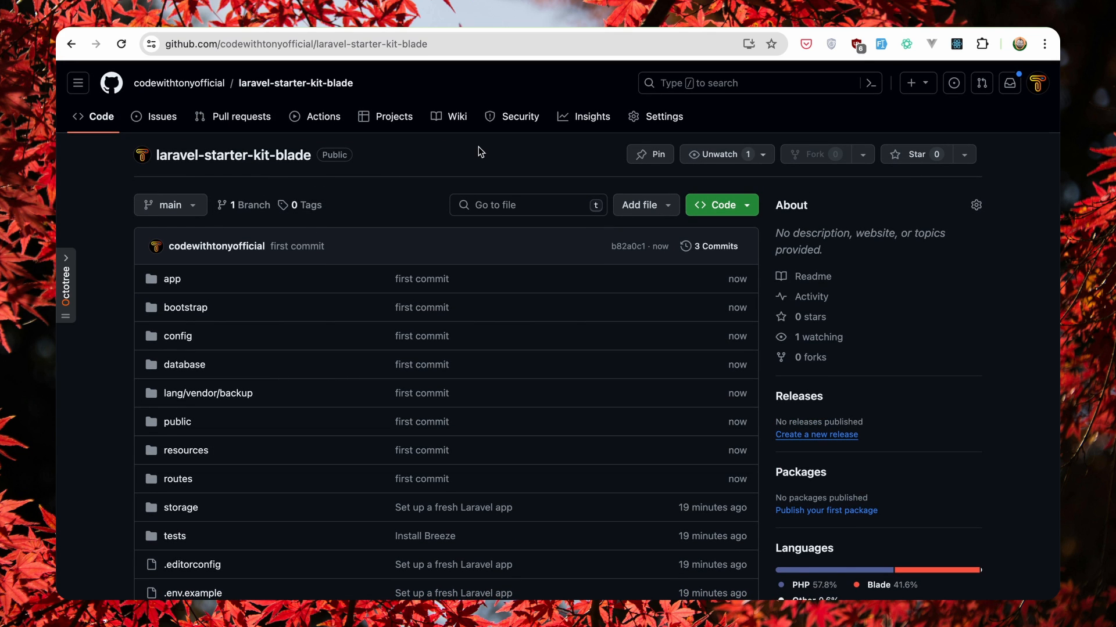
pyautogui.moveTo(455, 162)
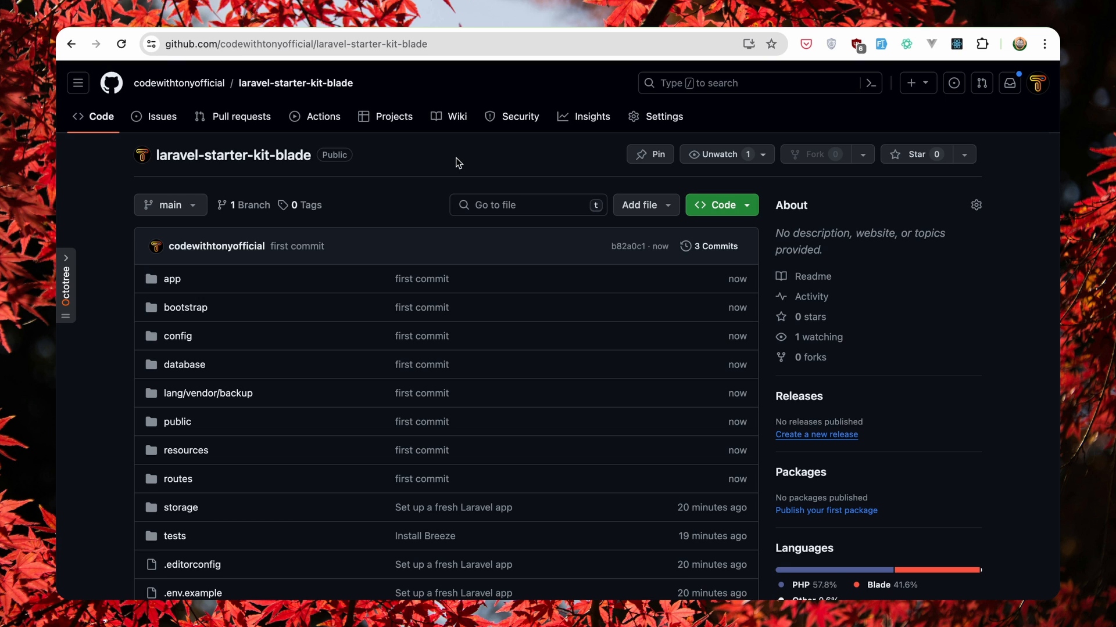